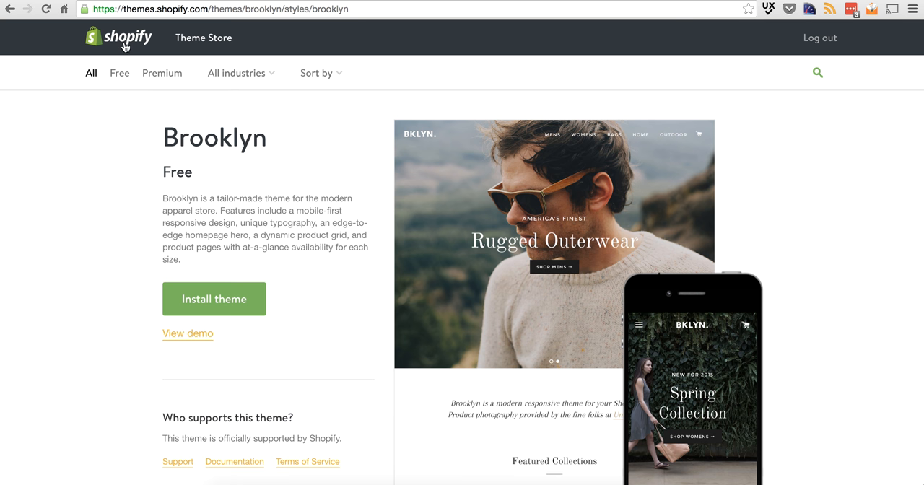
mouse_move(143, 52)
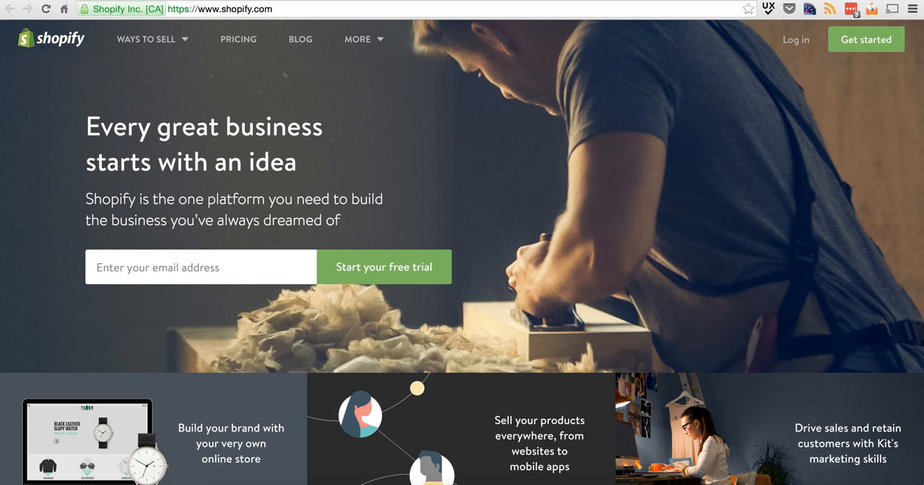
mouse_move(239, 39)
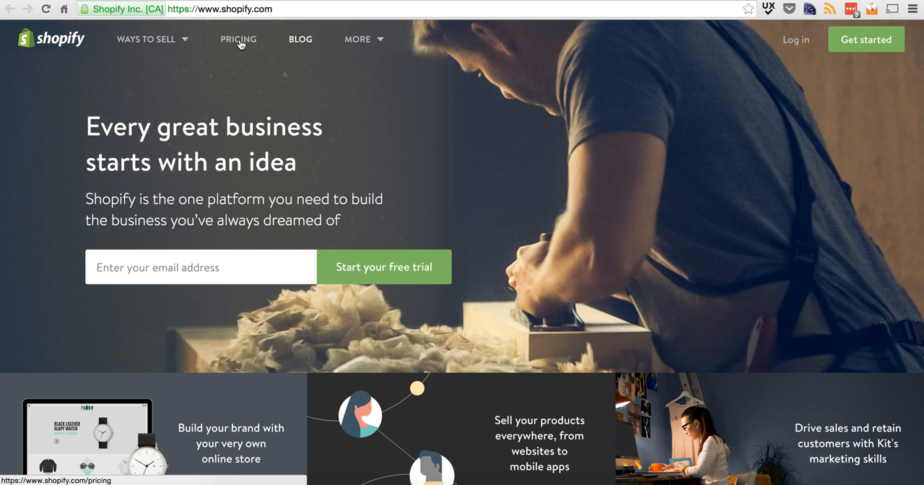
- Review the Pricing page from Basic/Shopify/Advanced comparison down to Lite, Retail and Plus offers
left_click(239, 39)
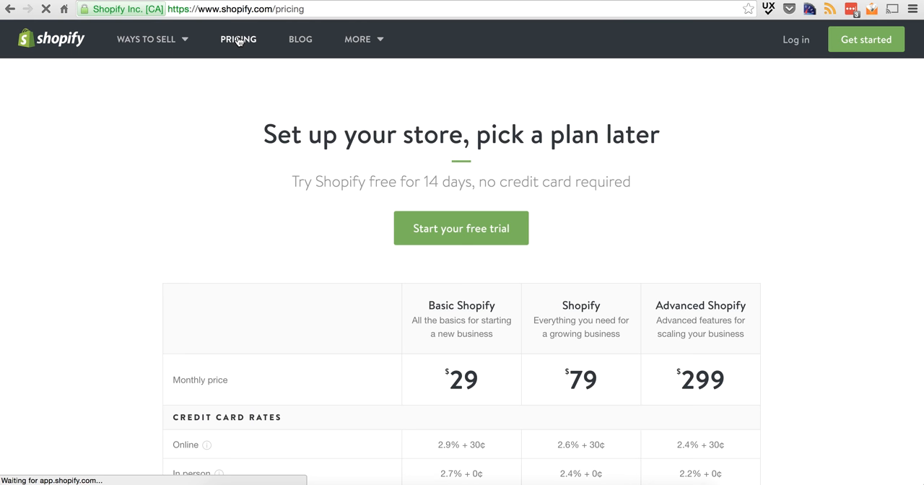
scroll("down", 3)
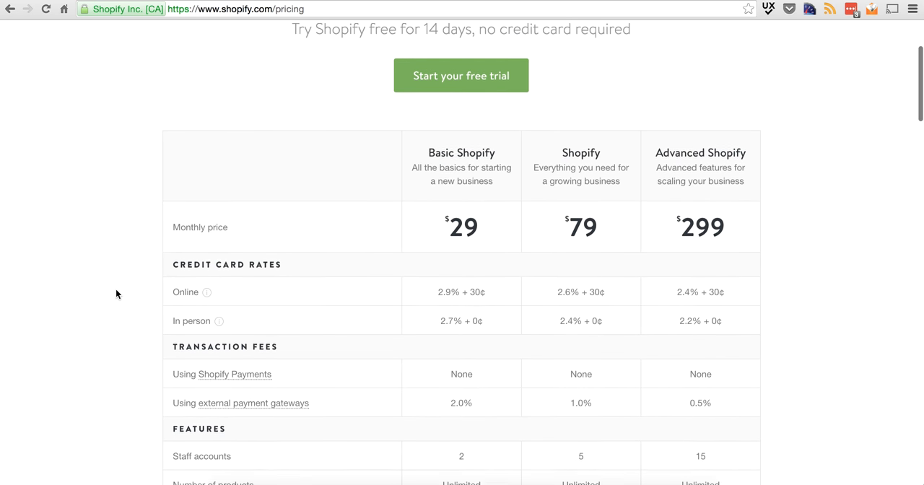
scroll("down", 3)
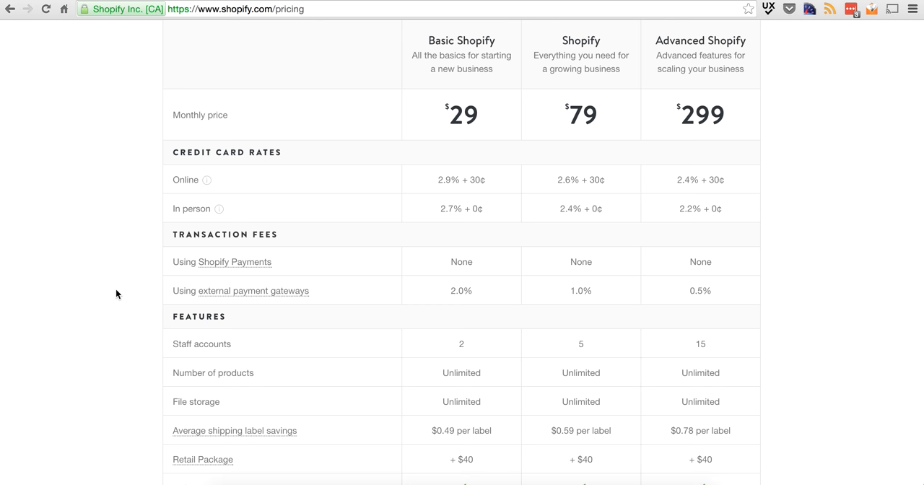
scroll("down", 3)
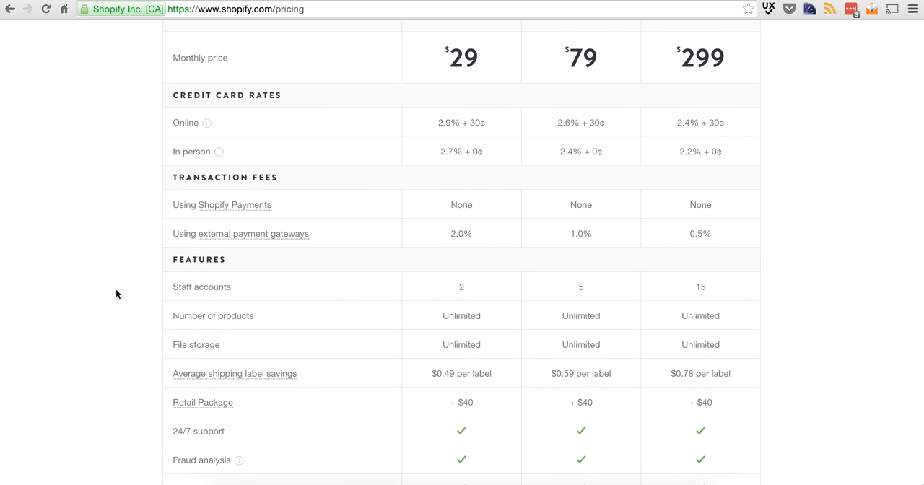
scroll("up", 3)
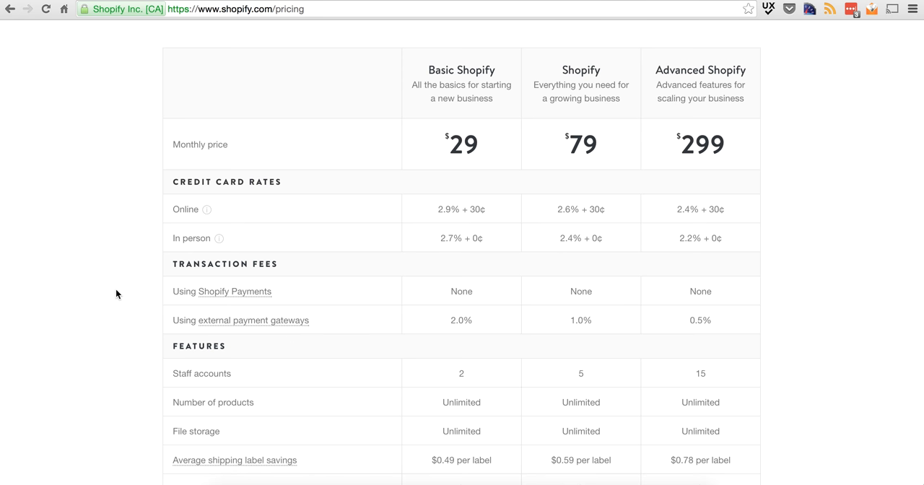
mouse_move(564, 87)
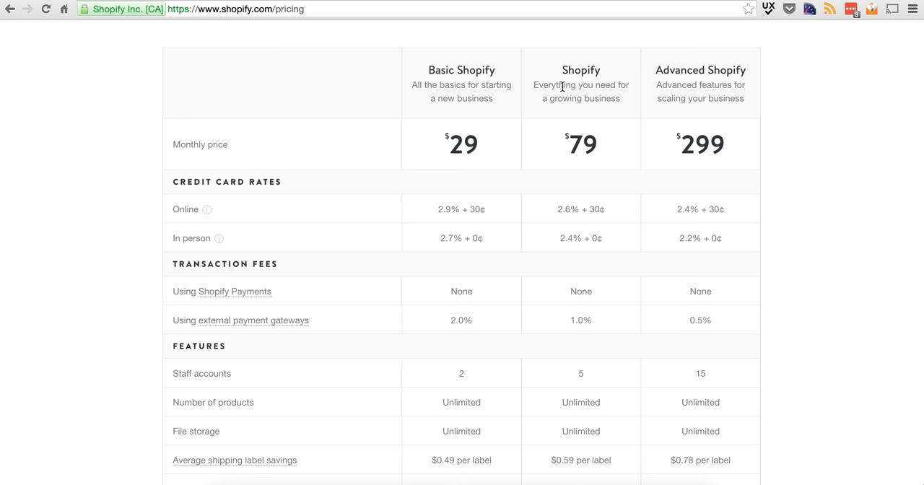
mouse_move(668, 69)
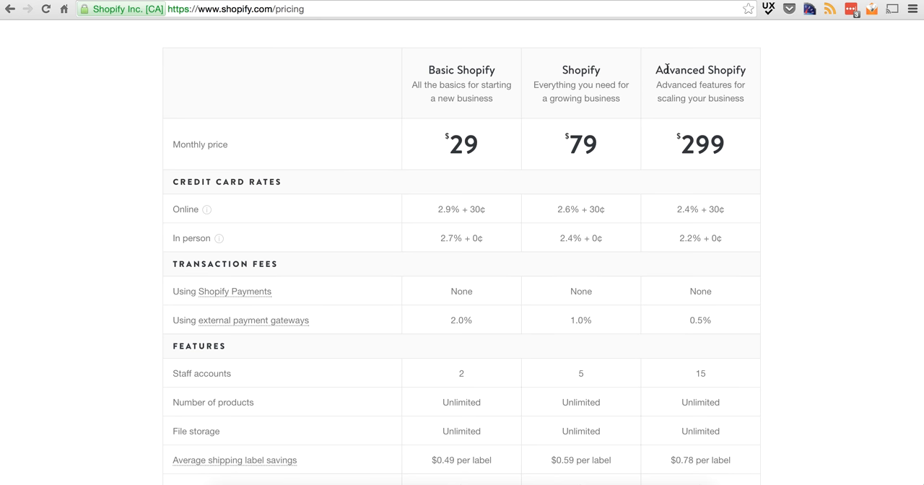
mouse_move(699, 61)
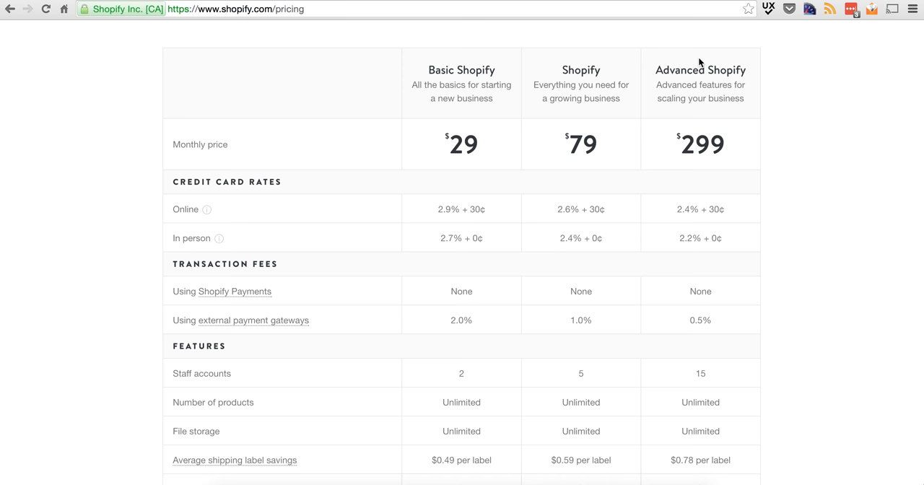
mouse_move(477, 97)
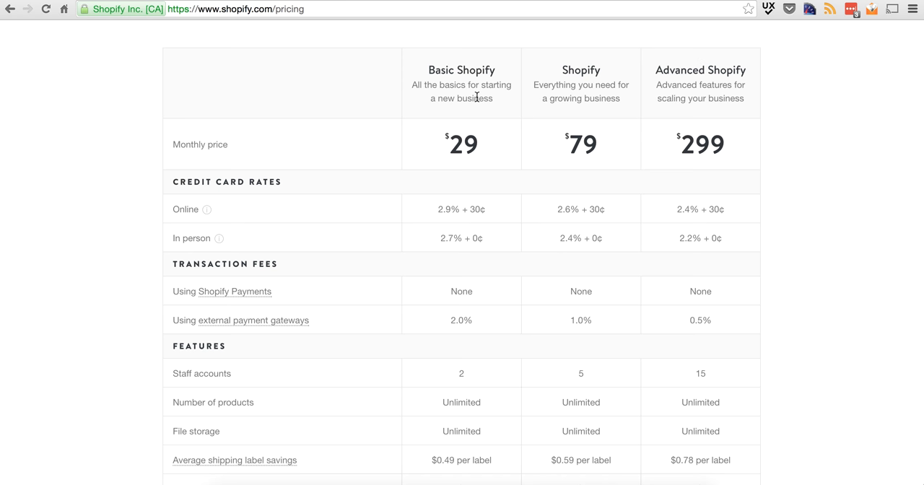
mouse_move(664, 49)
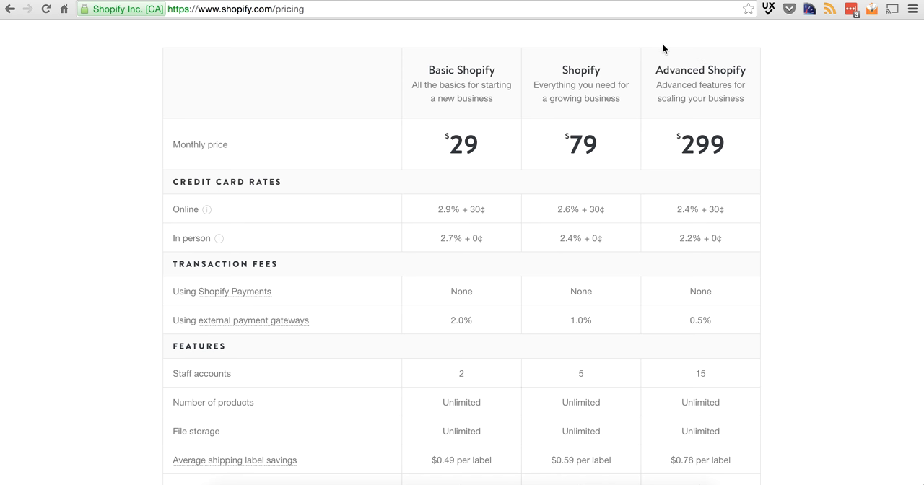
scroll("down", 3)
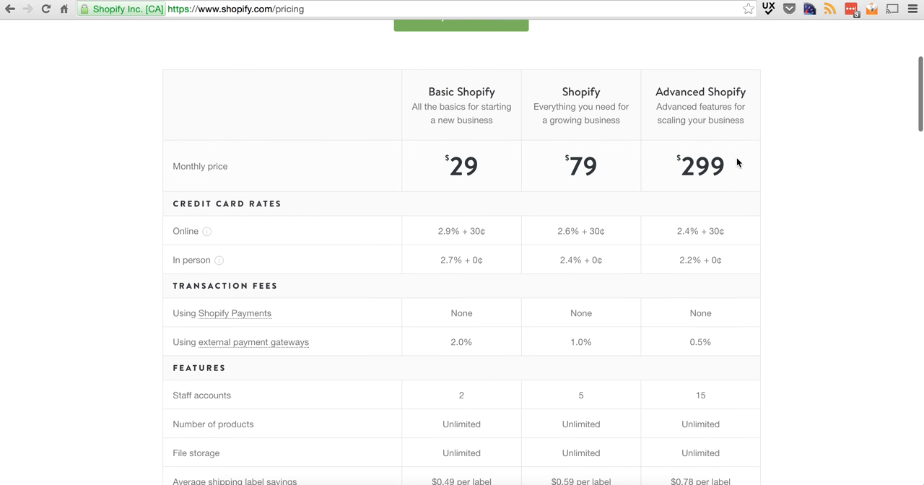
scroll("down", 3)
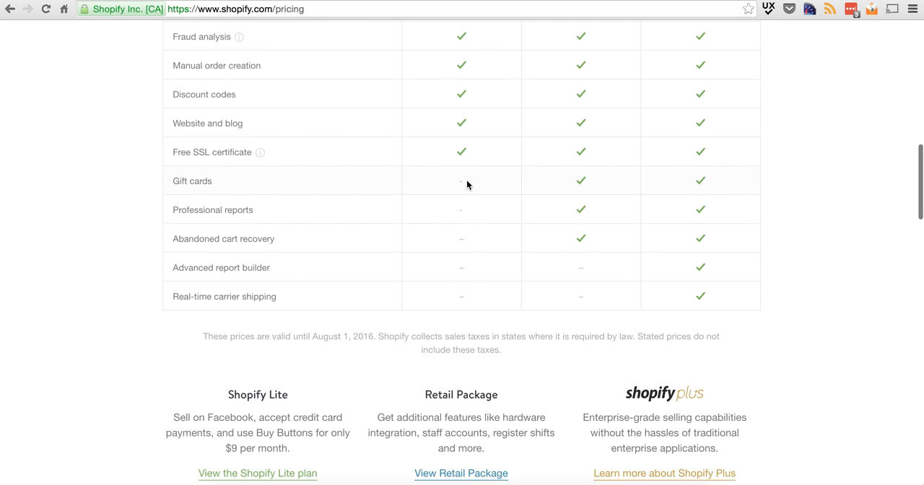
mouse_move(286, 227)
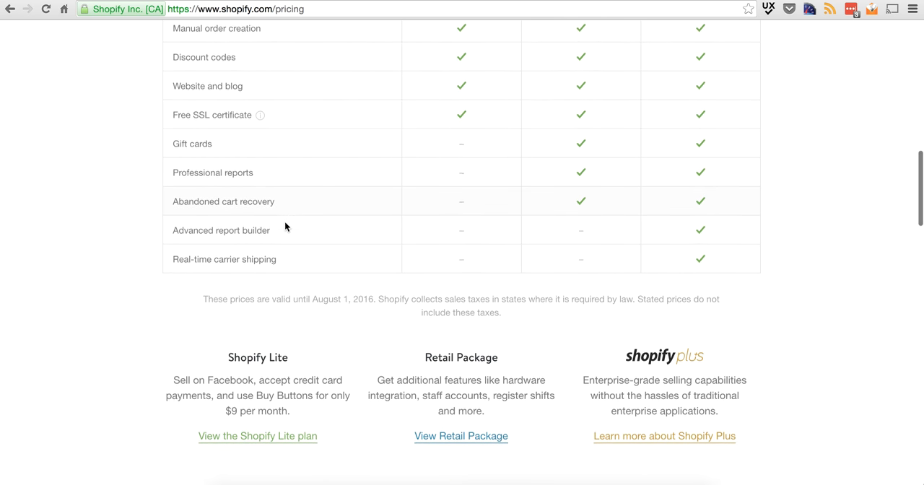
scroll("down", 3)
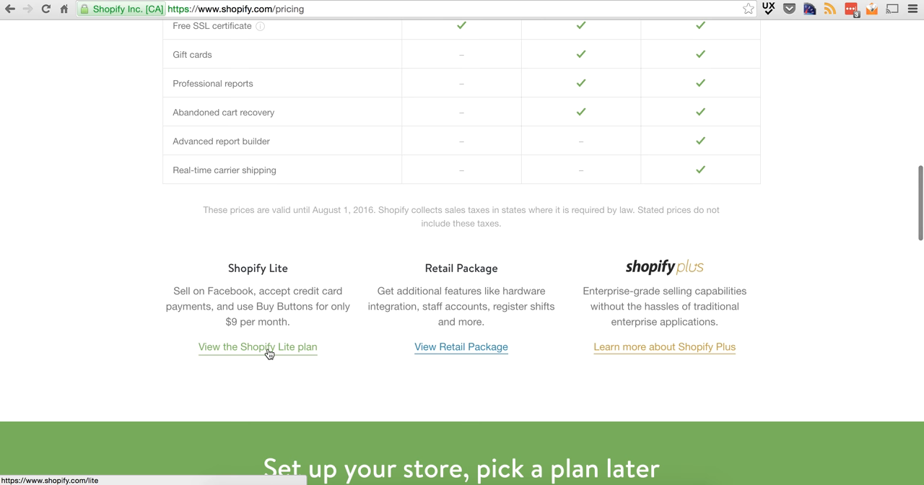
- View the Shopify Lite details, start the 14-day trial signup, then land on Alexa's Loft Themes
left_click(257, 347)
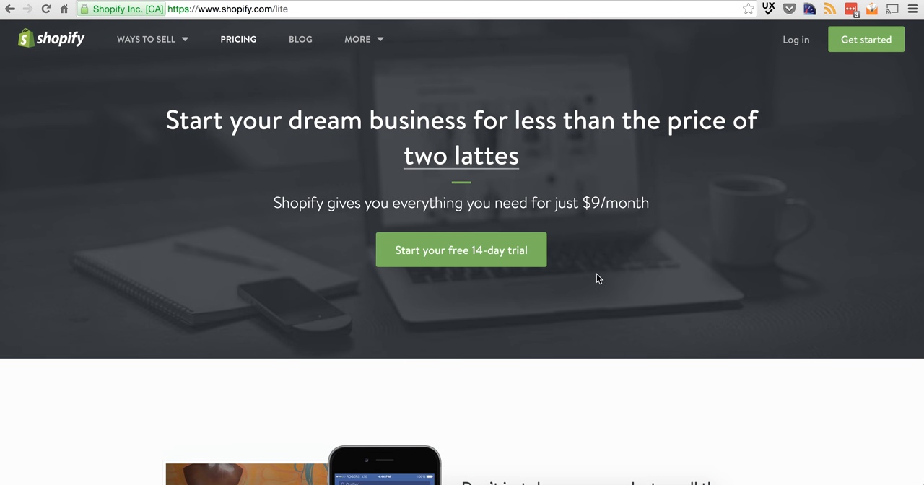
scroll("down", 3)
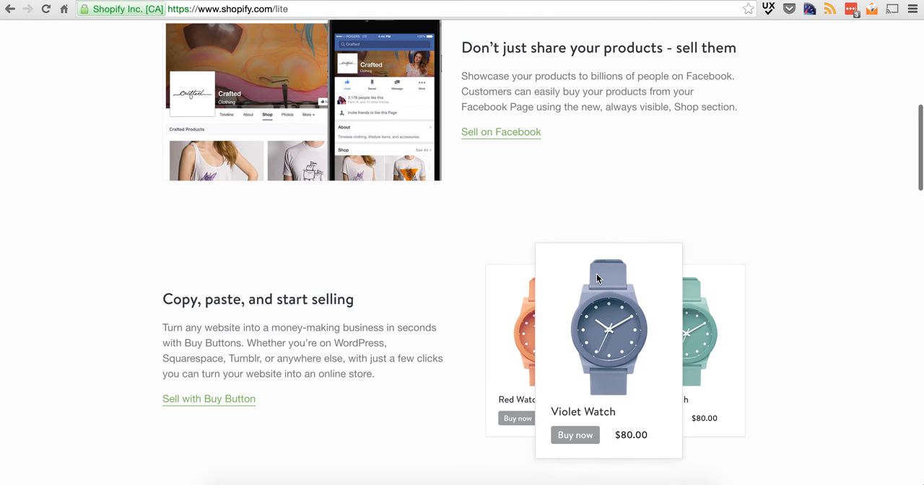
scroll("down", 3)
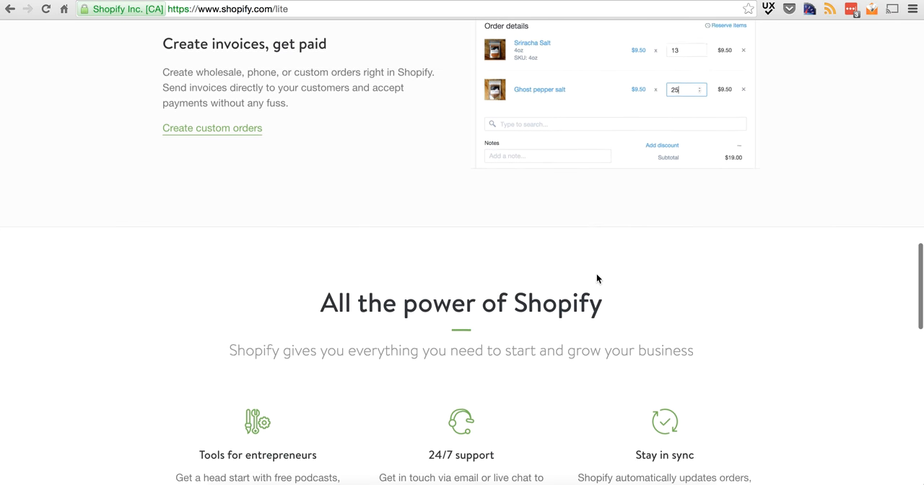
scroll("down", 3)
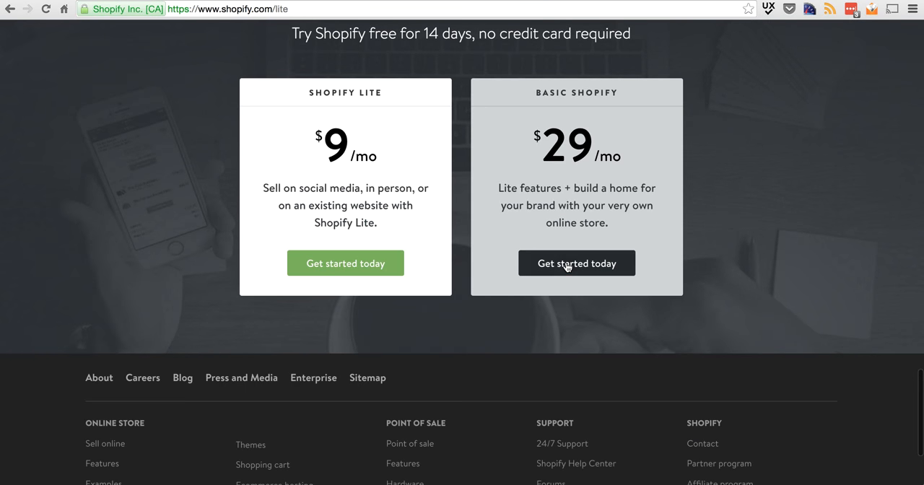
left_click(576, 263)
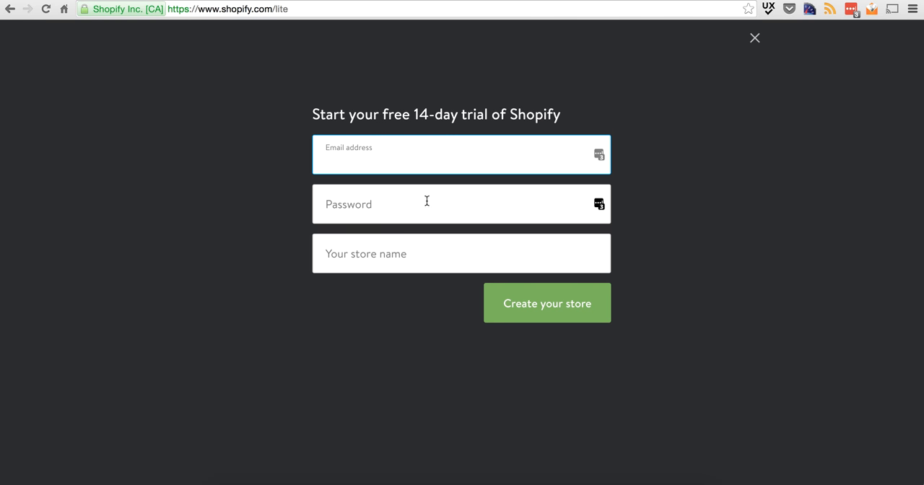
mouse_move(425, 243)
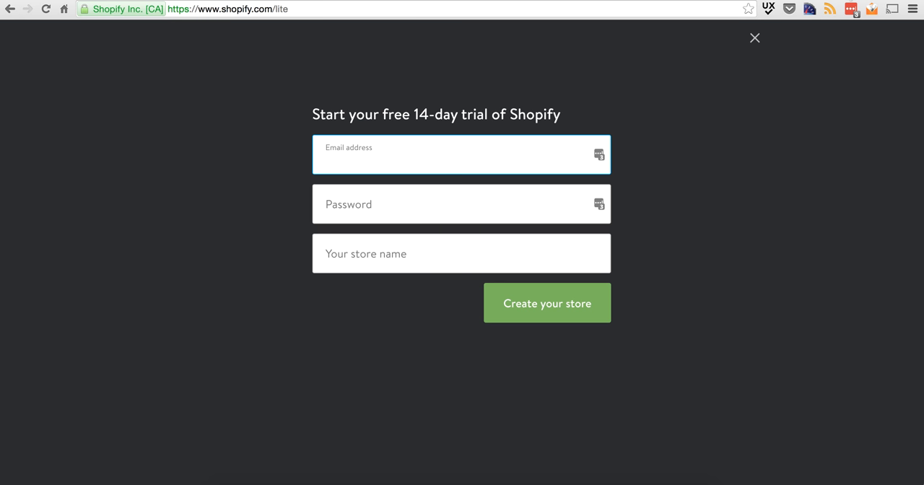
left_click(546, 303)
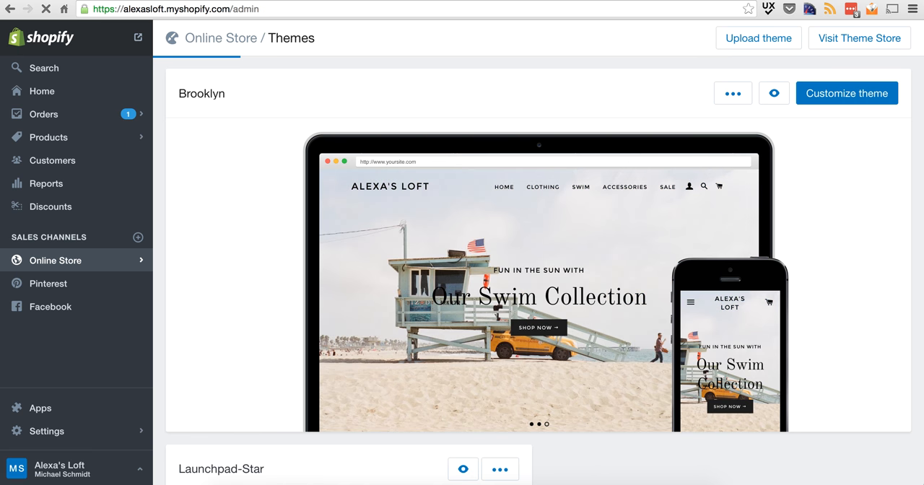
- Go to the admin Home dashboard showing $0.00 sales and 4 visitors today
left_click(41, 91)
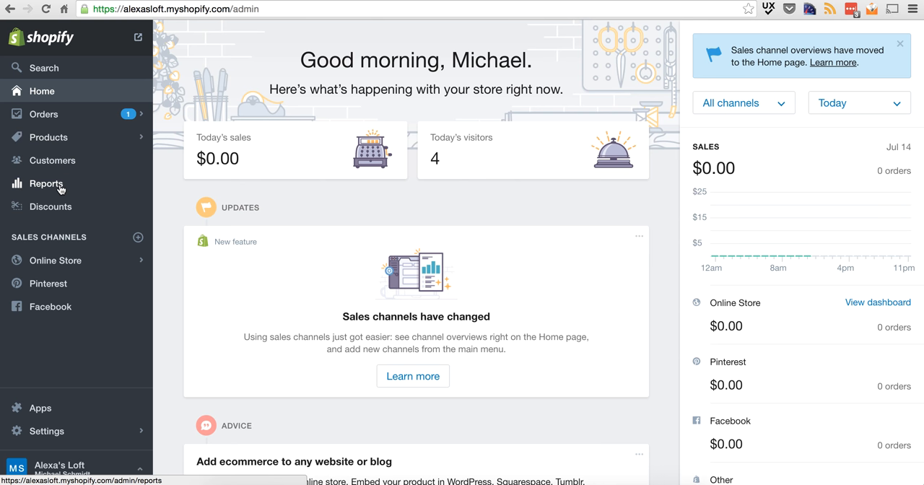
mouse_move(54, 260)
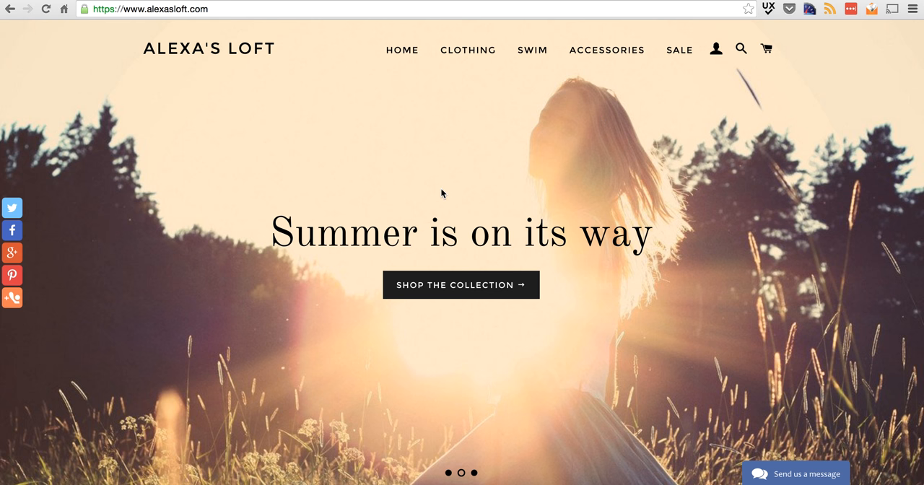
- Browse the storefront's Clothing collection and view the Distressed Racerback Marled Top product
scroll("down", 3)
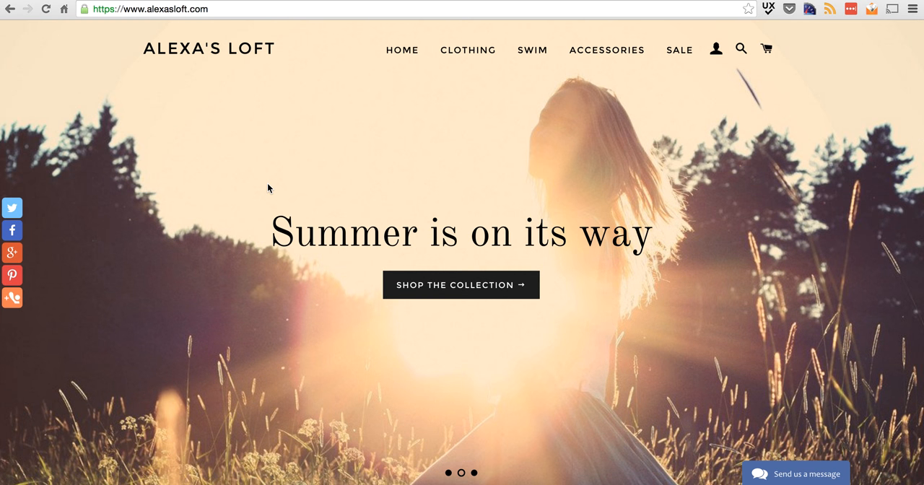
scroll("down", 3)
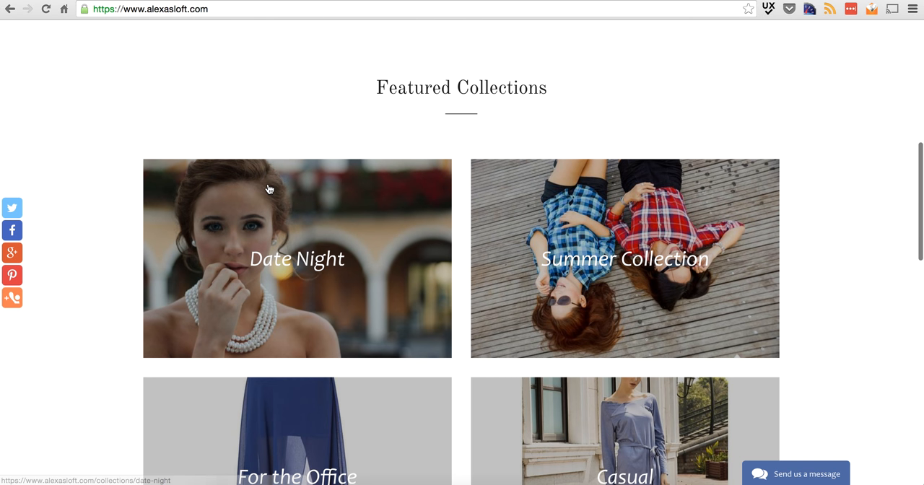
scroll("down", 3)
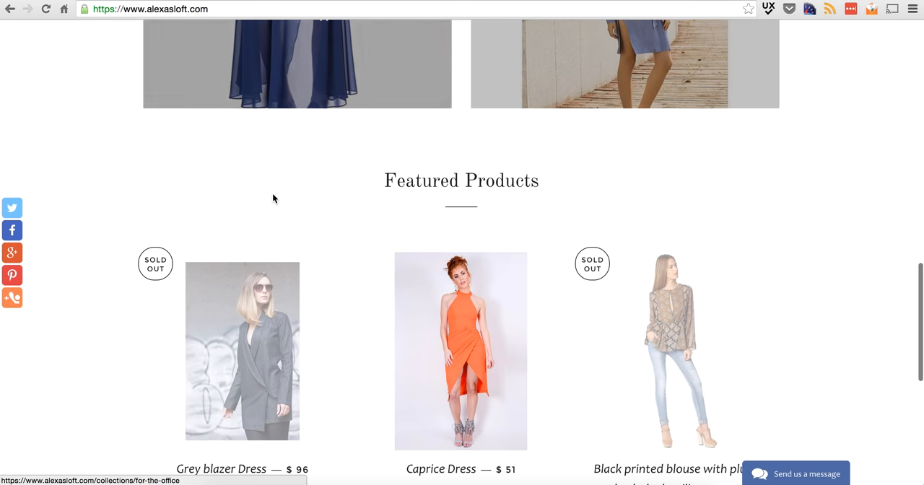
scroll("down", 3)
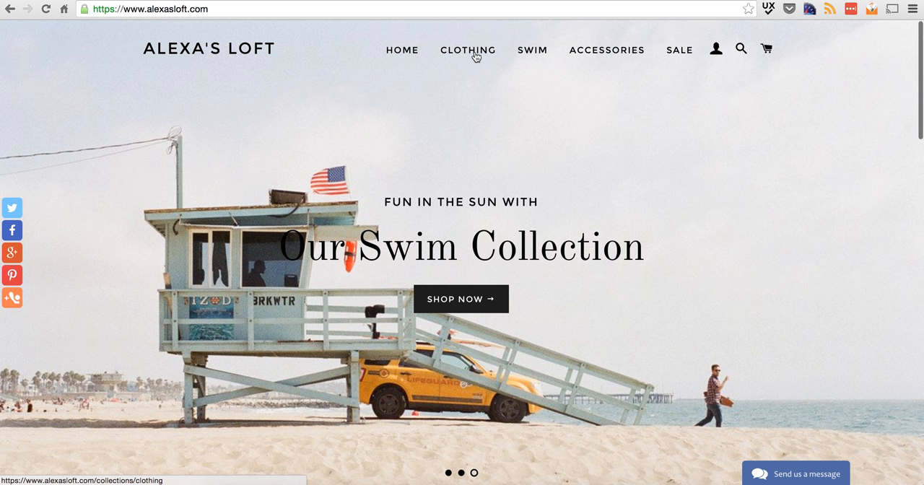
left_click(468, 51)
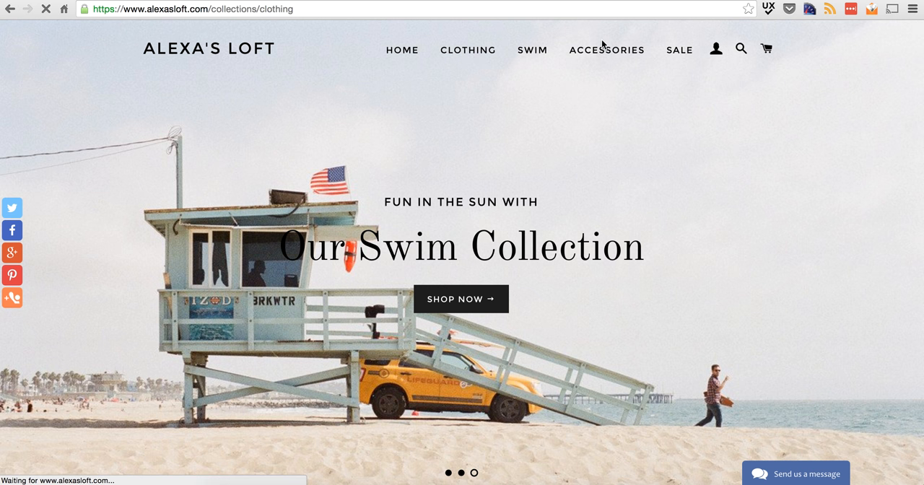
scroll("down", 3)
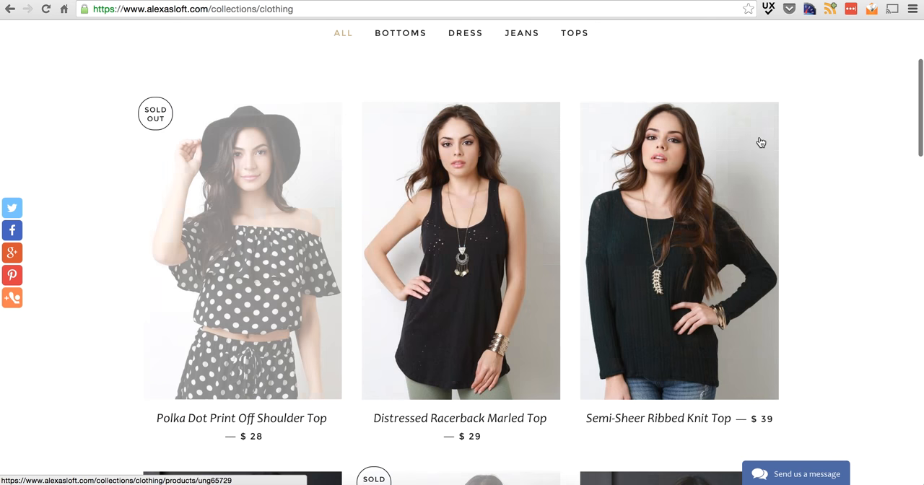
left_click(461, 251)
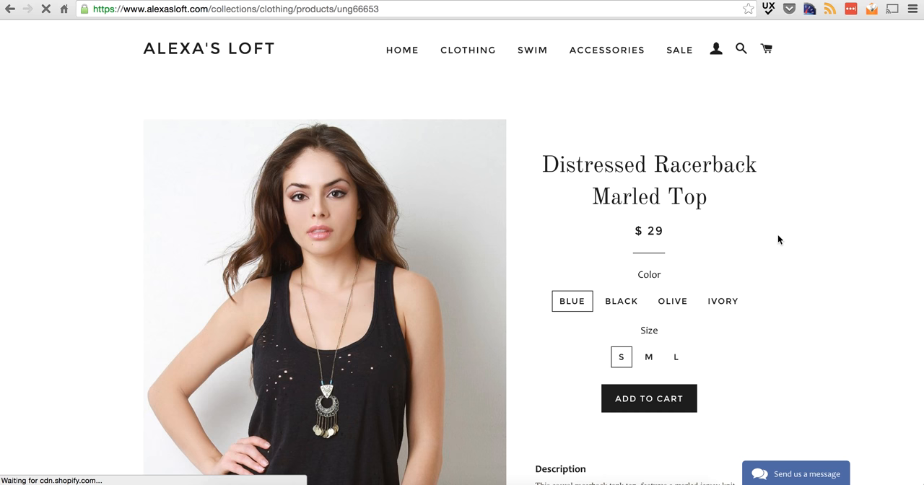
scroll("down", 3)
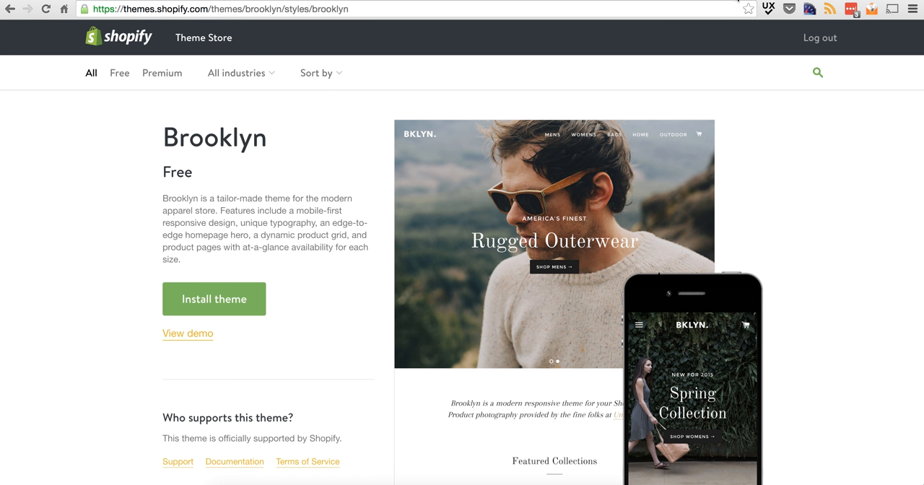
mouse_move(162, 48)
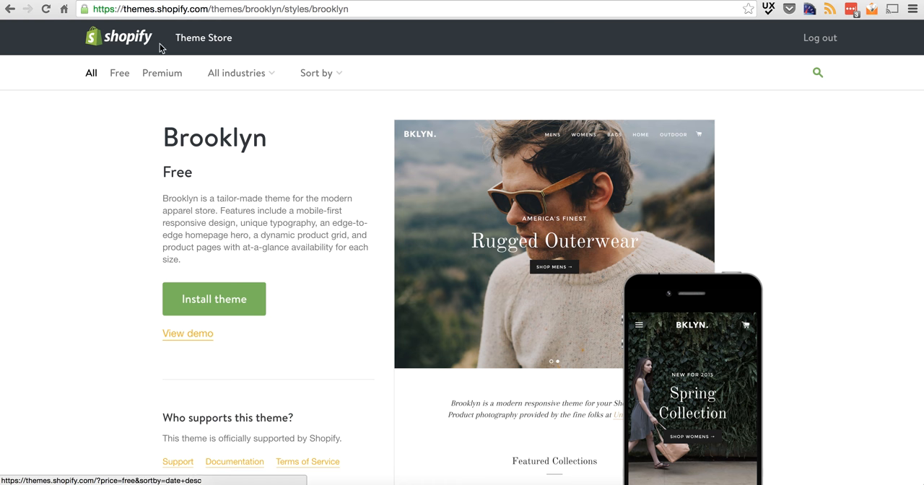
- Browse the full Theme Store catalogue of available themes
left_click(129, 36)
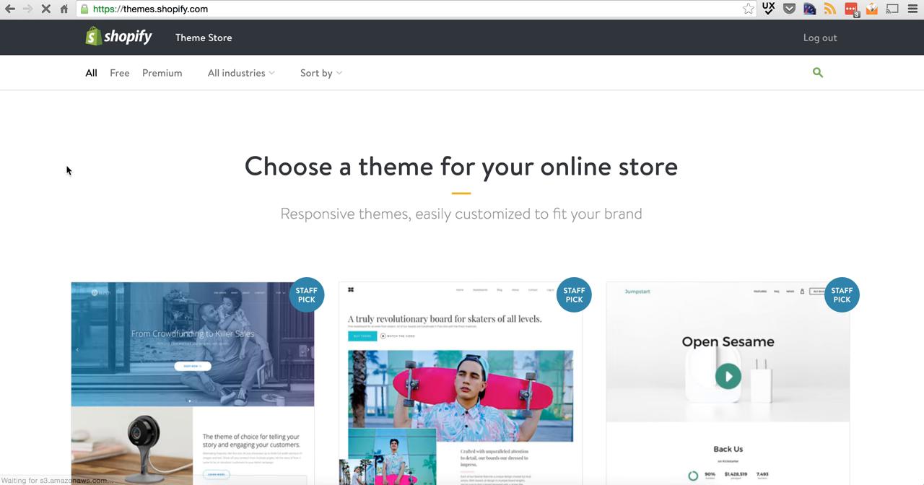
scroll("down", 3)
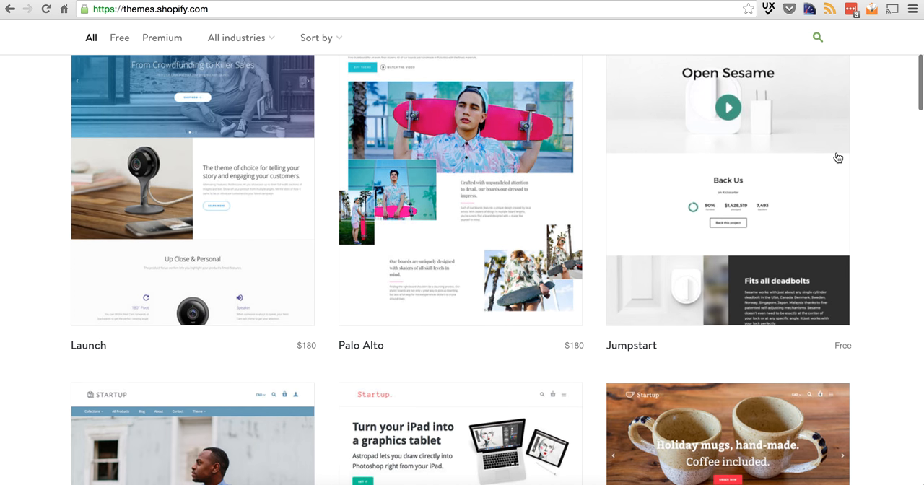
scroll("up", 3)
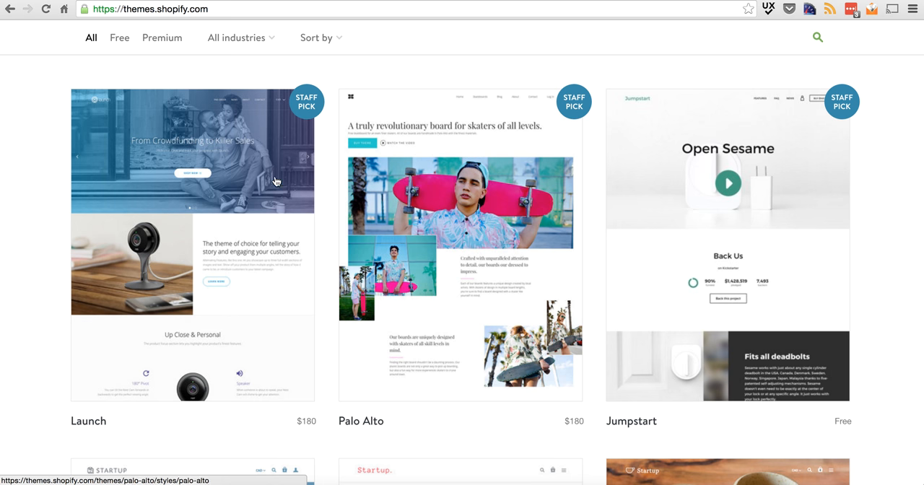
scroll("down", 3)
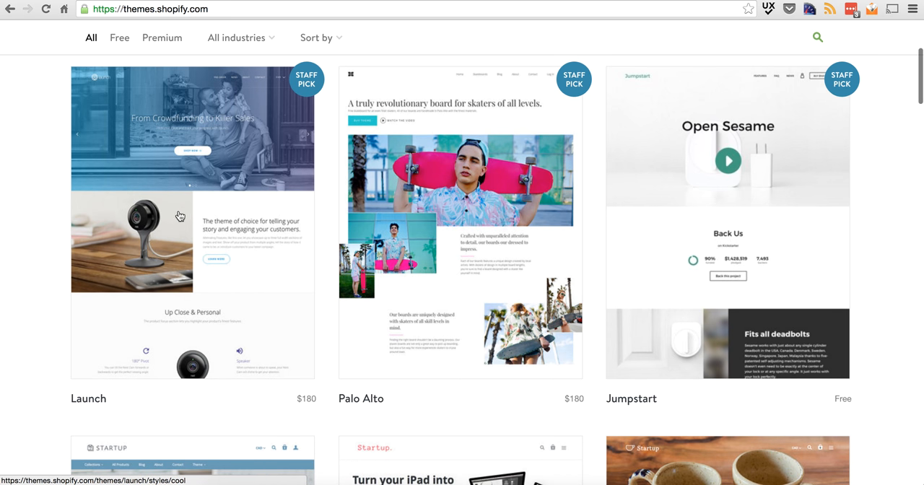
mouse_move(195, 260)
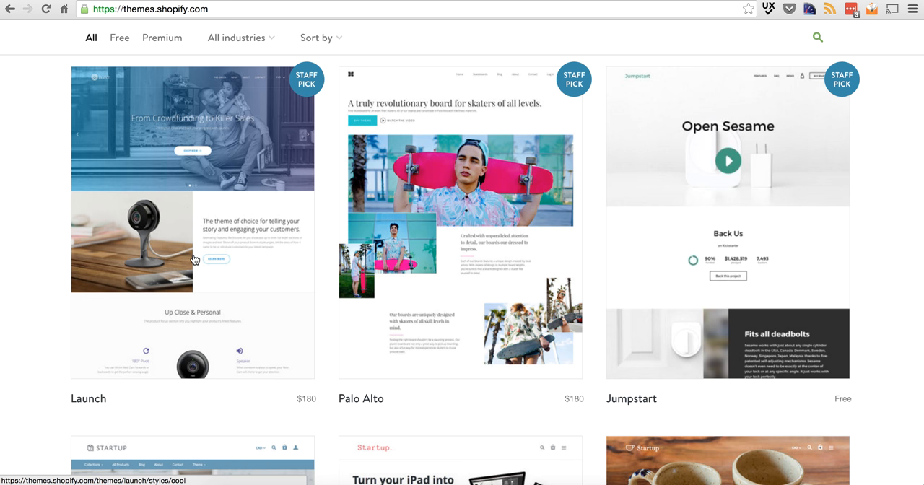
scroll("down", 3)
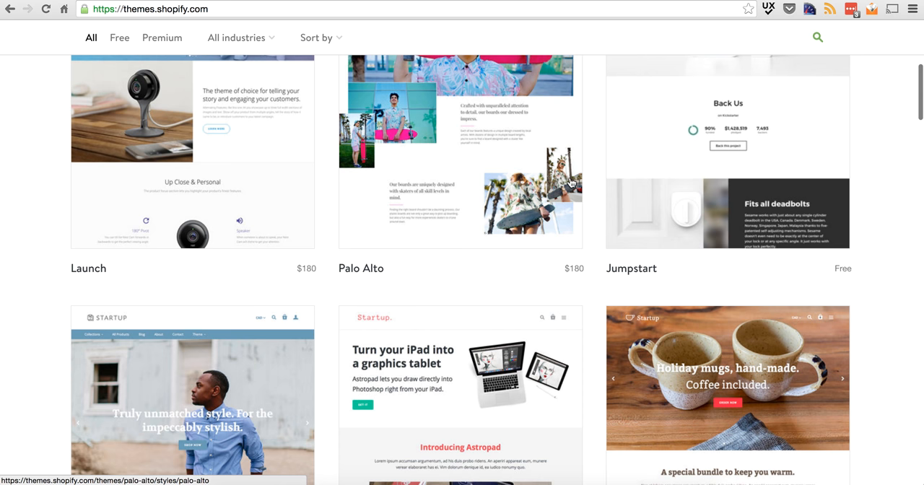
scroll("down", 3)
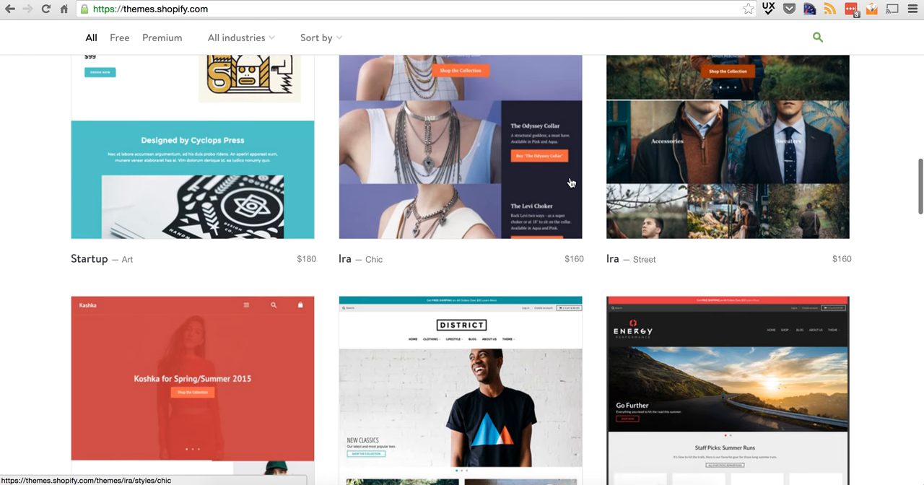
scroll("down", 3)
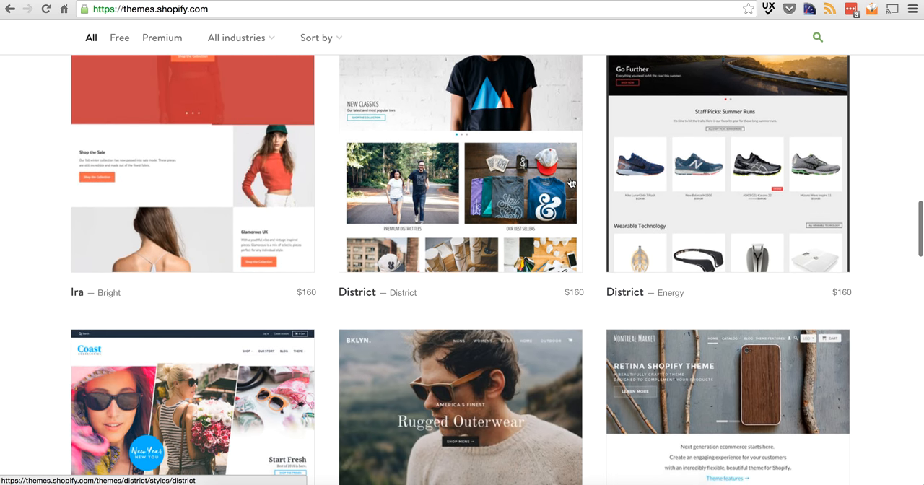
scroll("down", 3)
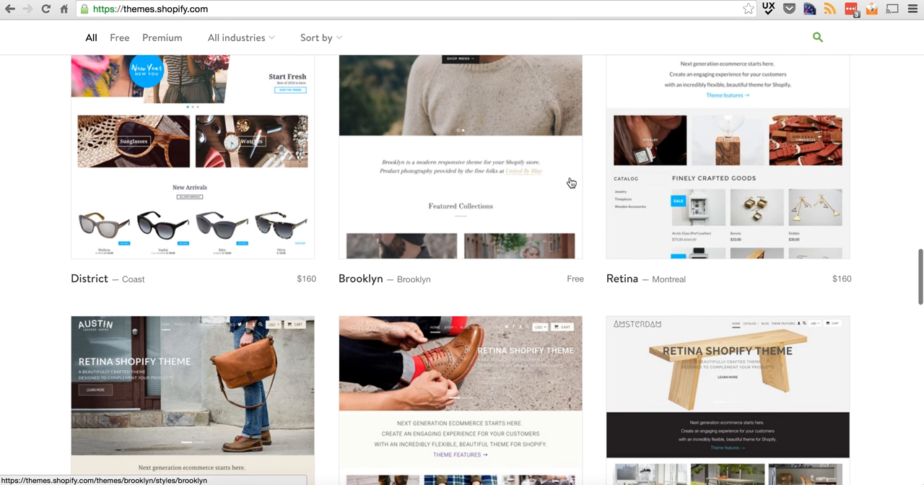
scroll("down", 3)
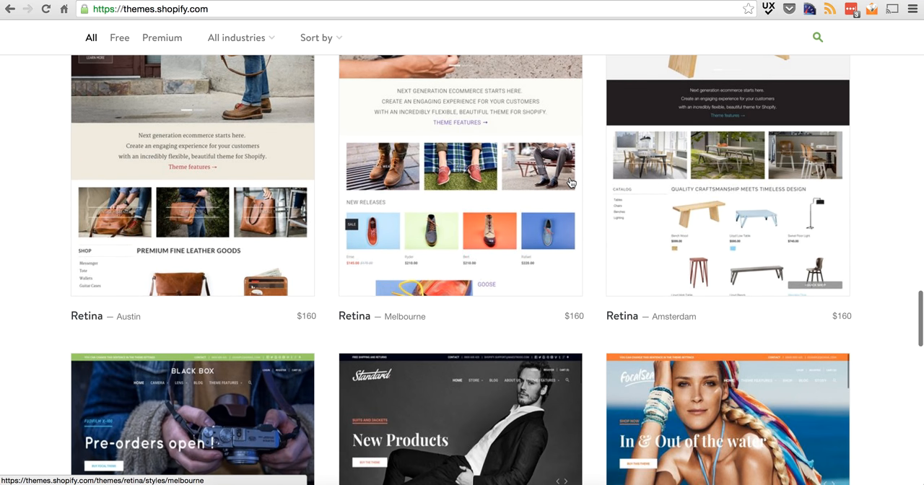
scroll("down", 3)
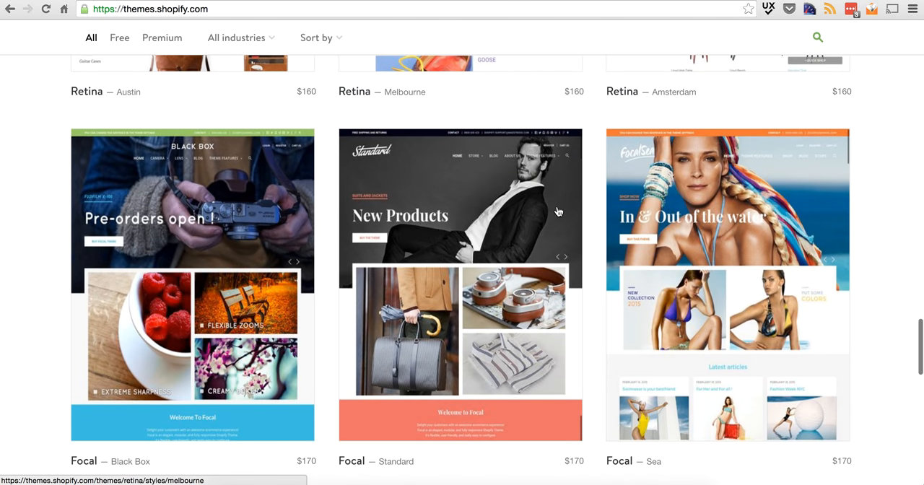
scroll("up", 3)
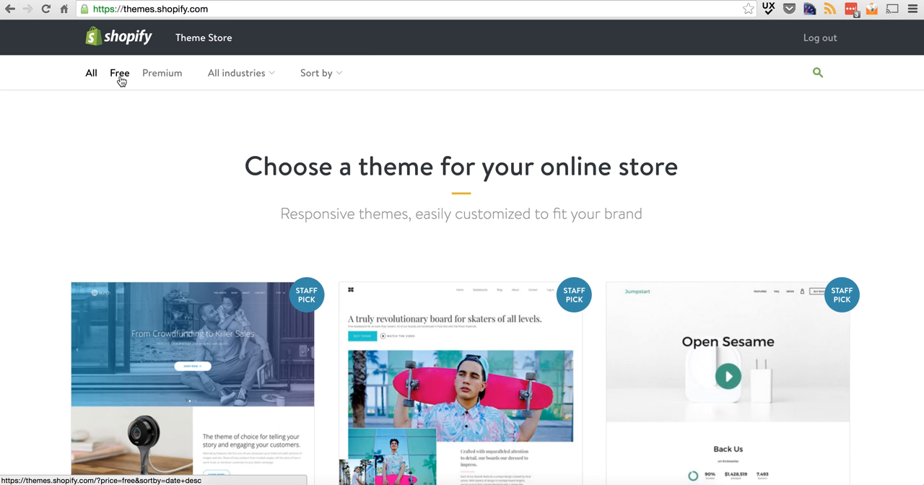
- Narrow the catalogue to free themes, showing Simple and Brooklyn
left_click(118, 73)
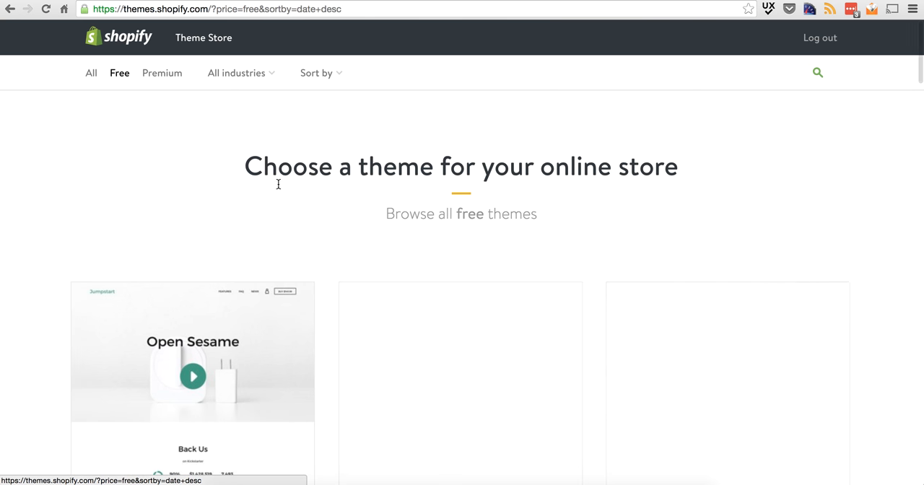
scroll("down", 3)
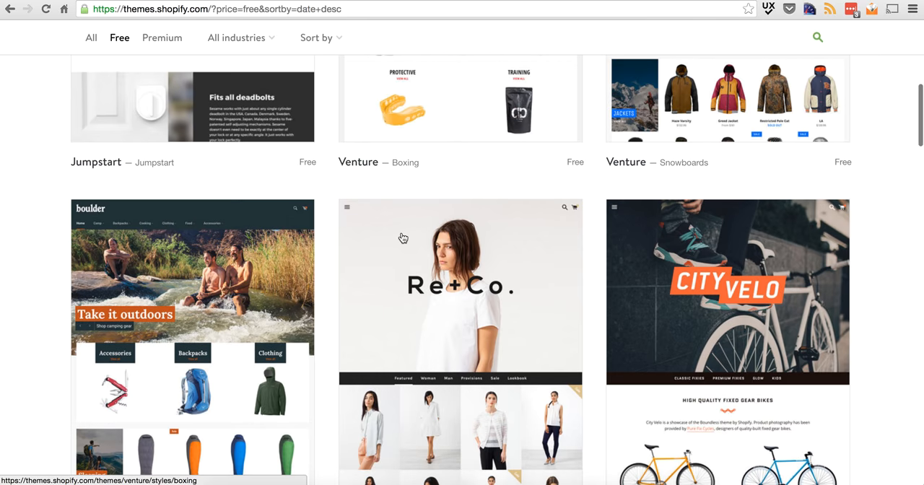
scroll("down", 3)
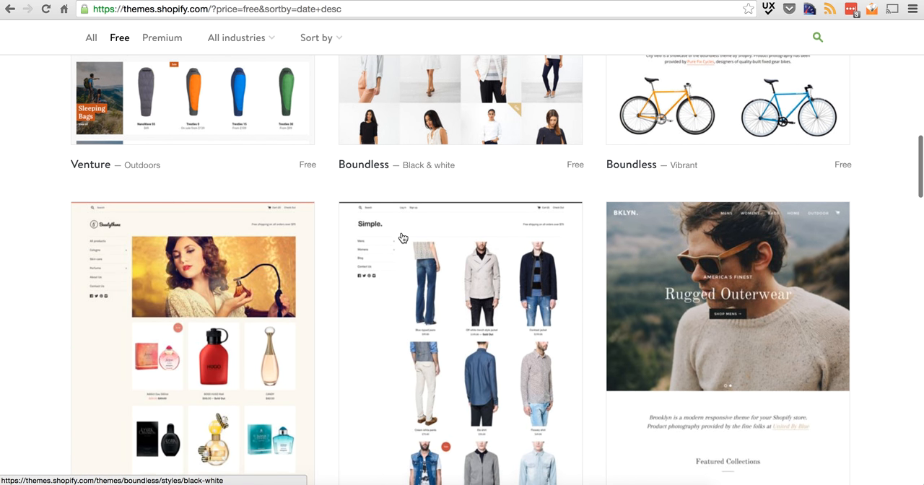
scroll("down", 3)
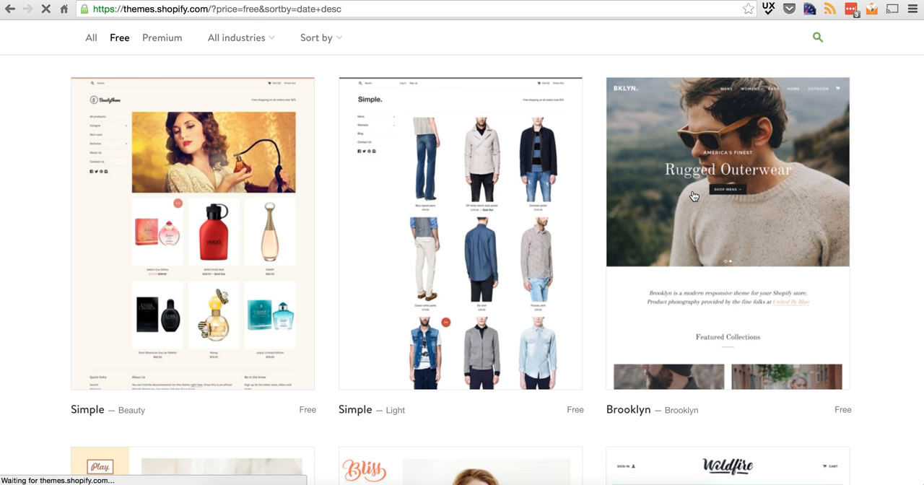
- View Brooklyn's theme page confirming it is free and officially supported
left_click(728, 172)
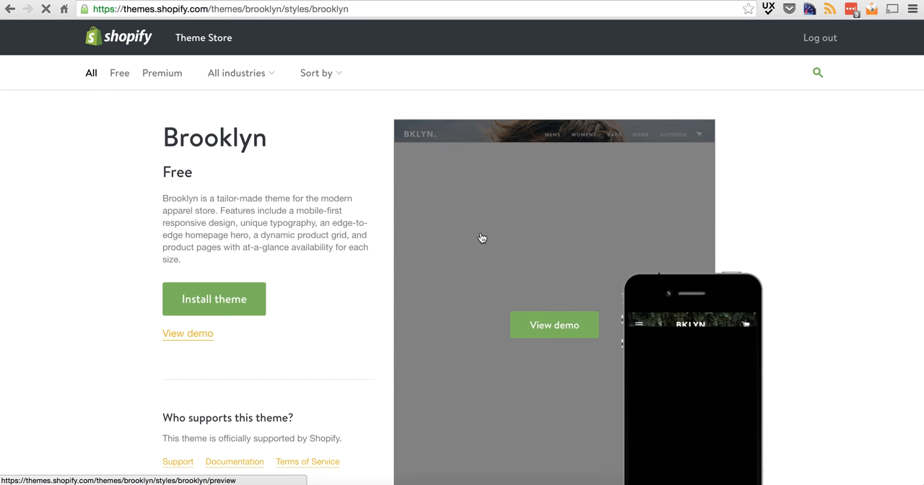
scroll("down", 3)
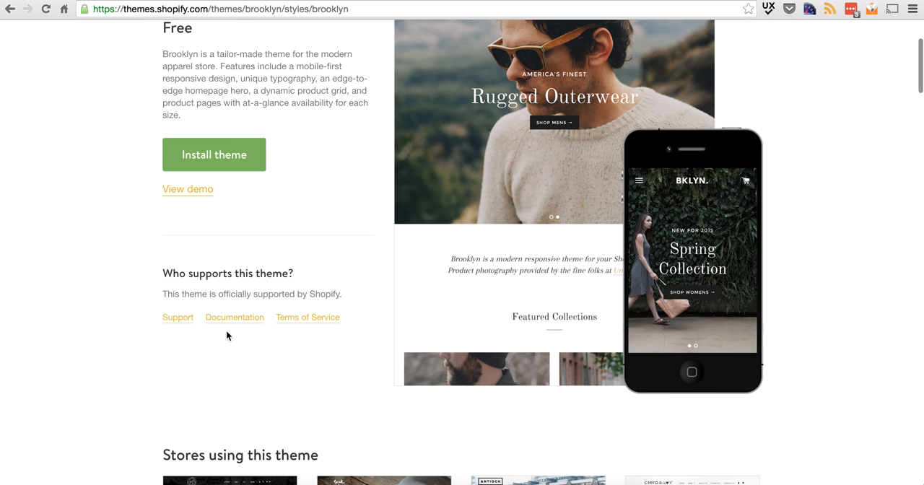
scroll("up", 3)
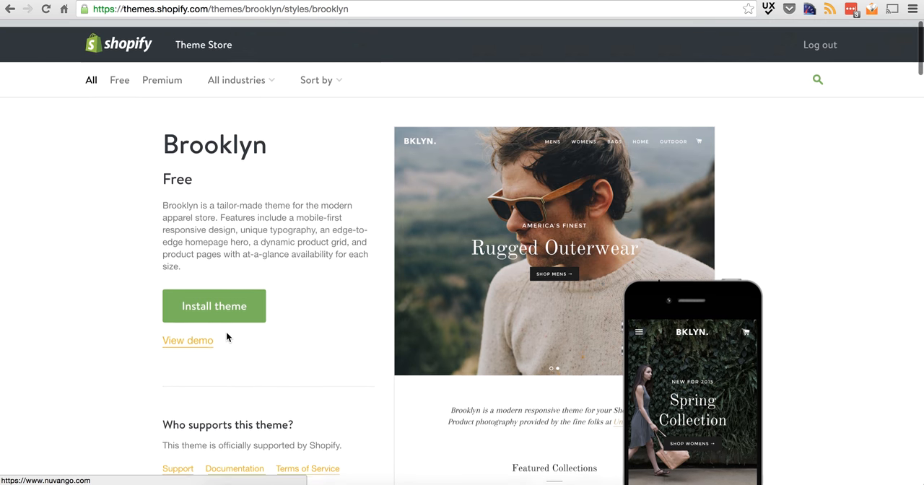
scroll("up", 3)
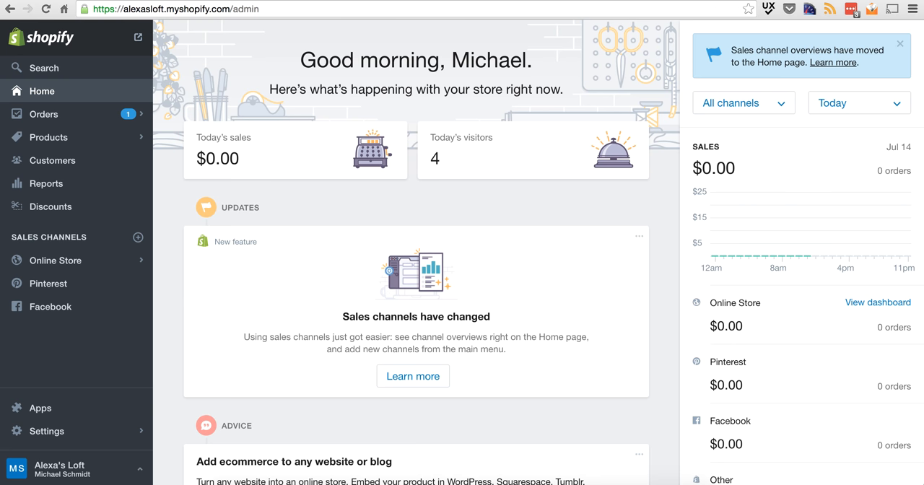
mouse_move(58, 318)
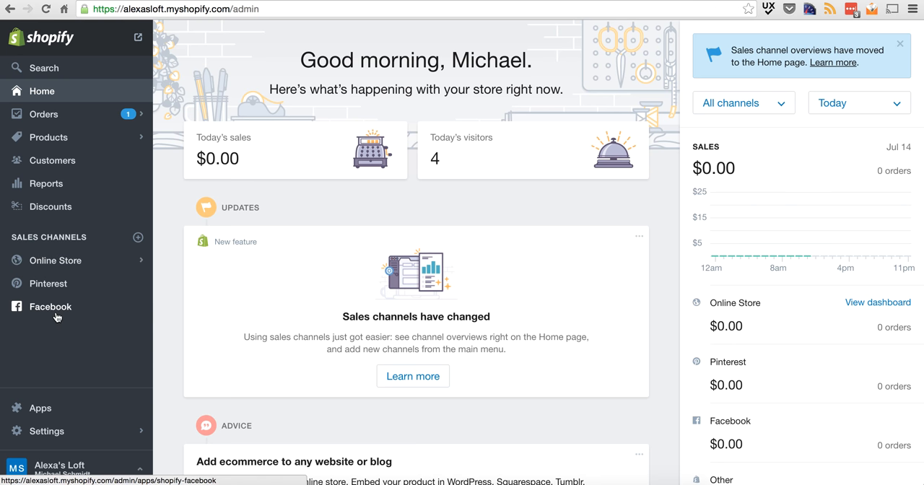
- Review Online Store Themes listing Brooklyn as current and Launchpad-Star unpublished
left_click(54, 260)
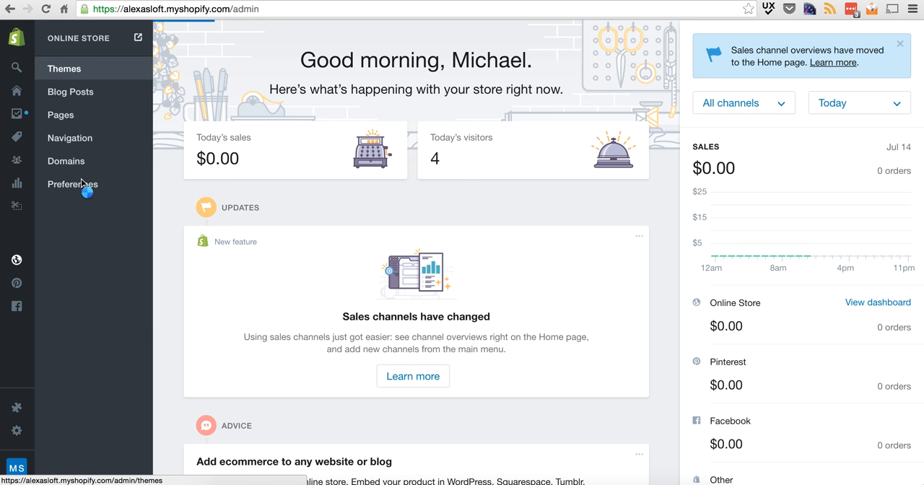
left_click(64, 68)
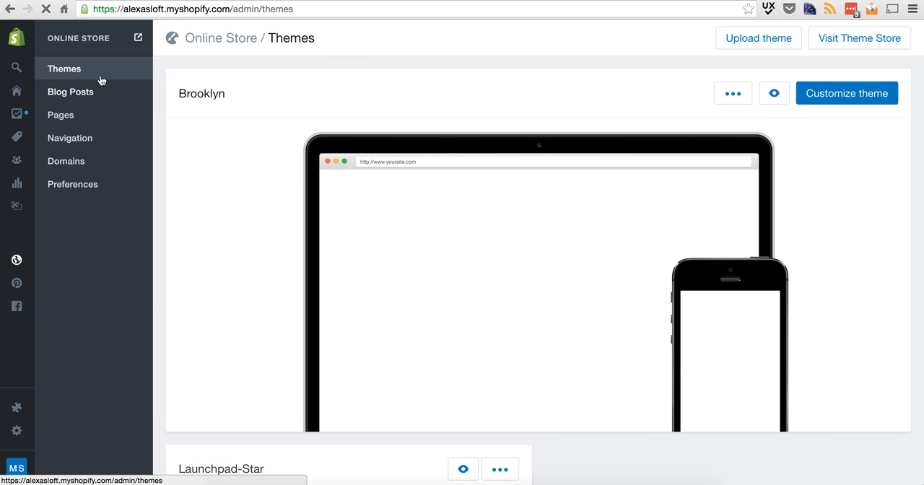
scroll("down", 3)
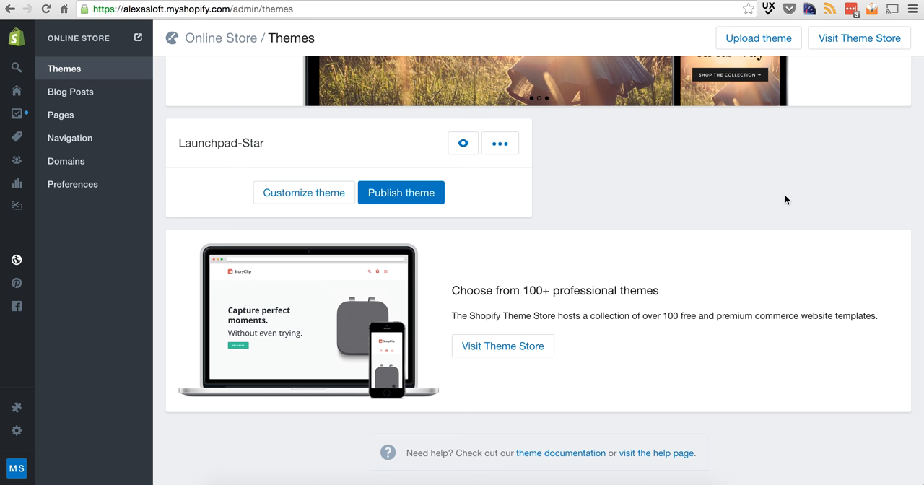
mouse_move(592, 234)
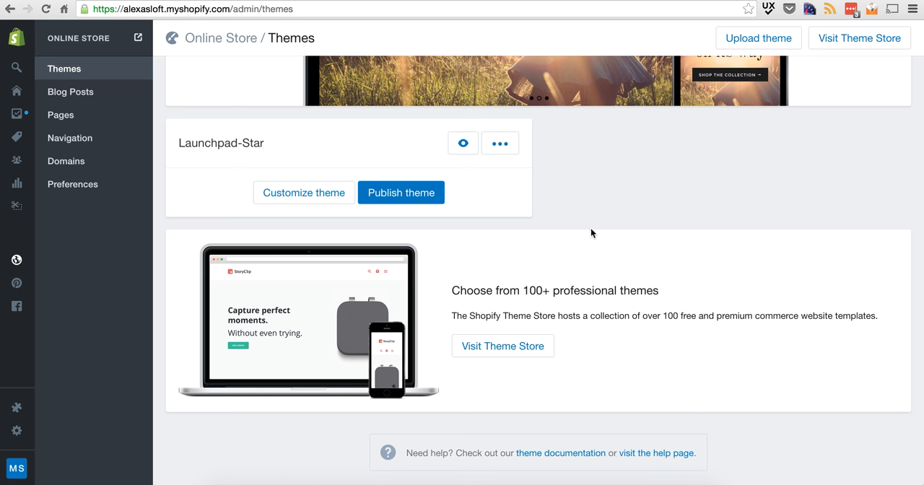
scroll("down", 3)
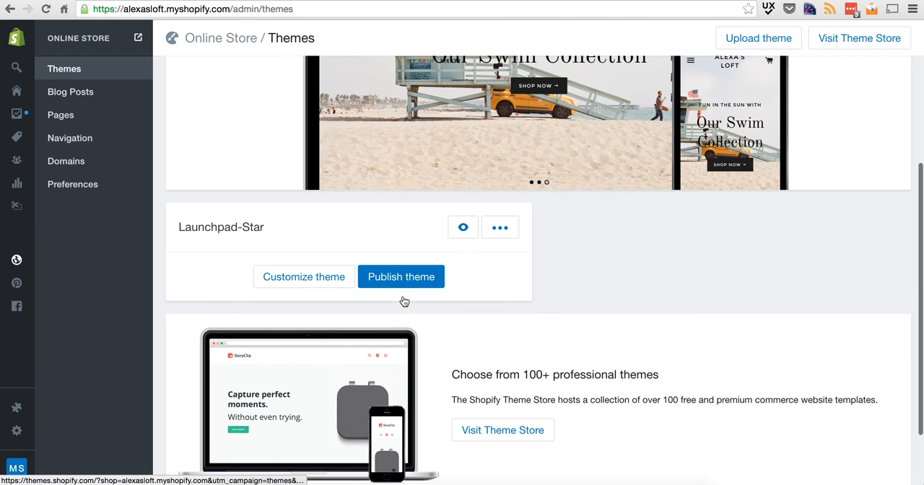
scroll("up", 3)
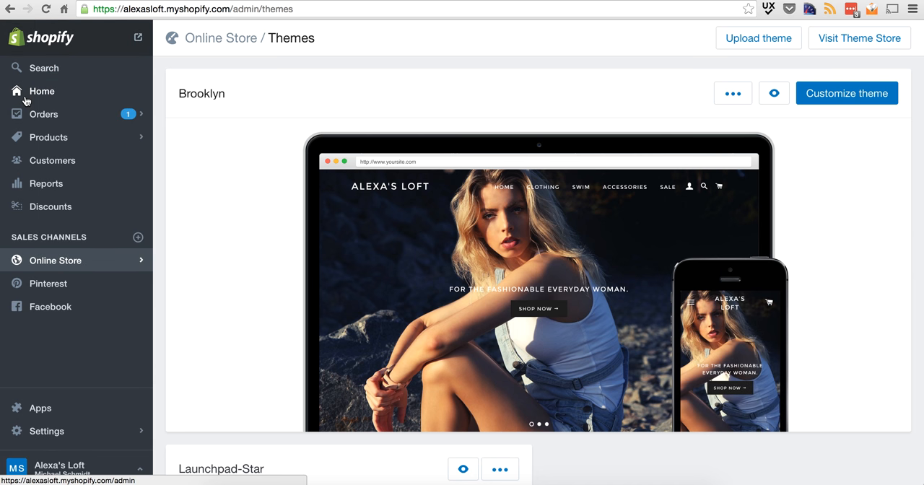
- Check the product list, installed apps and the single paid order, ending on all products
left_click(49, 137)
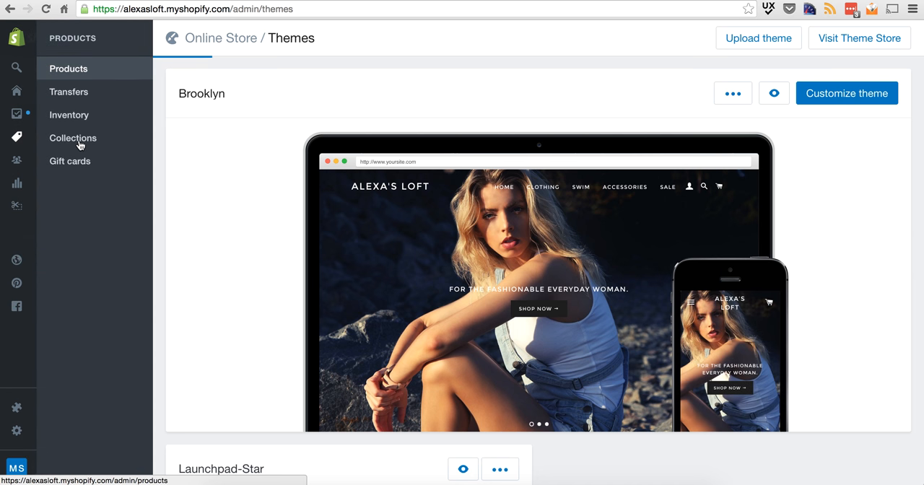
left_click(68, 70)
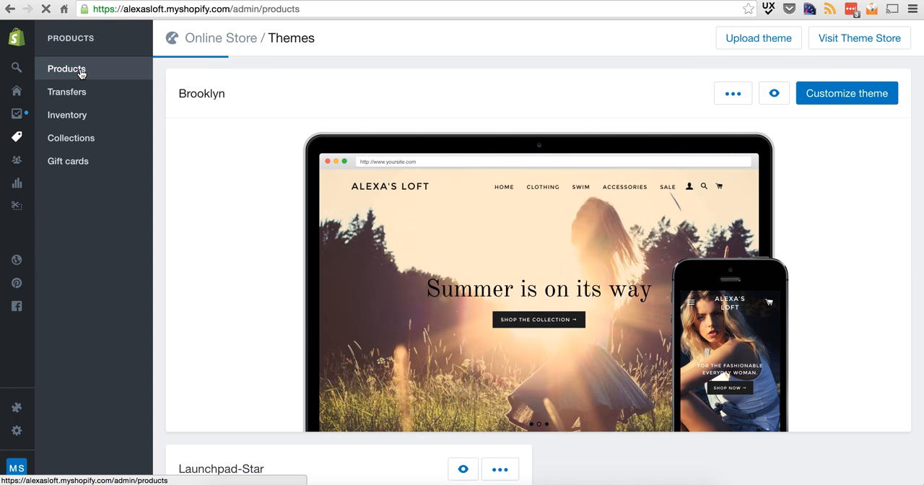
left_click(66, 70)
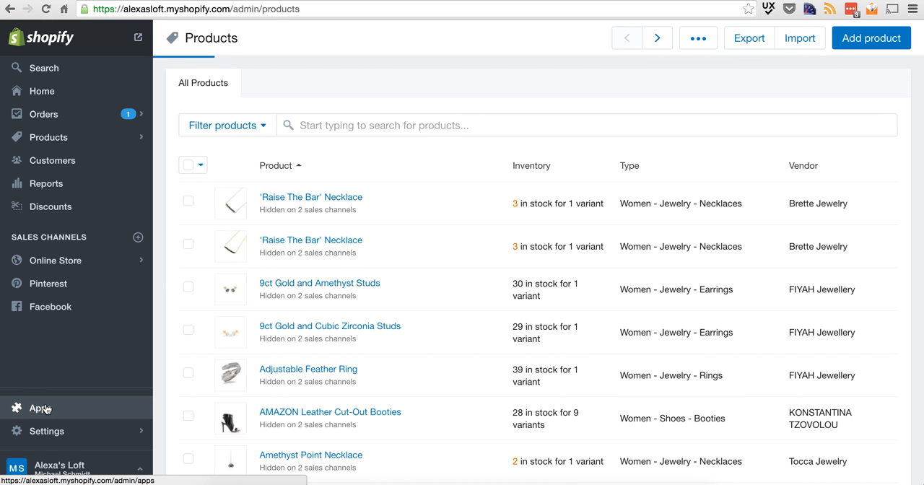
left_click(39, 407)
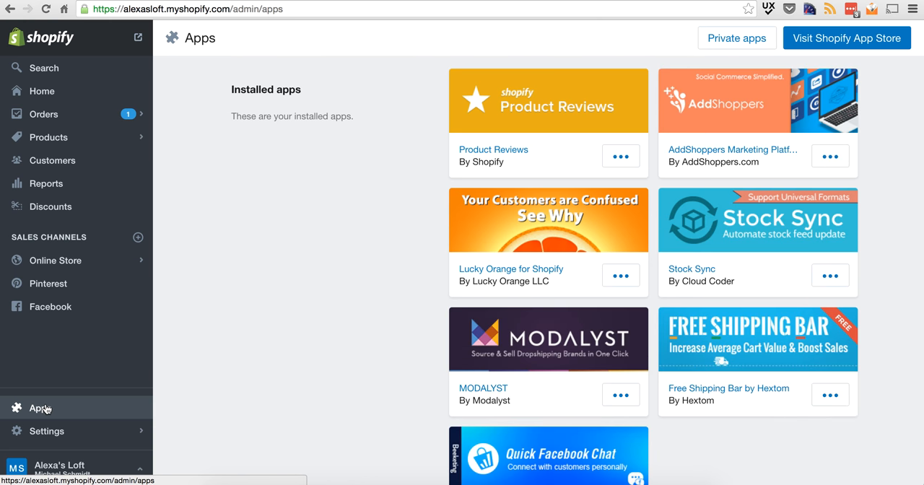
mouse_move(382, 321)
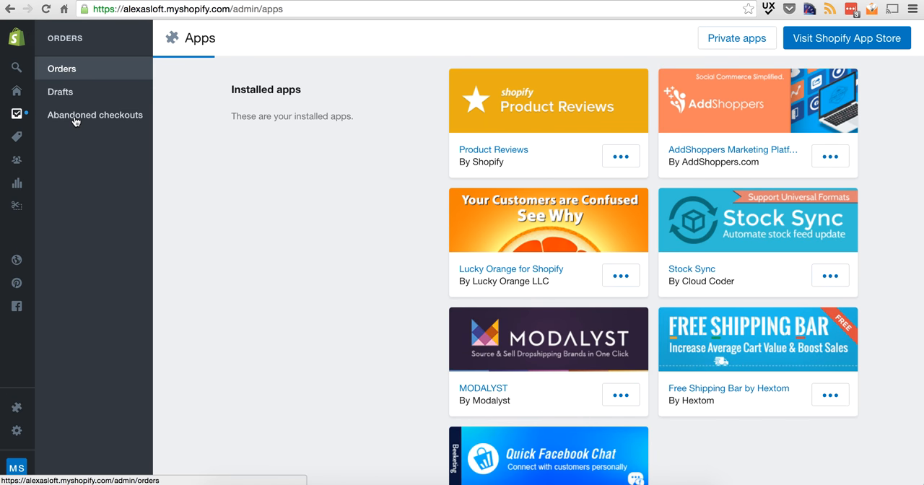
left_click(60, 68)
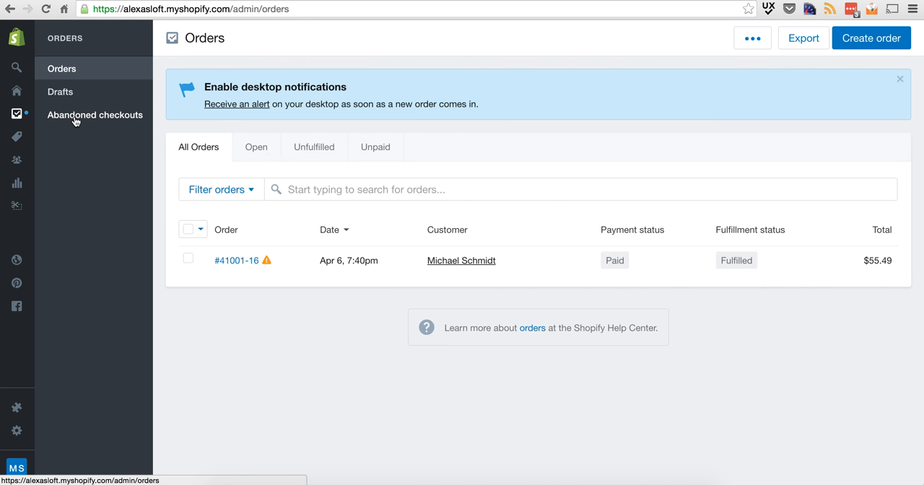
mouse_move(83, 150)
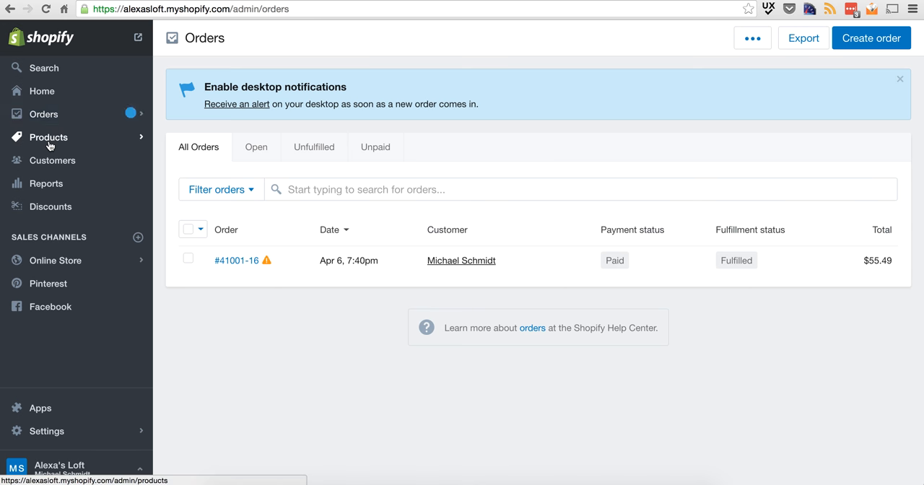
left_click(49, 137)
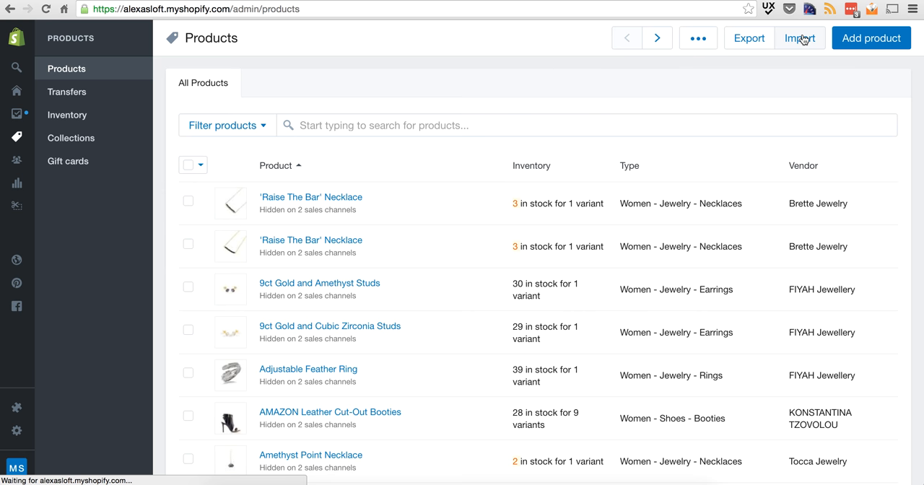
mouse_move(748, 38)
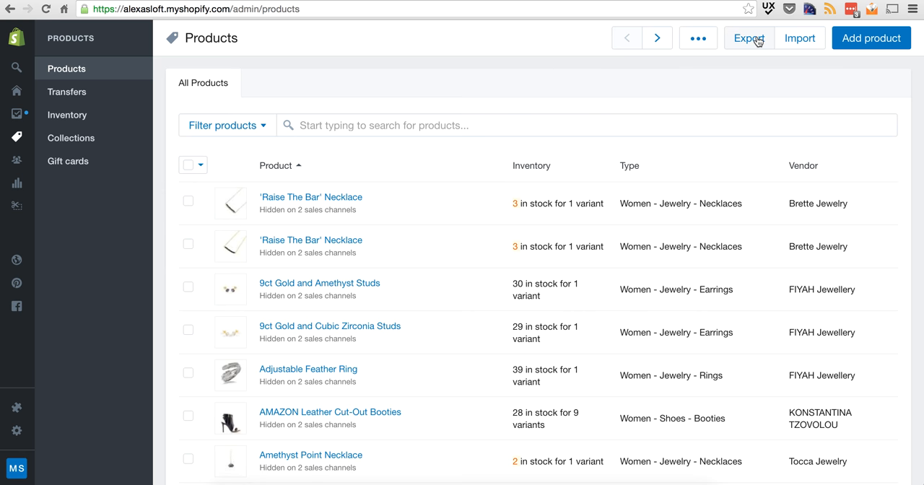
- Export the current page of products as CSV for Excel and open the downloaded products_export zip
left_click(749, 38)
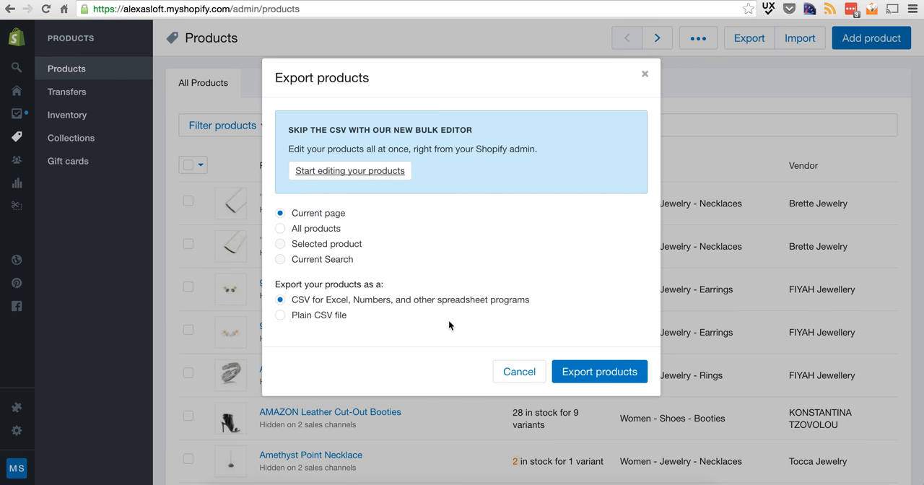
mouse_move(600, 373)
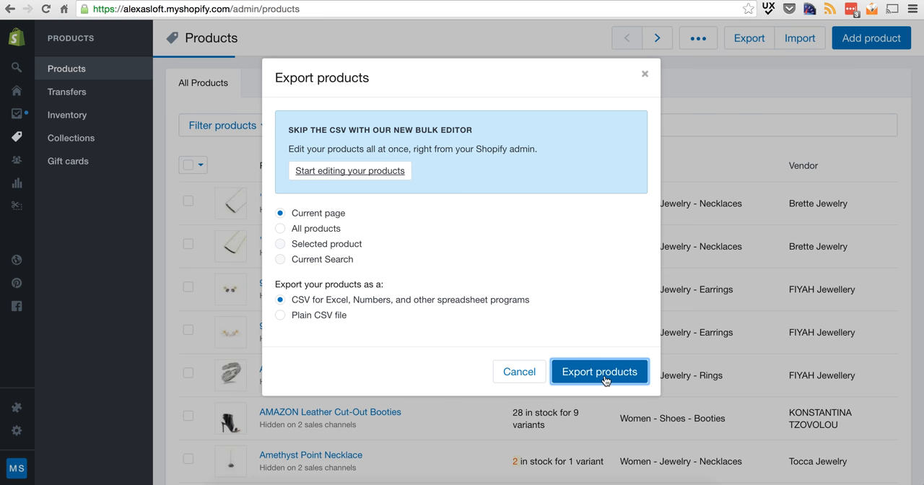
left_click(600, 371)
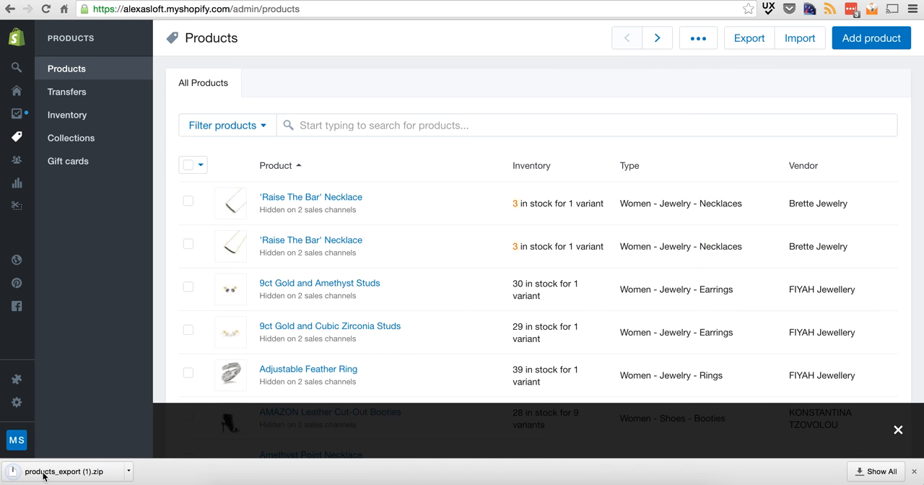
left_click(898, 431)
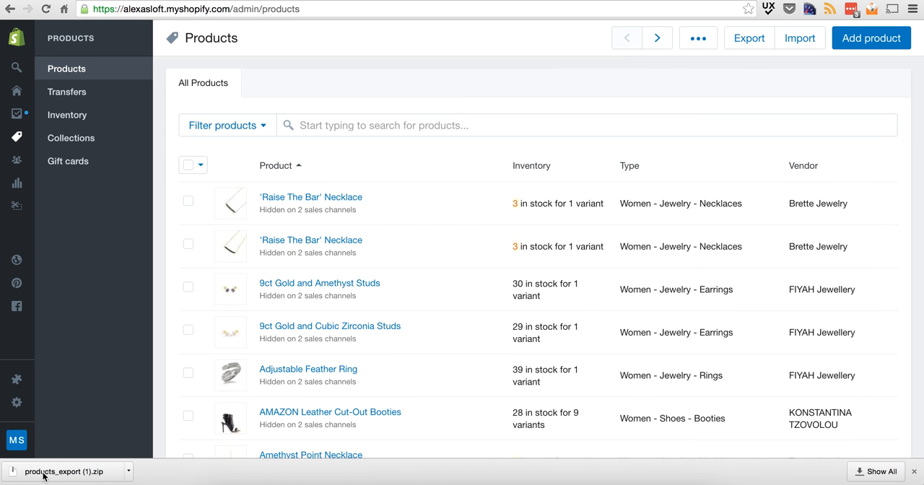
mouse_move(575, 291)
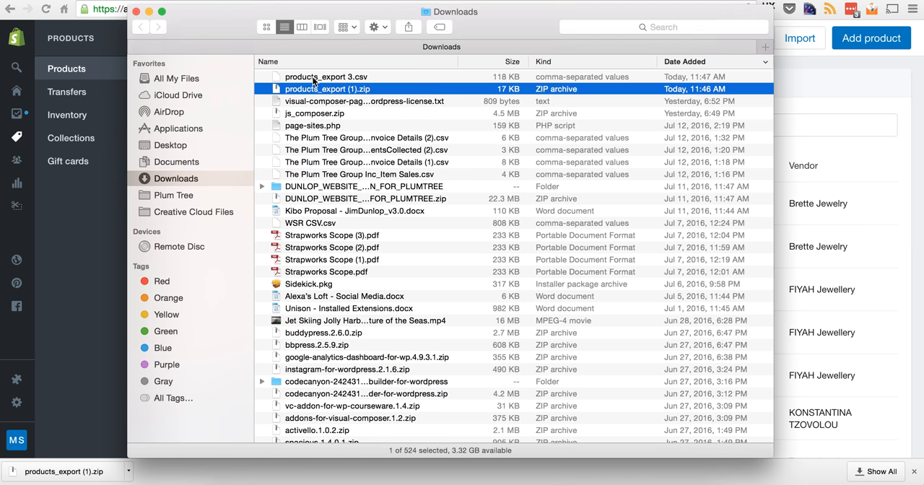
- Open products_export 3.csv from Downloads in Excel showing Handle, Title, Body and Vendor columns
left_click(327, 76)
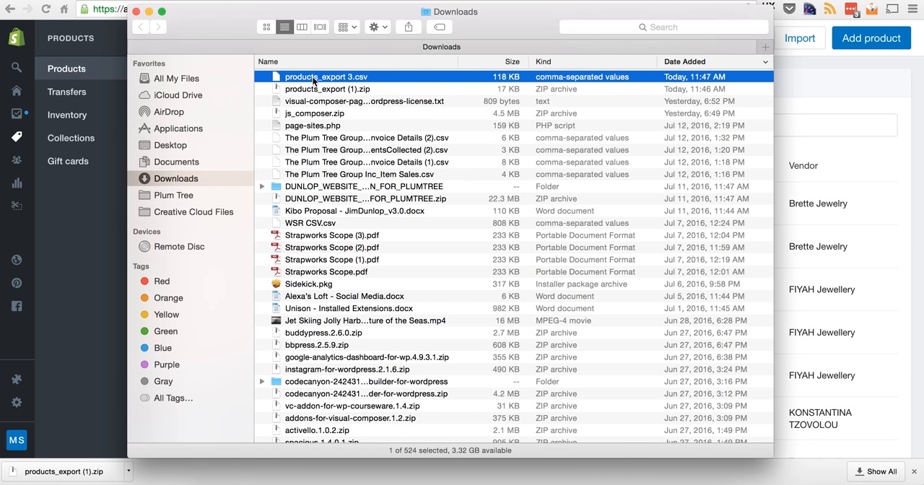
double_click(327, 76)
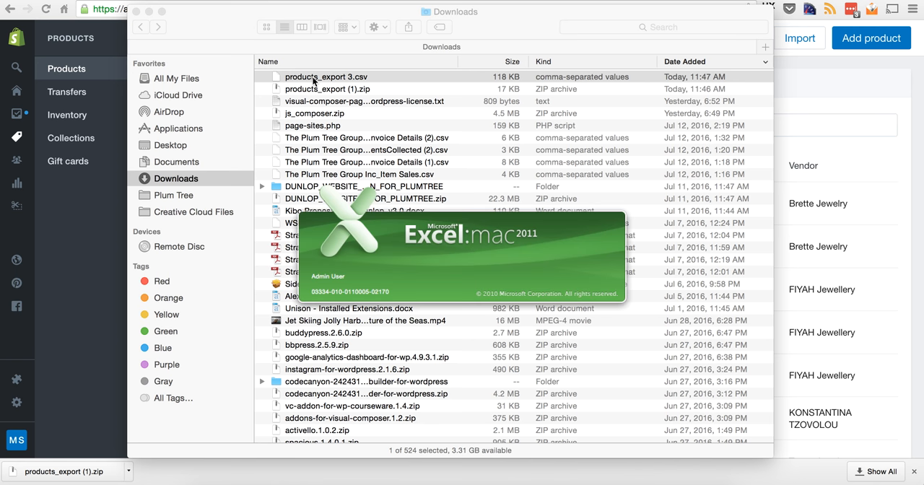
double_click(327, 76)
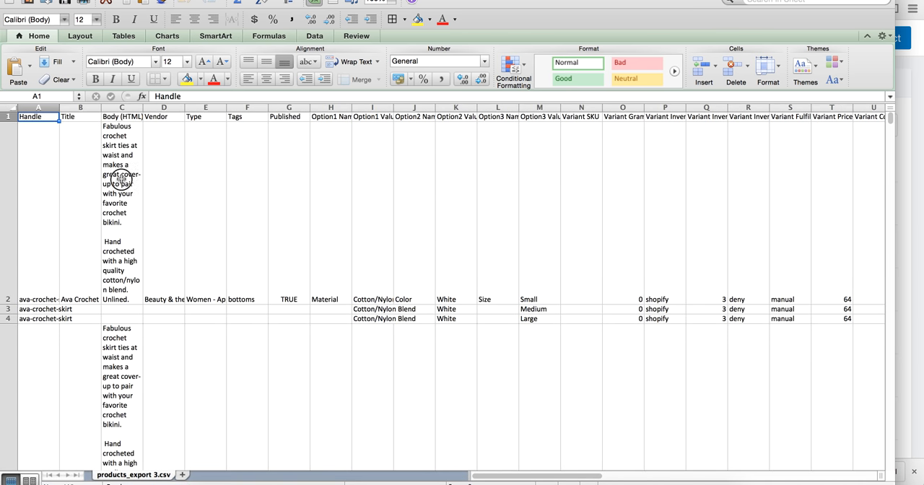
left_click(80, 299)
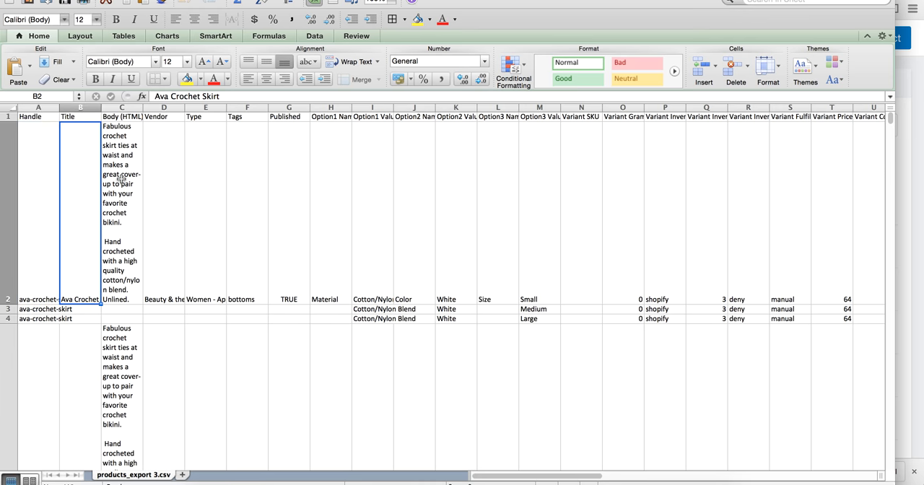
left_click(413, 116)
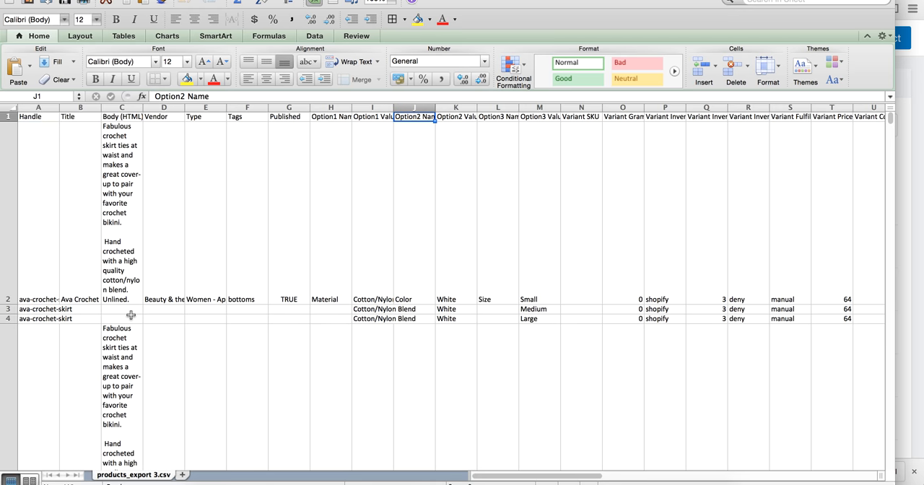
scroll("down", 3)
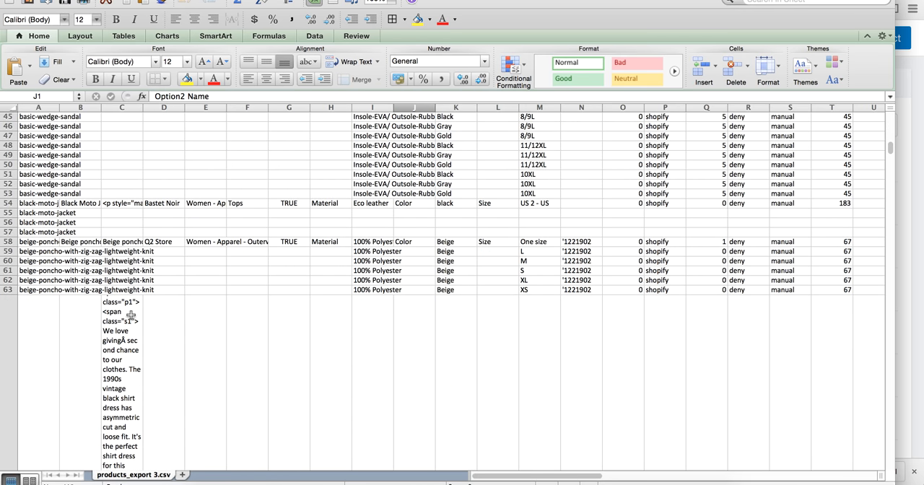
scroll("down", 3)
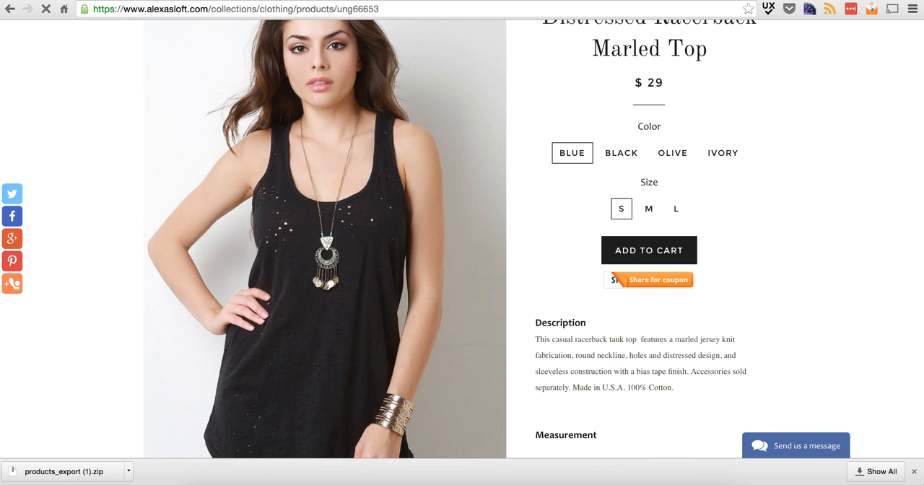
- Compare the black and blue variants of the Marled Top and browse its measurements and empty reviews
left_click(622, 153)
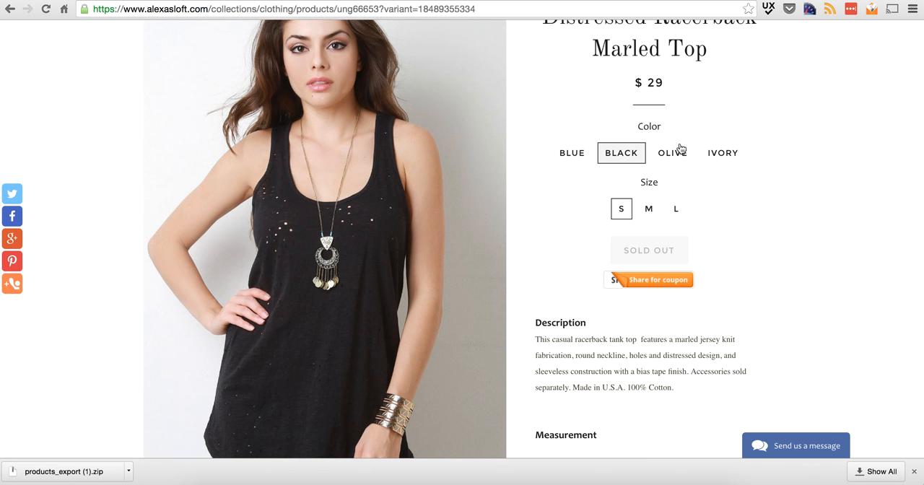
left_click(572, 153)
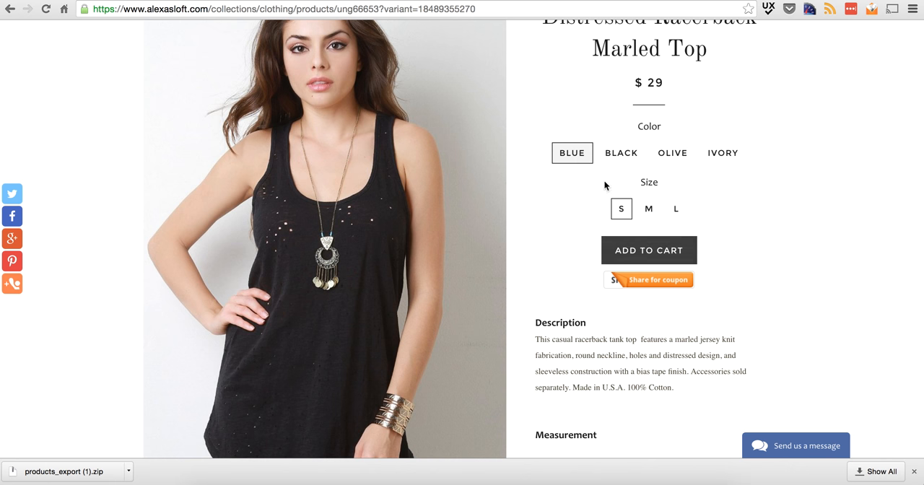
scroll("down", 3)
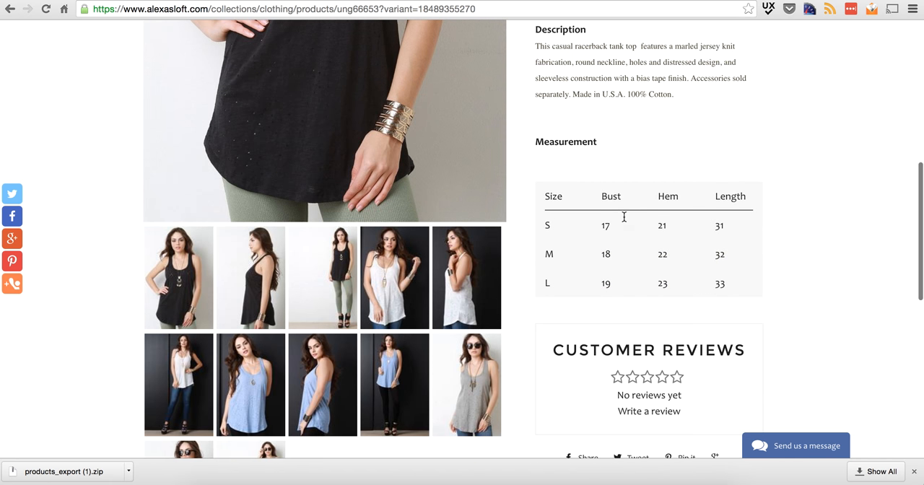
scroll("down", 3)
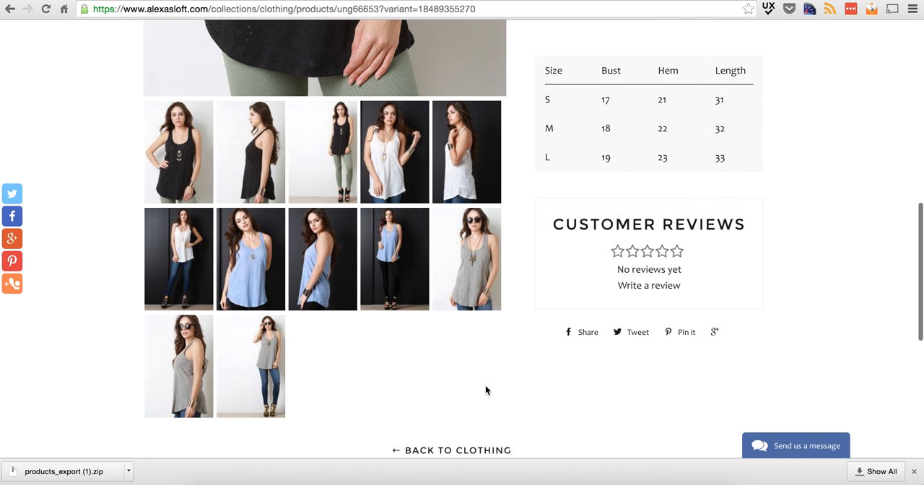
scroll("up", 3)
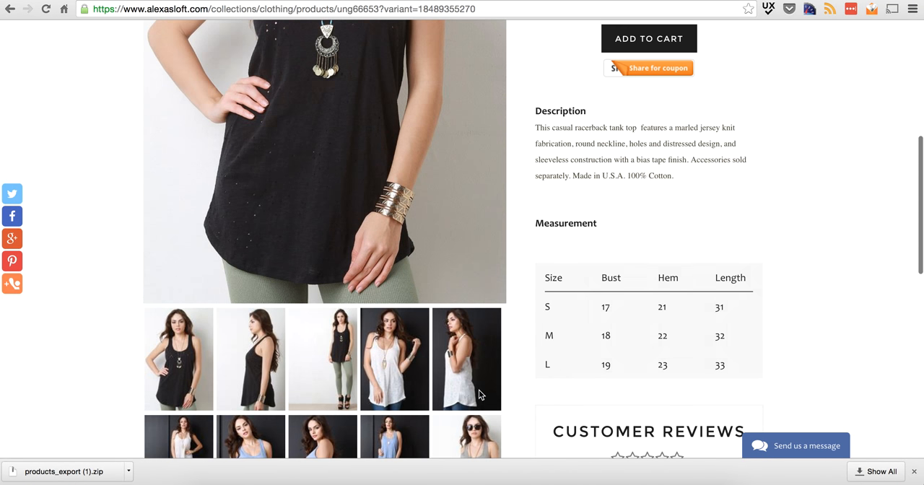
scroll("up", 3)
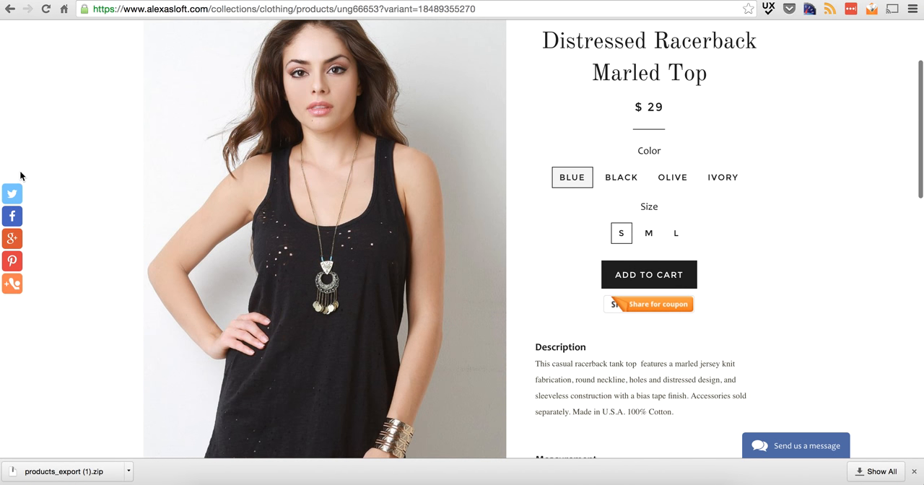
mouse_move(780, 324)
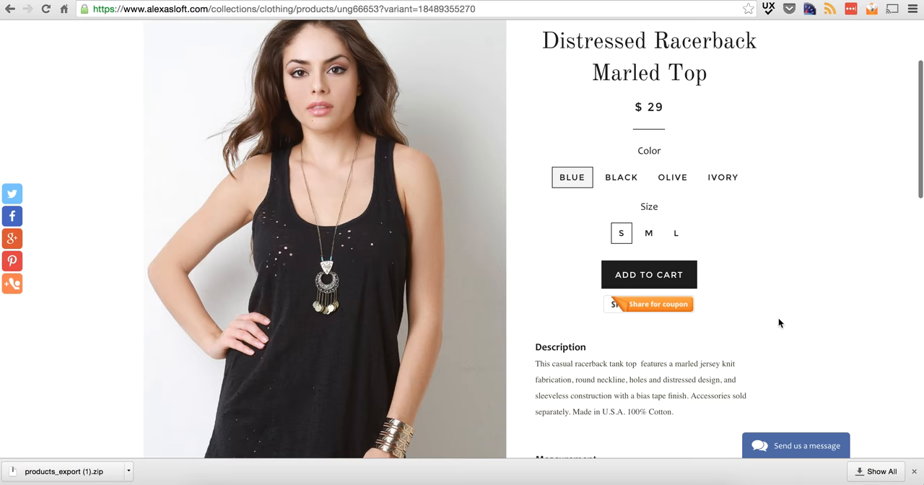
scroll("down", 3)
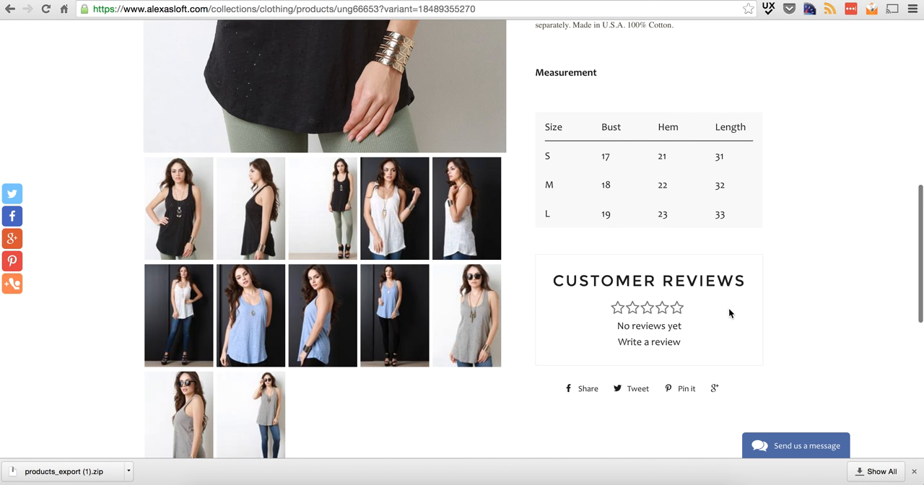
mouse_move(732, 314)
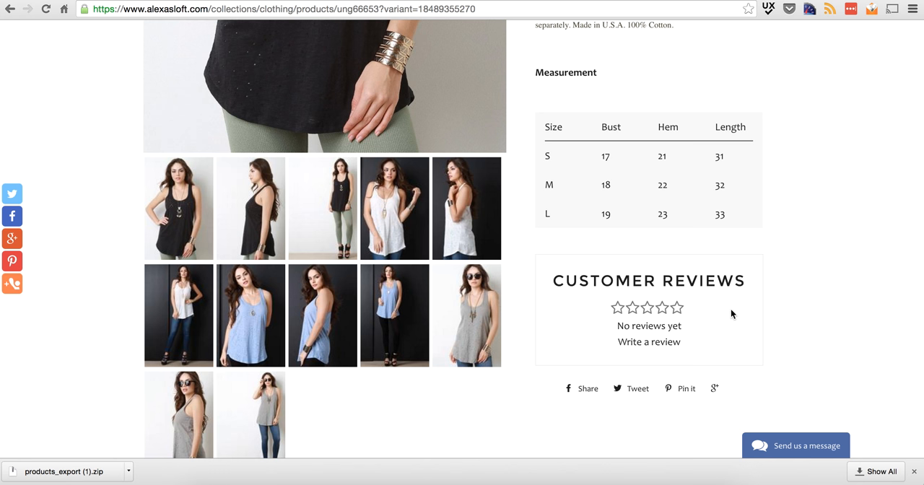
mouse_move(734, 315)
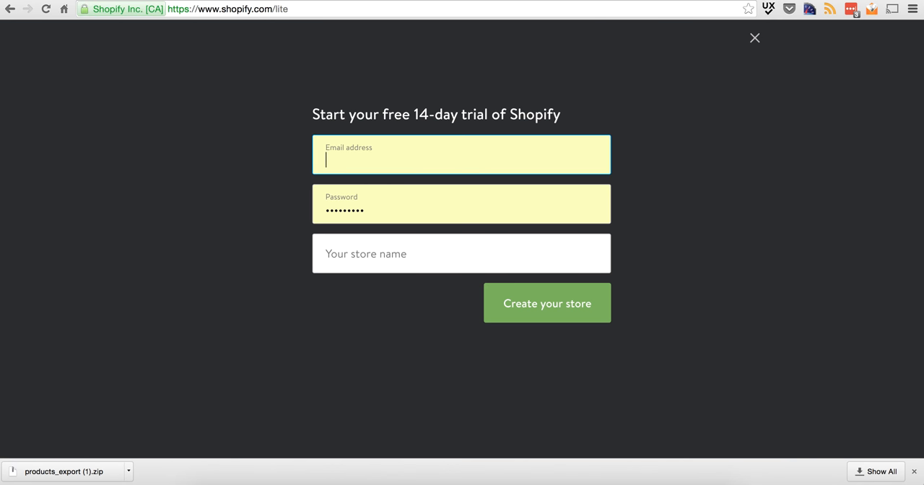
- Return to the store admin and review the installed apps list, Product Reviews through Free Shipping Bar
left_click(754, 37)
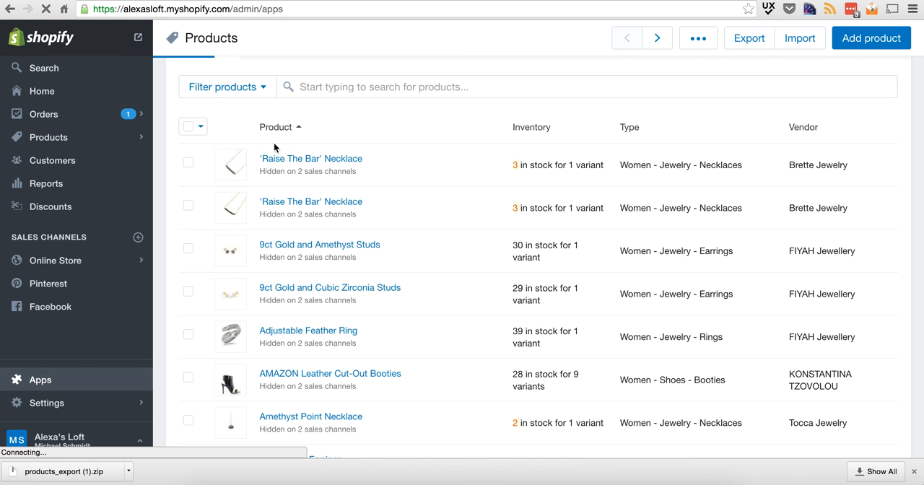
left_click(41, 378)
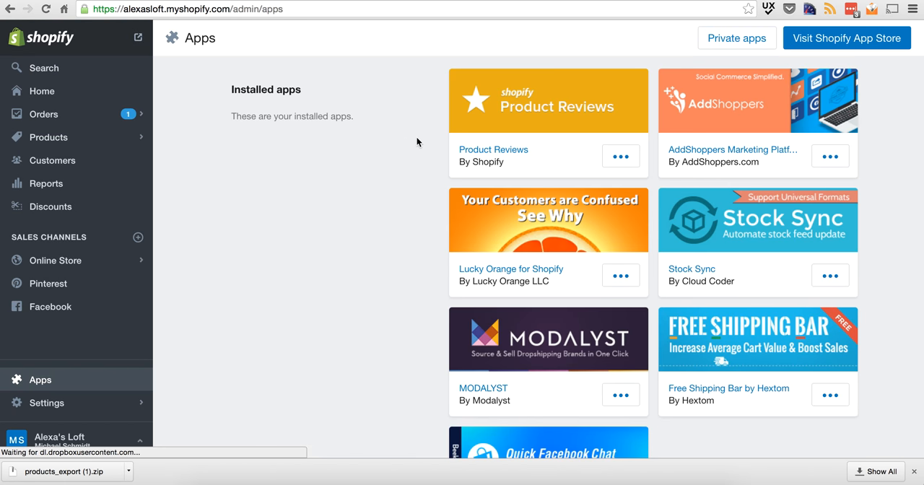
mouse_move(734, 104)
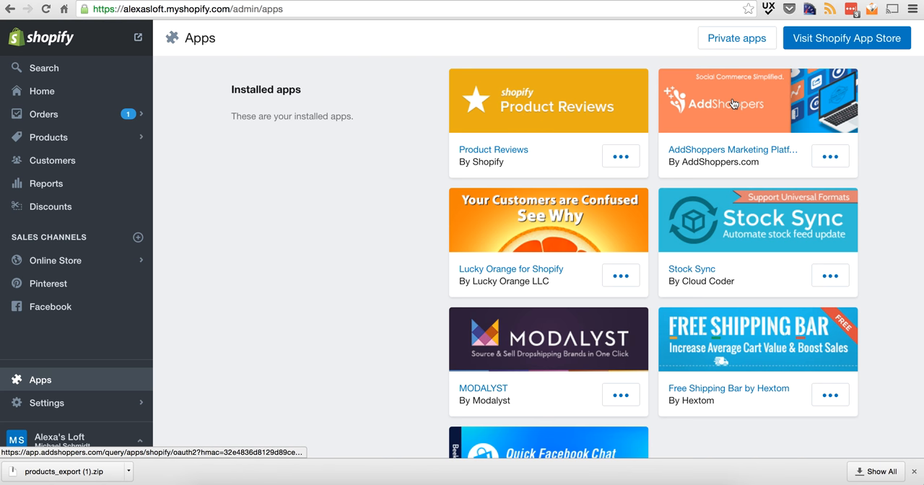
mouse_move(521, 225)
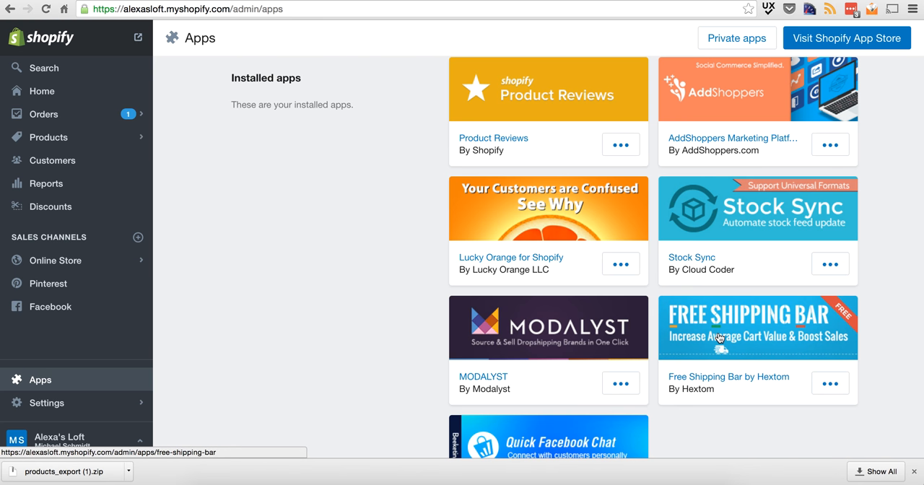
scroll("down", 3)
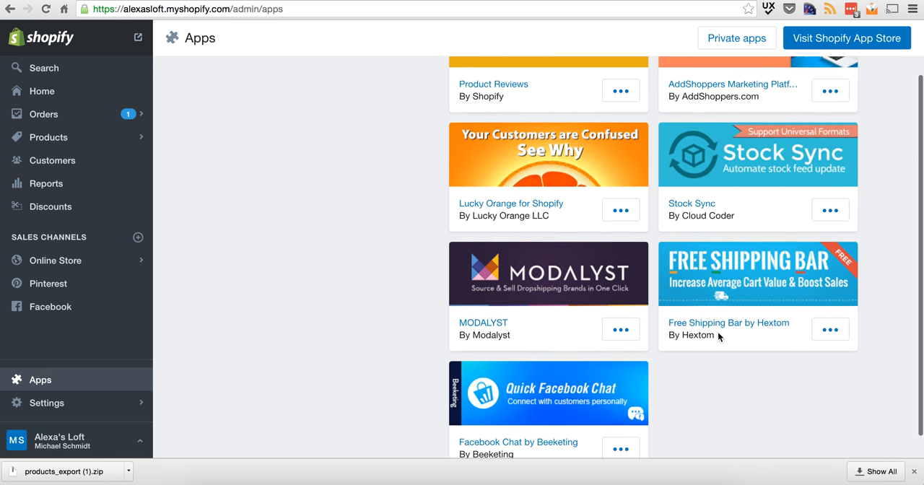
scroll("up", 3)
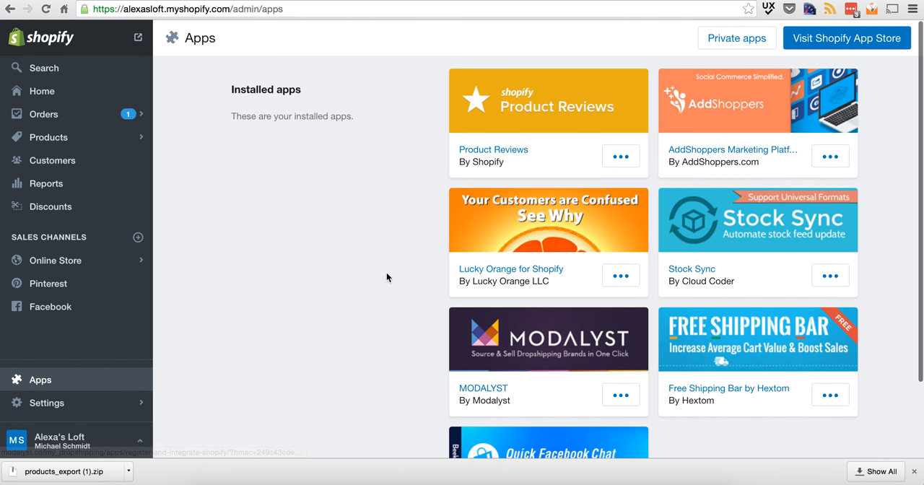
left_click(847, 38)
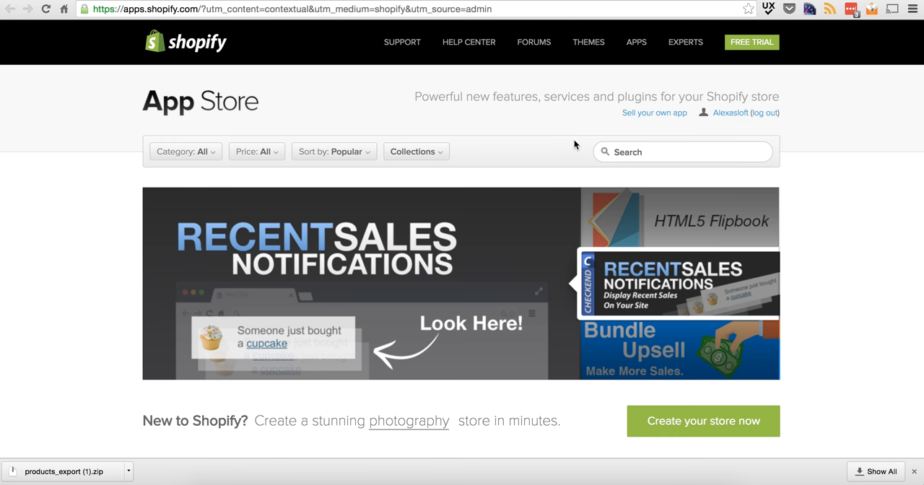
scroll("down", 3)
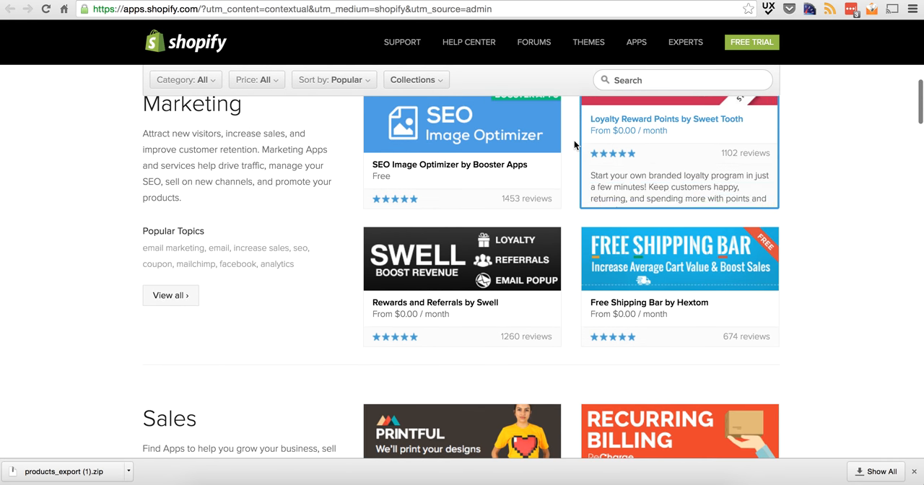
scroll("up", 3)
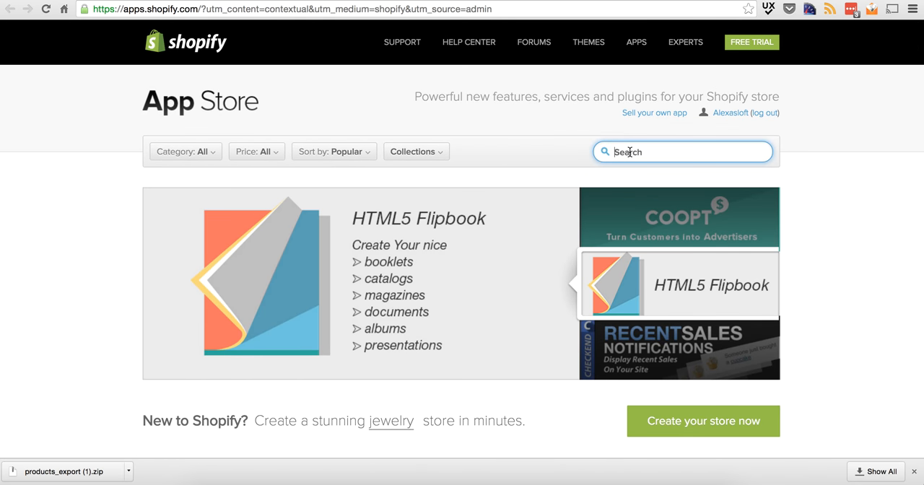
type("newslte")
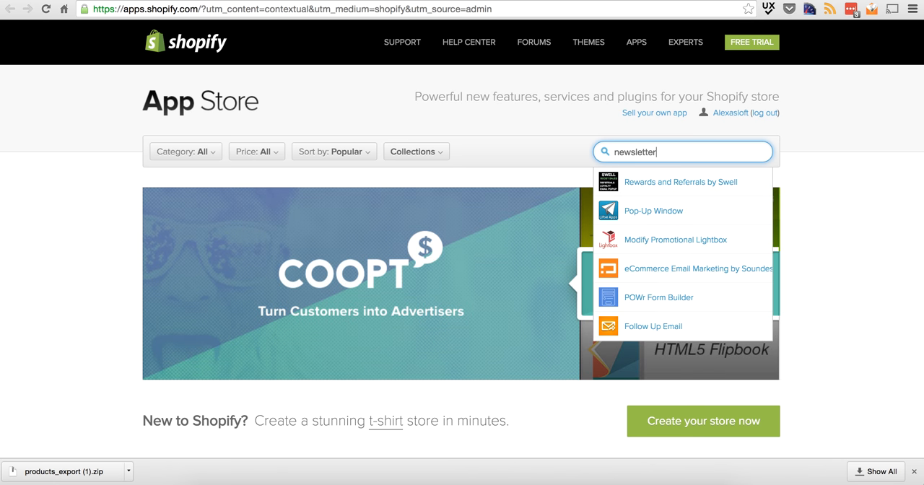
mouse_move(653, 211)
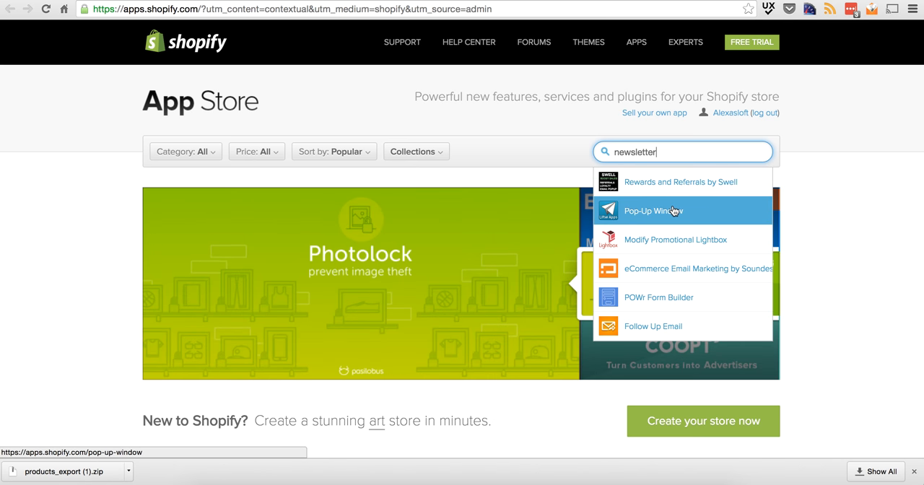
left_click(653, 211)
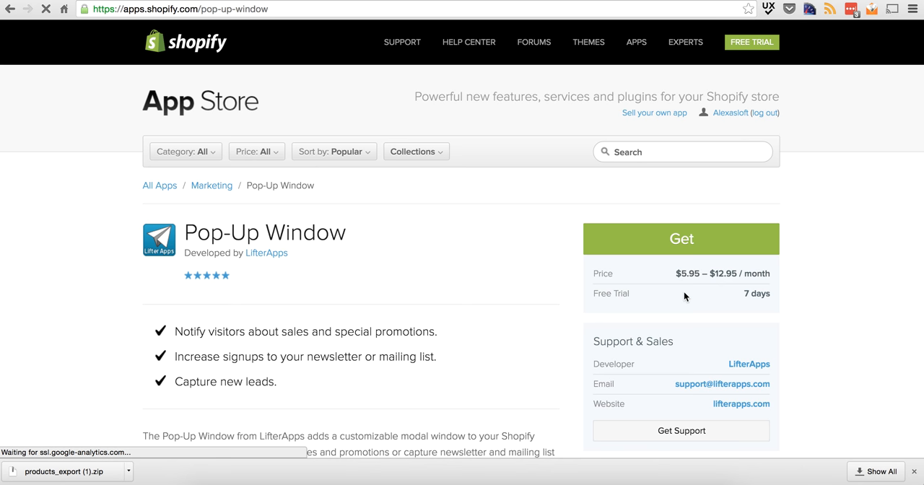
scroll("down", 3)
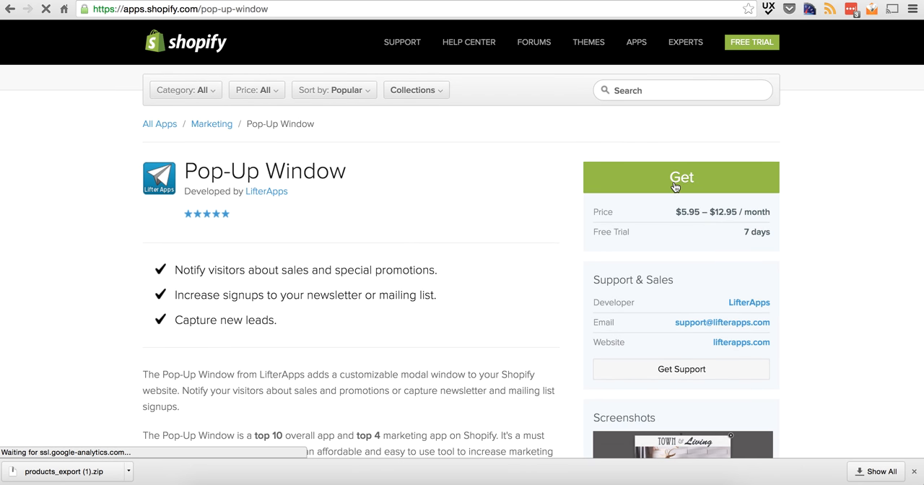
scroll("down", 3)
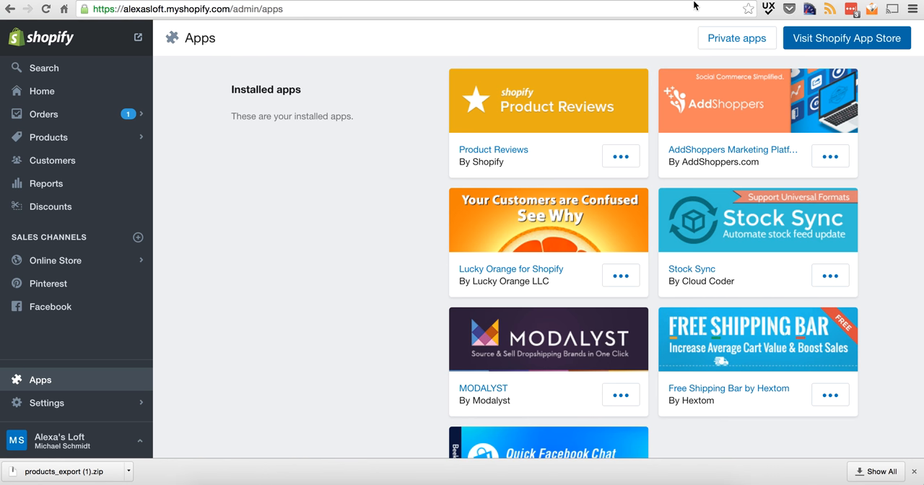
mouse_move(546, 221)
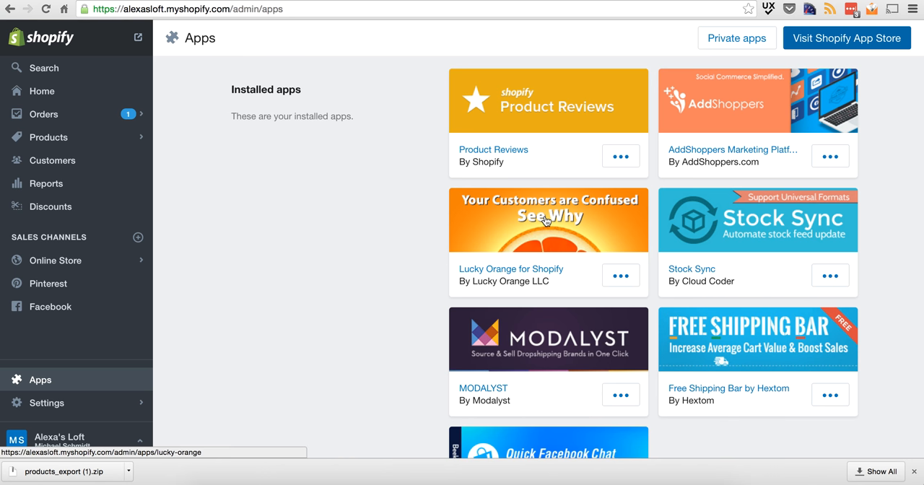
mouse_move(373, 248)
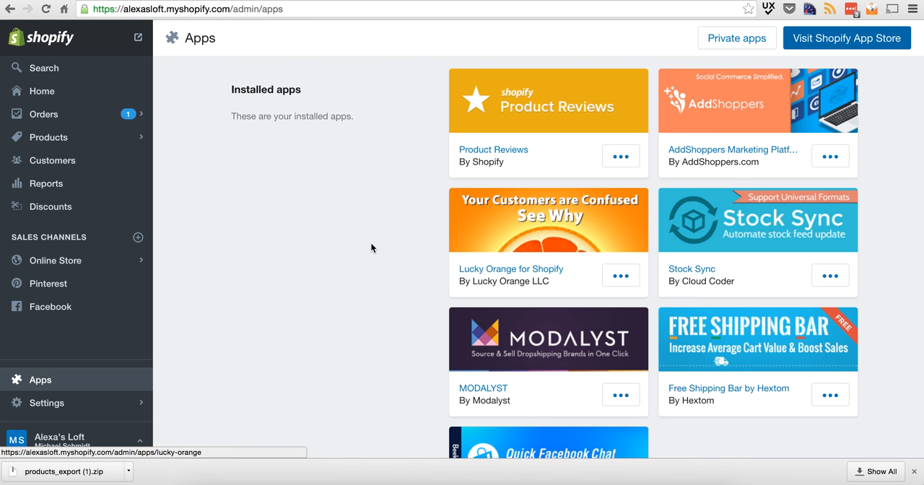
mouse_move(56, 260)
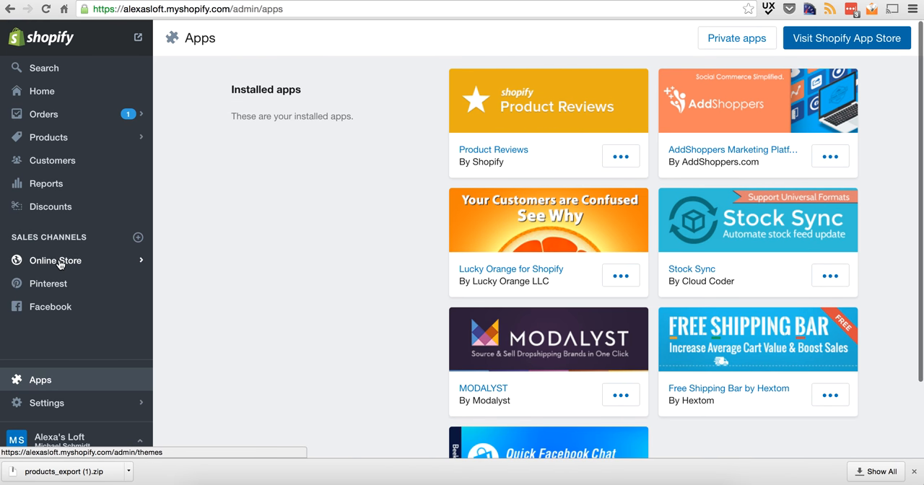
mouse_move(696, 211)
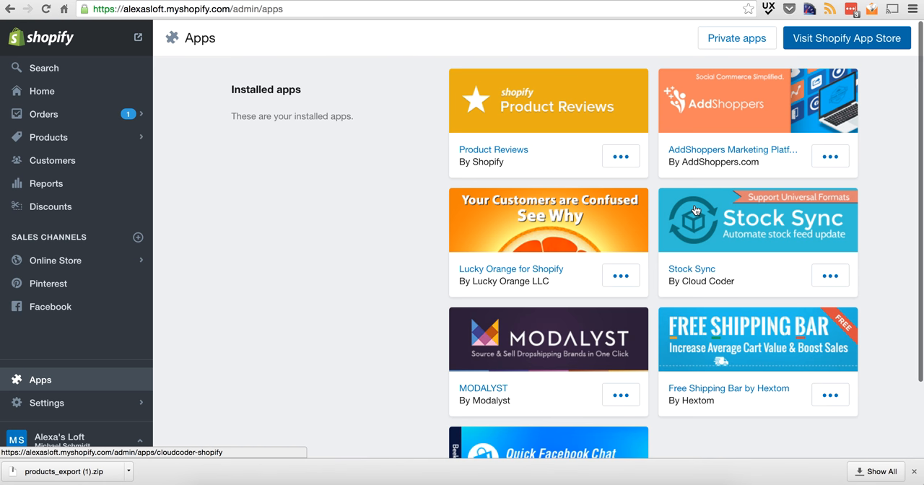
left_click(494, 150)
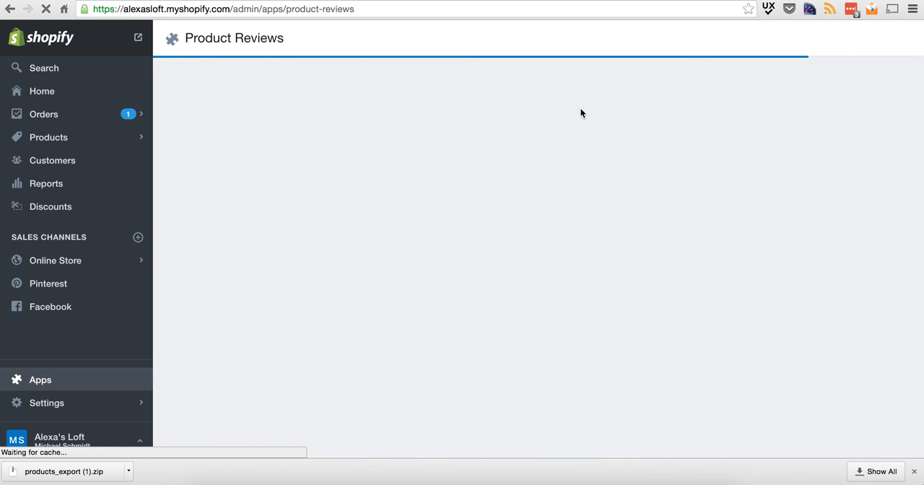
mouse_move(365, 161)
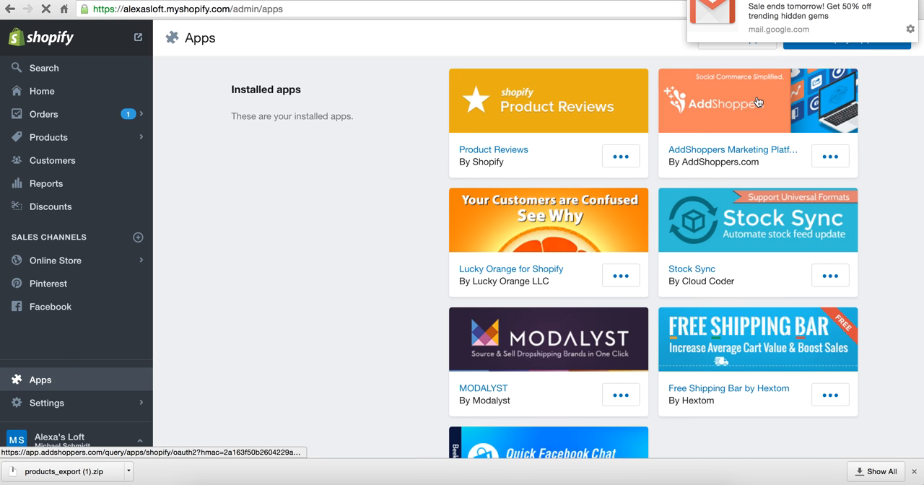
- Launch the AddShoppers app to its login page, then head back to the admin
left_click(757, 99)
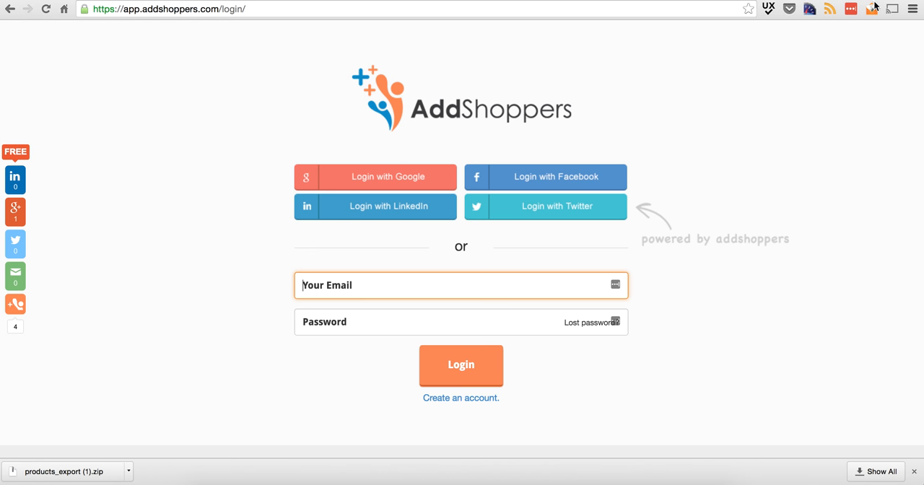
mouse_move(586, 117)
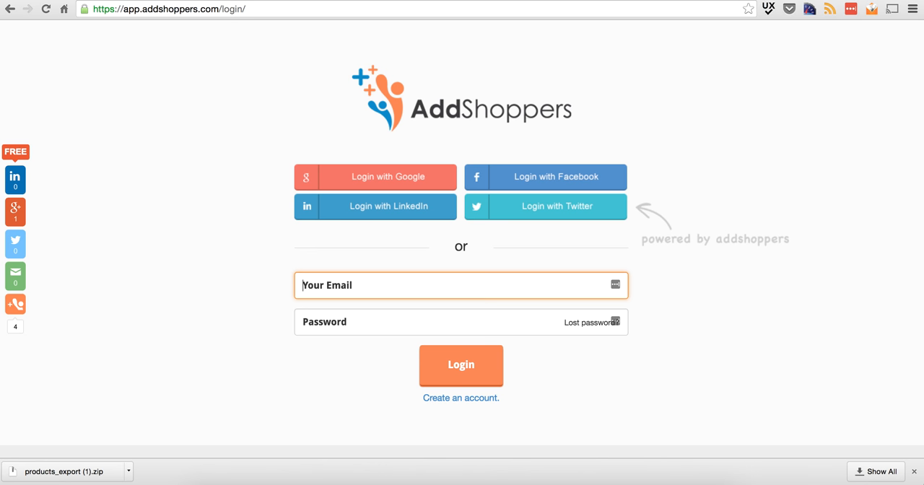
mouse_move(228, 55)
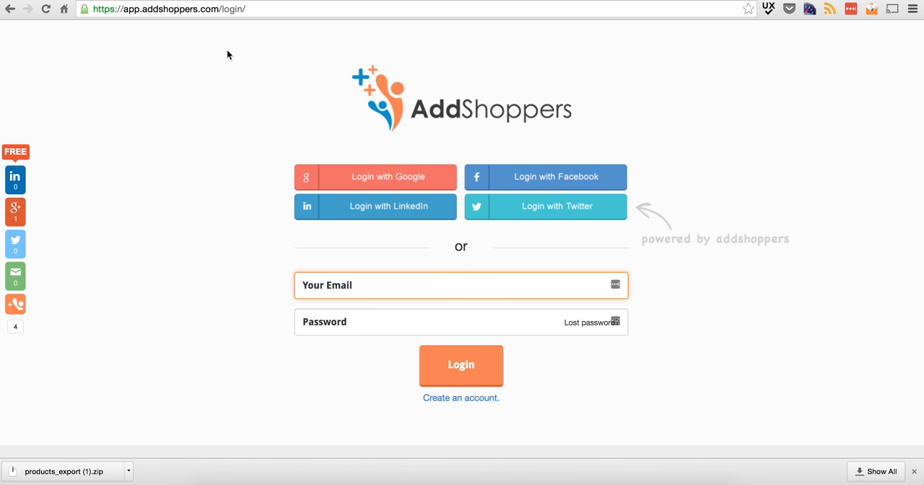
left_click(10, 9)
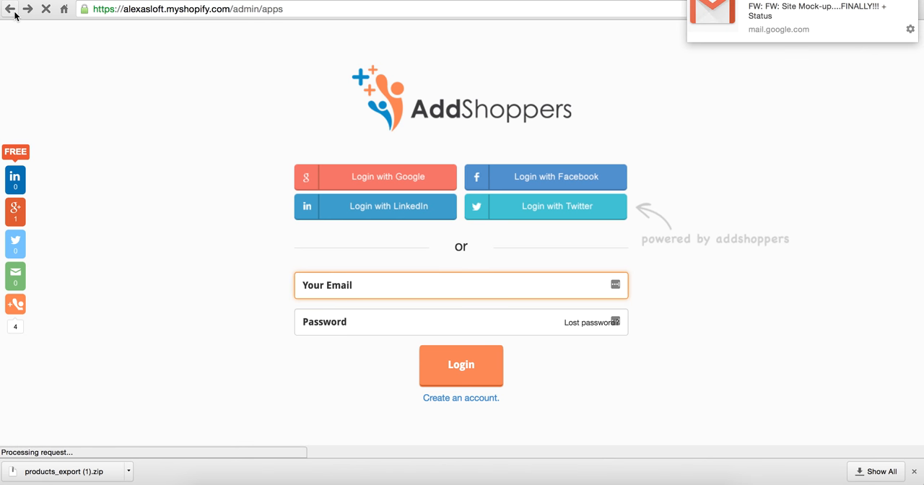
- Browse the live Alexa's Loft storefront from the product page to the home page footer with card logos
left_click(10, 8)
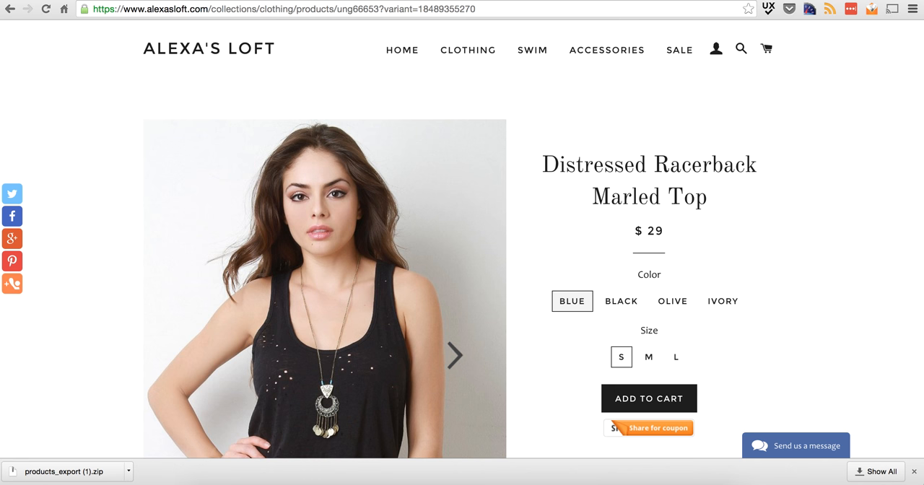
left_click(455, 355)
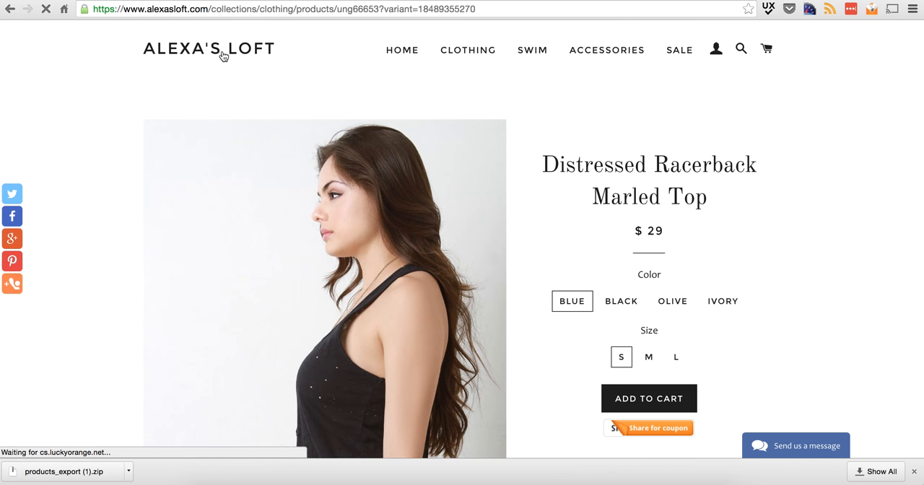
left_click(208, 49)
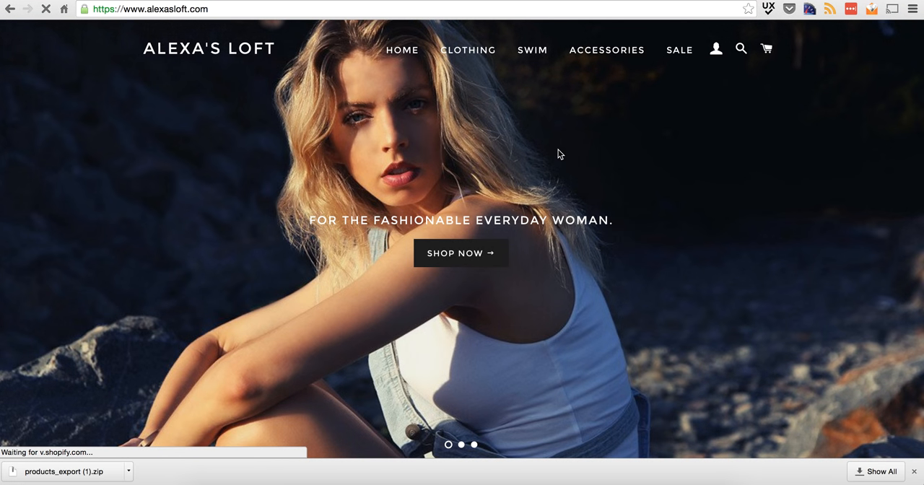
scroll("down", 3)
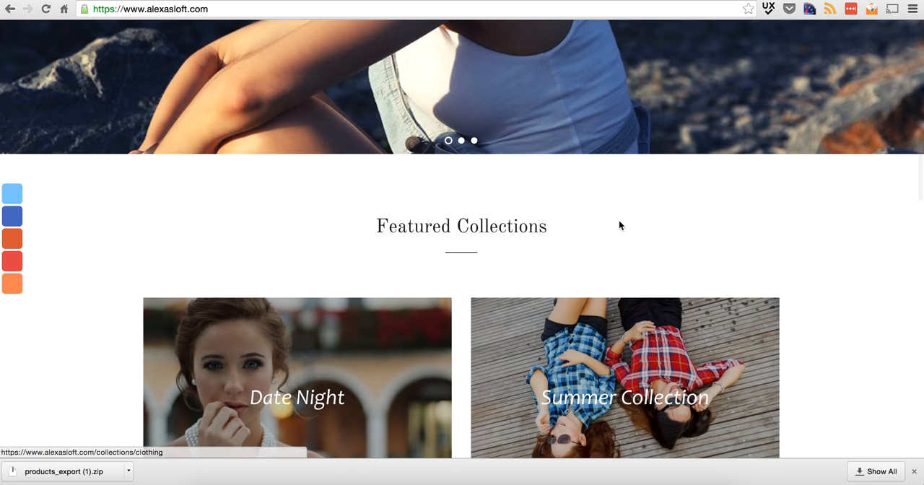
scroll("down", 3)
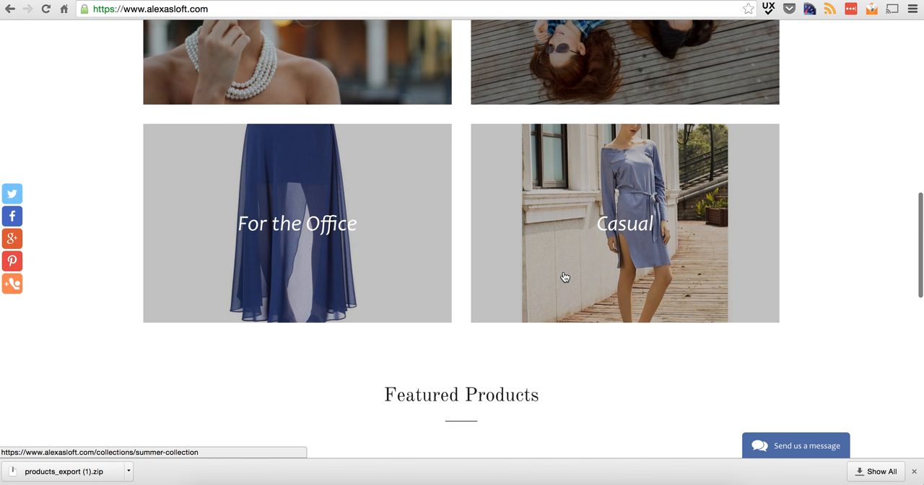
scroll("down", 3)
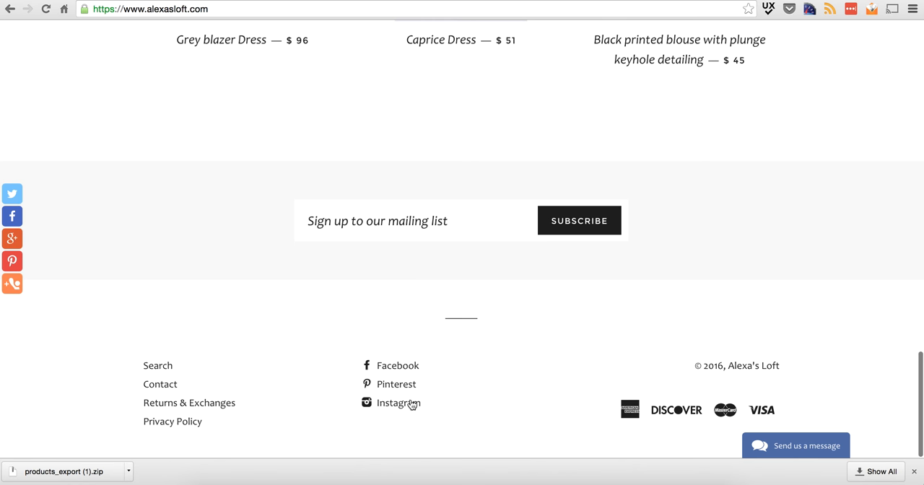
scroll("up", 3)
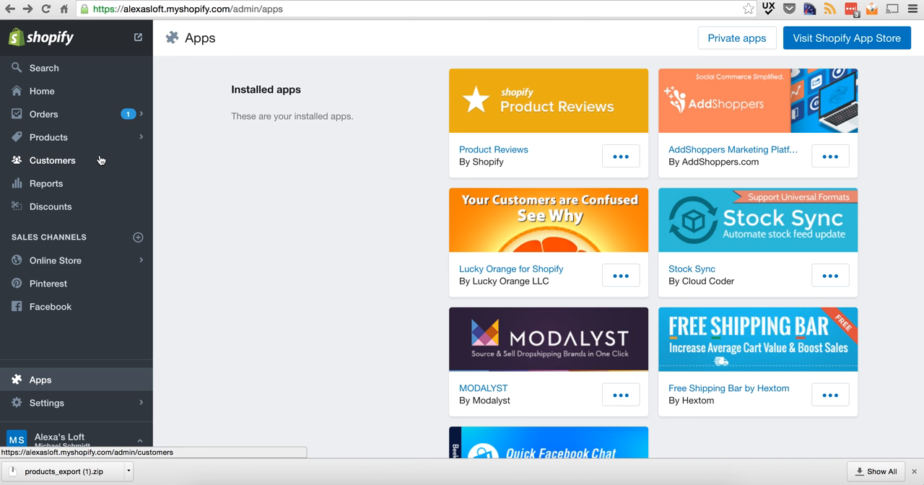
- Edit the Main menu under Online Store navigation, showing Home, Clothing, Swim, Accessories and Sale
left_click(55, 260)
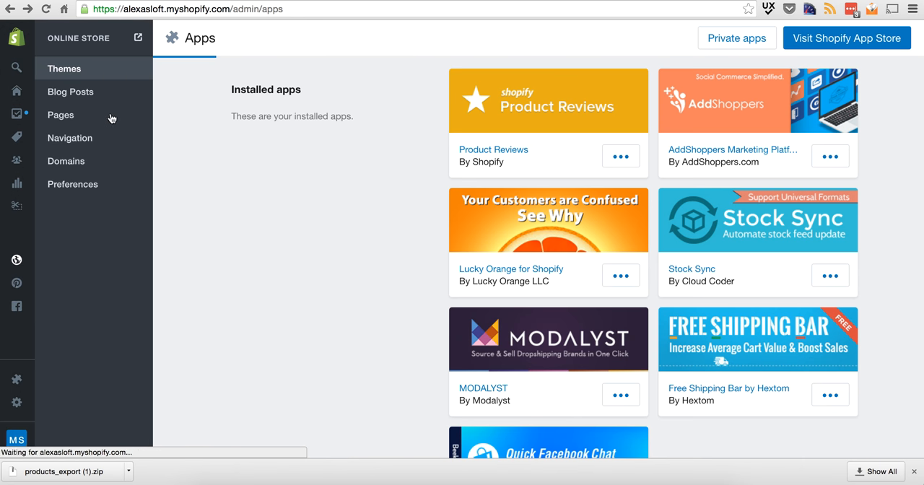
left_click(70, 139)
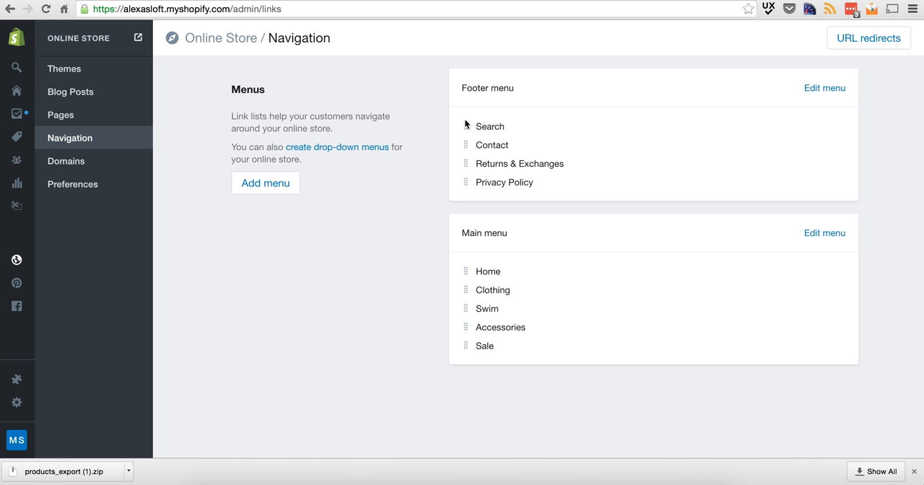
mouse_move(829, 223)
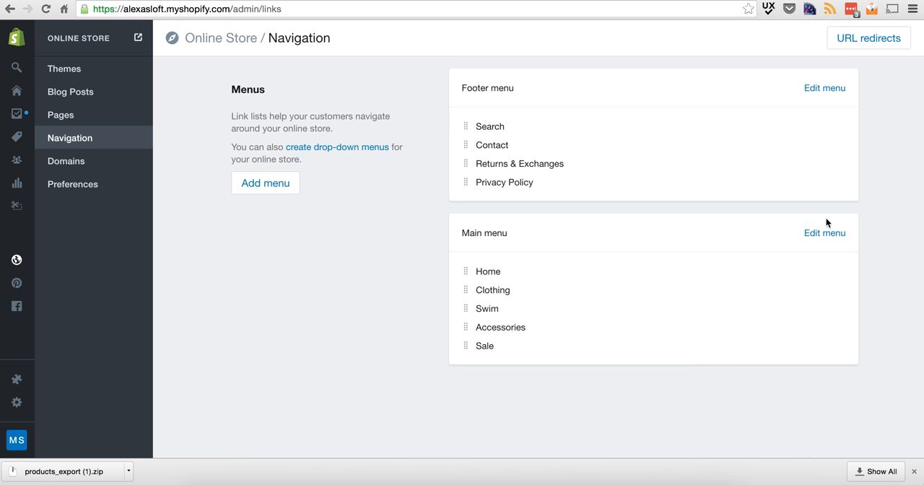
left_click(825, 233)
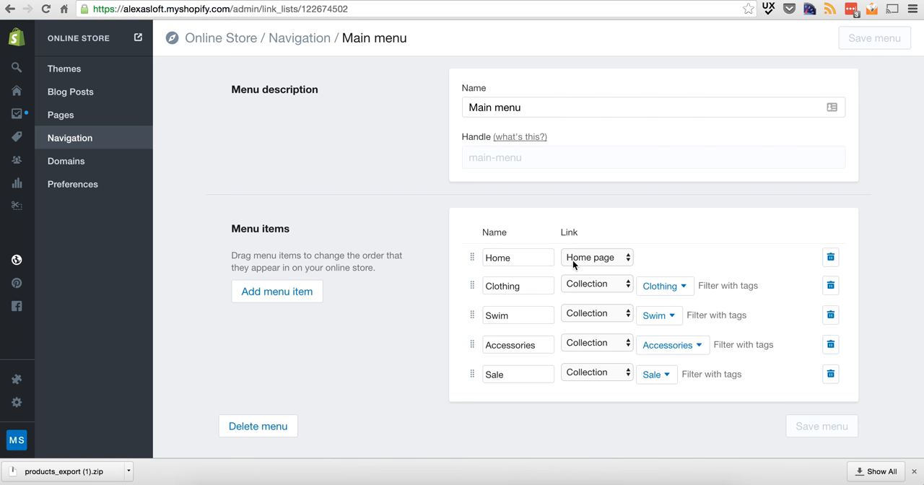
mouse_move(444, 335)
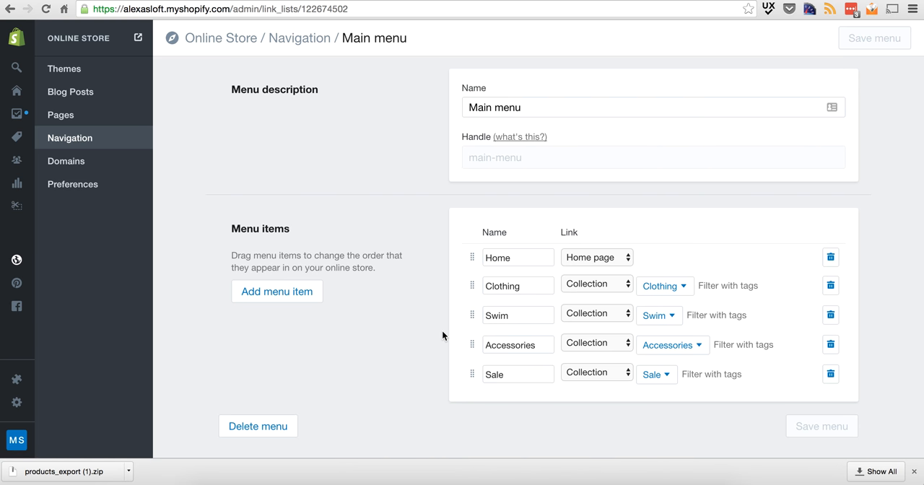
mouse_move(67, 162)
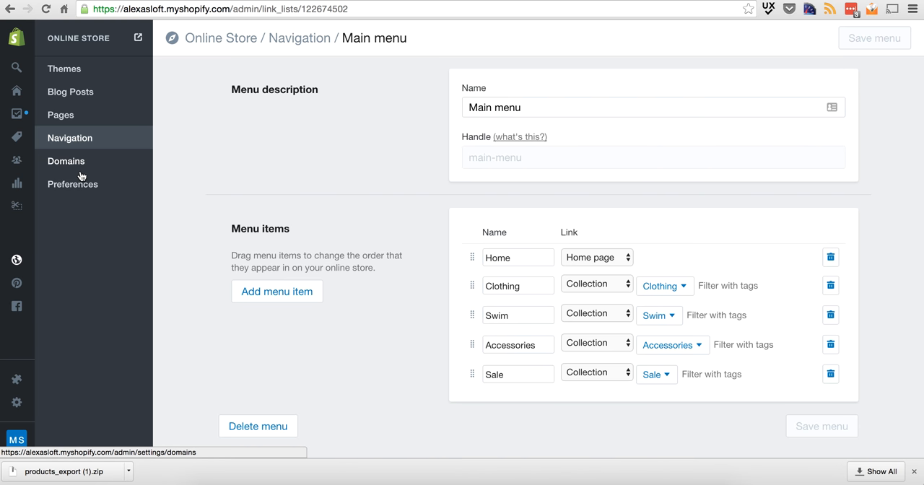
left_click(61, 116)
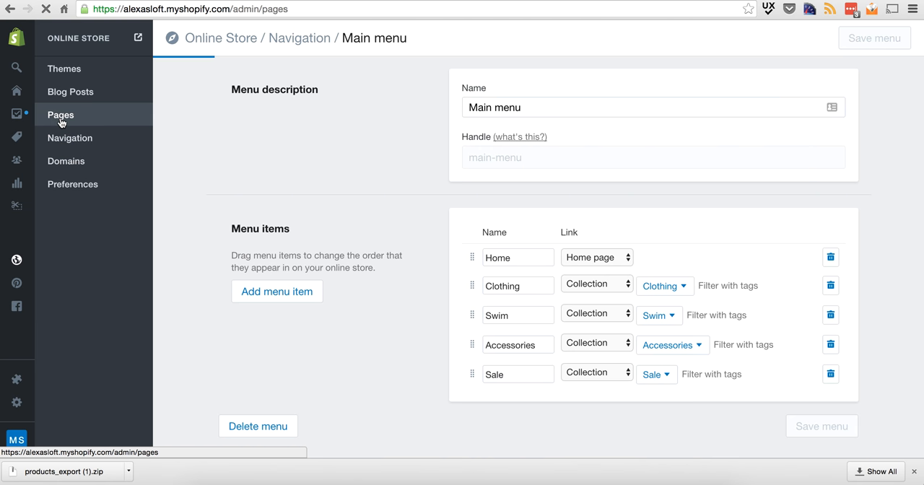
- Review the Homepage and Privacy Policy pages, then view the store preferences with homepage title and meta description
left_click(61, 114)
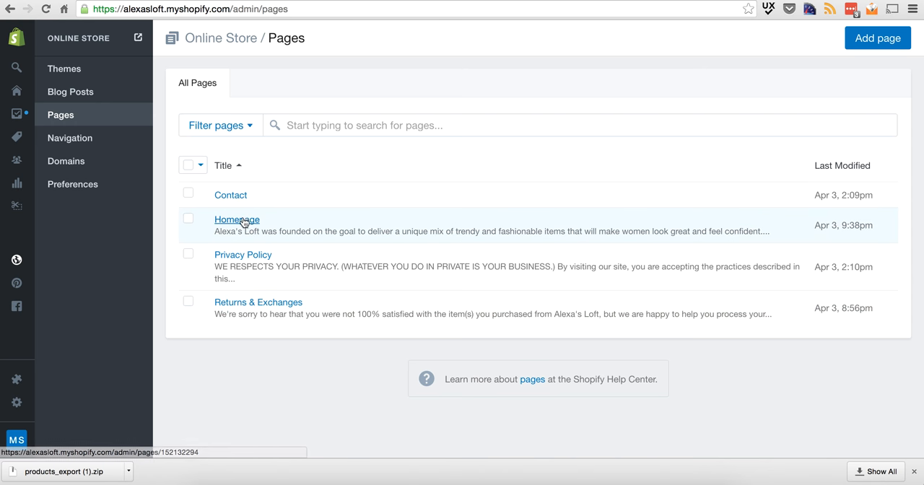
left_click(237, 219)
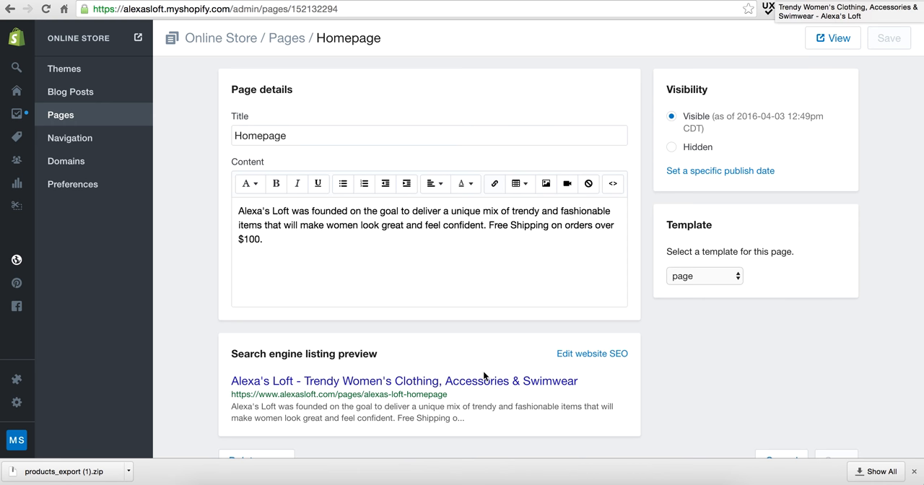
scroll("down", 3)
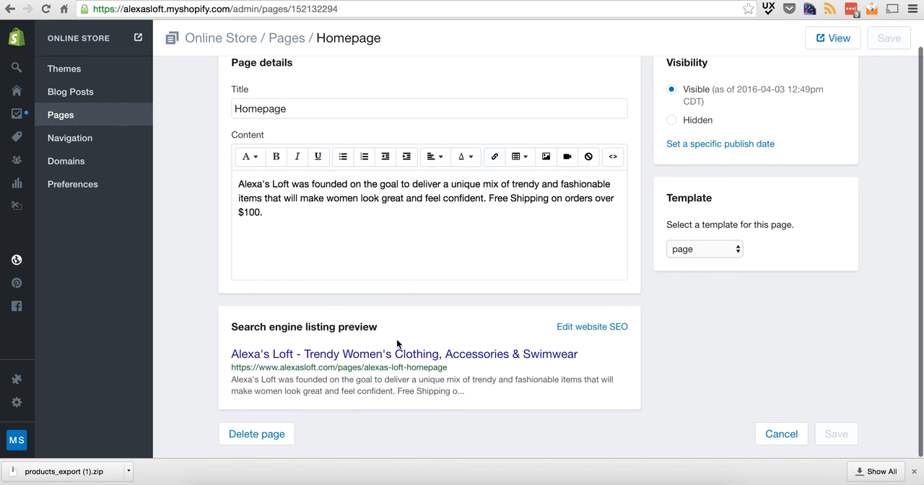
mouse_move(486, 404)
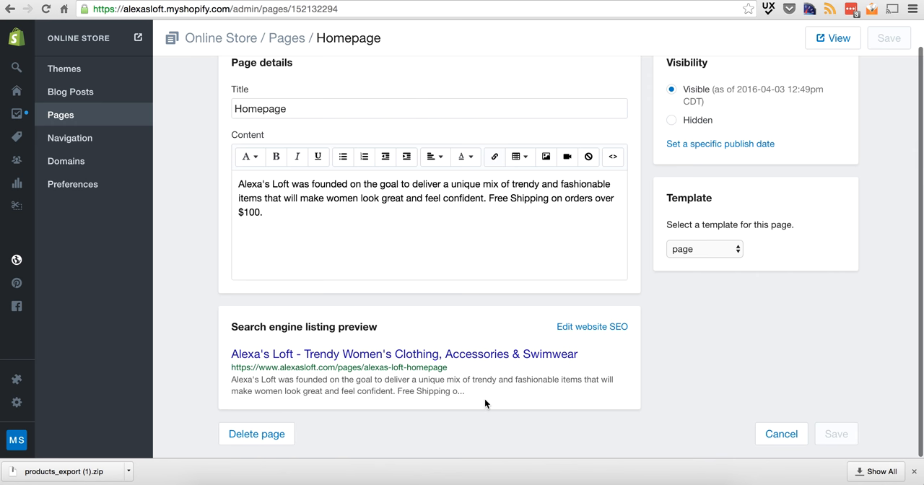
scroll("up", 3)
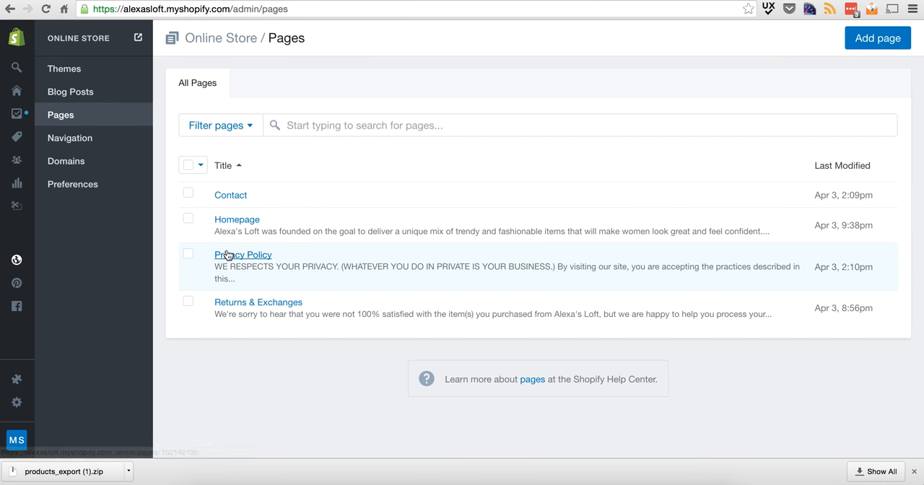
left_click(243, 255)
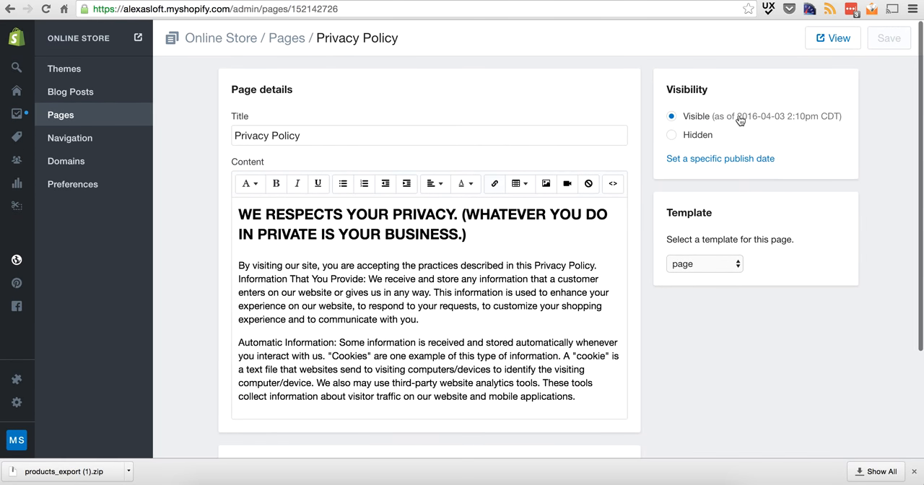
mouse_move(462, 208)
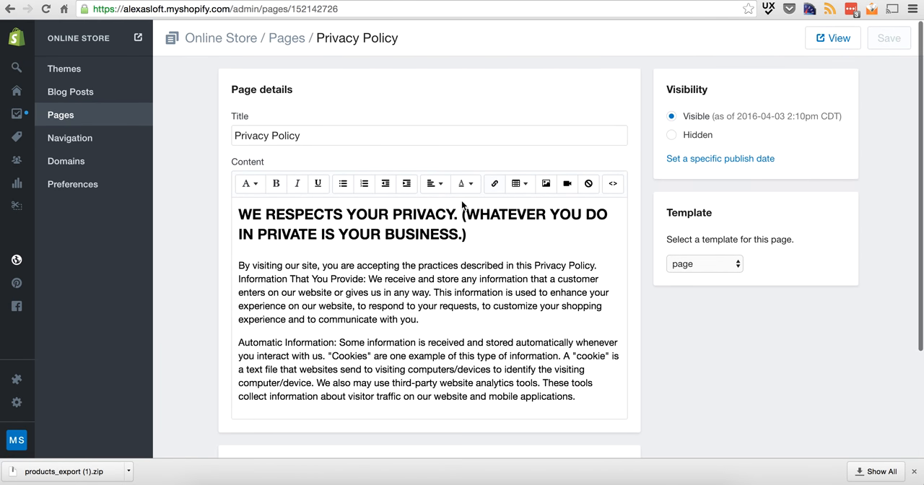
mouse_move(69, 138)
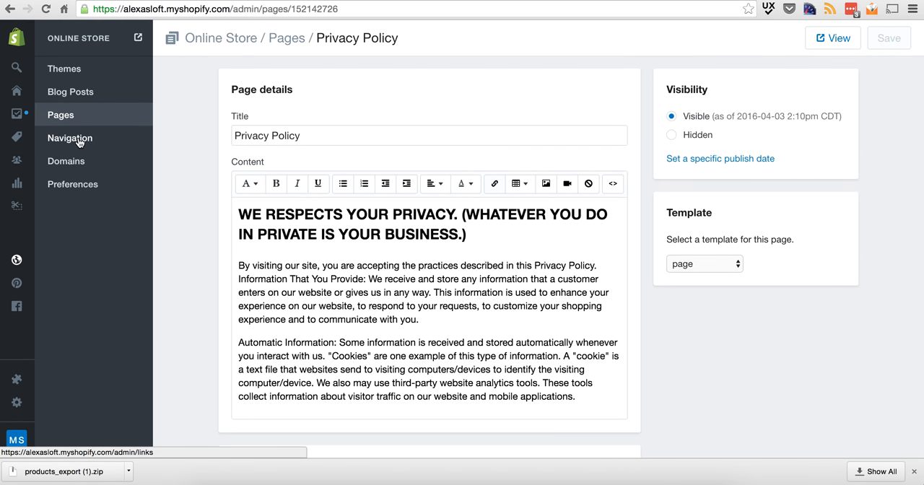
left_click(72, 185)
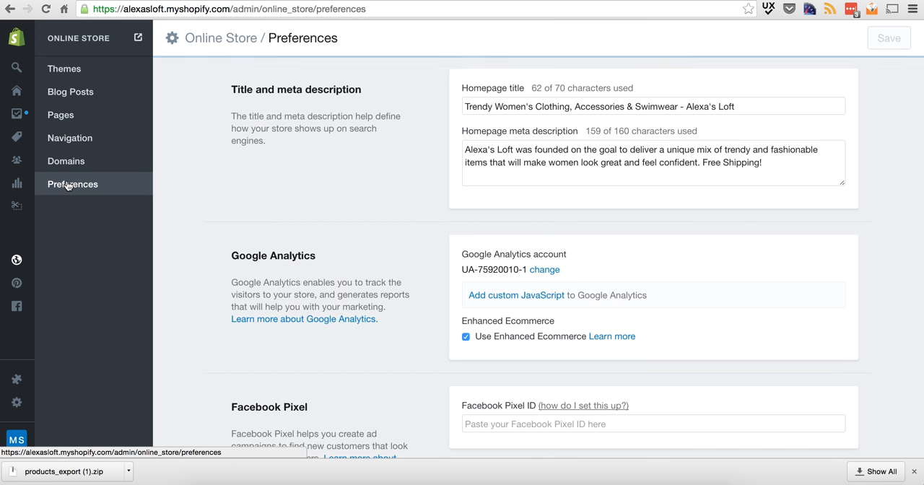
mouse_move(416, 111)
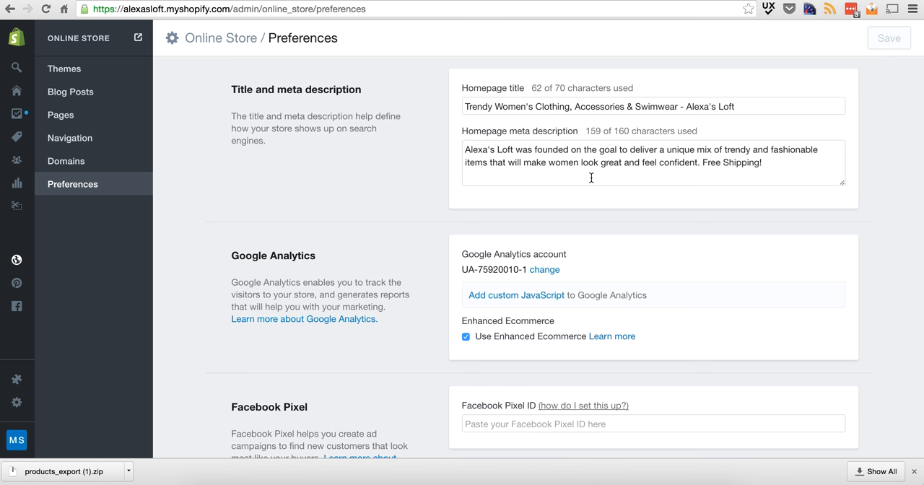
scroll("down", 3)
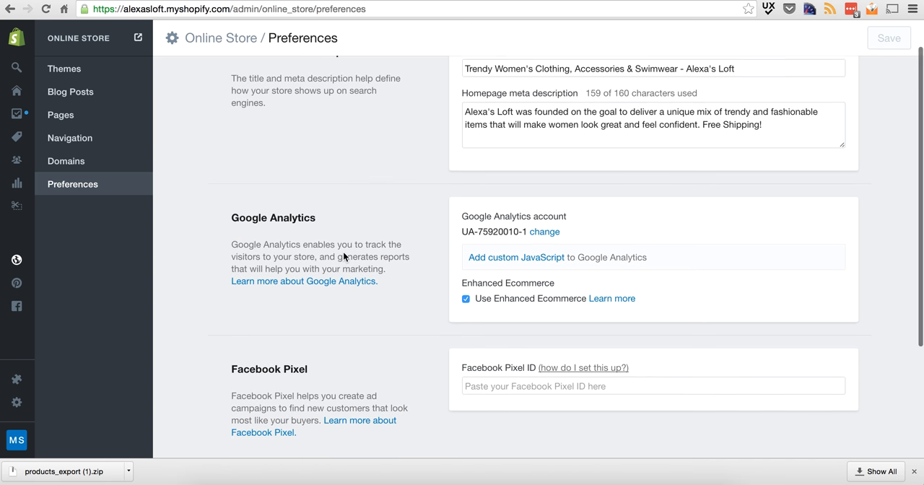
scroll("down", 3)
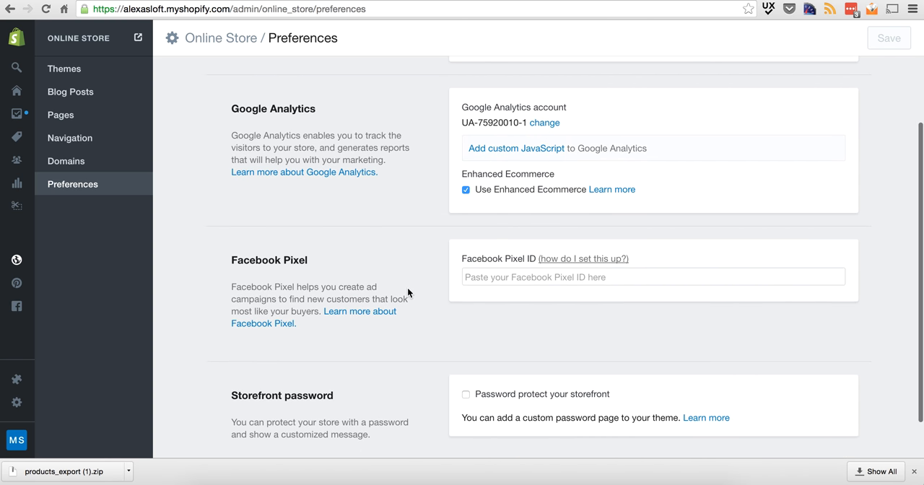
scroll("down", 3)
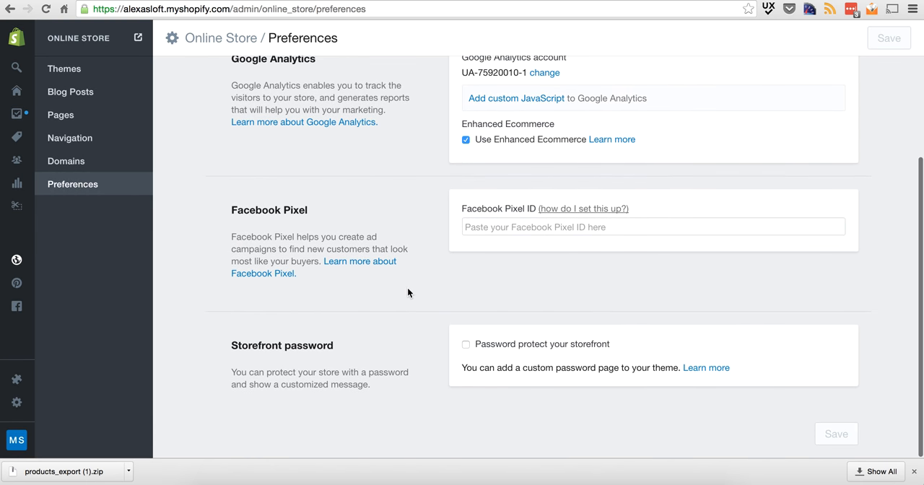
scroll("up", 3)
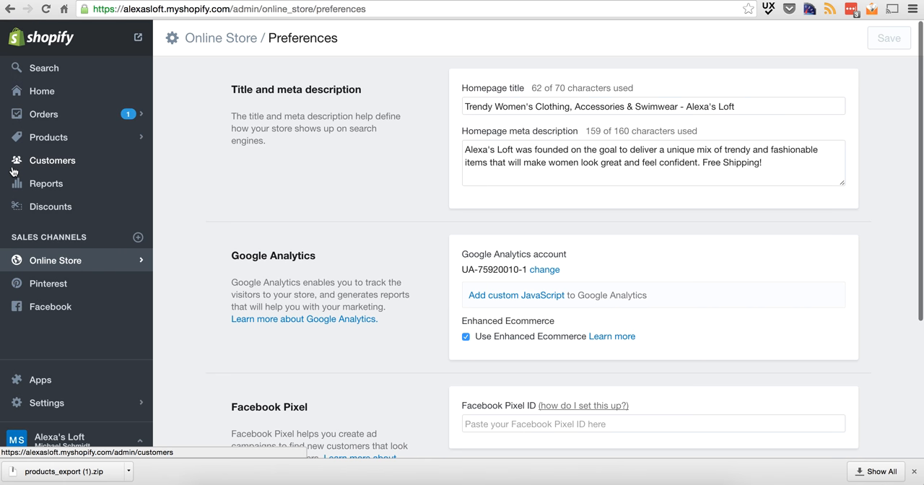
left_click(40, 114)
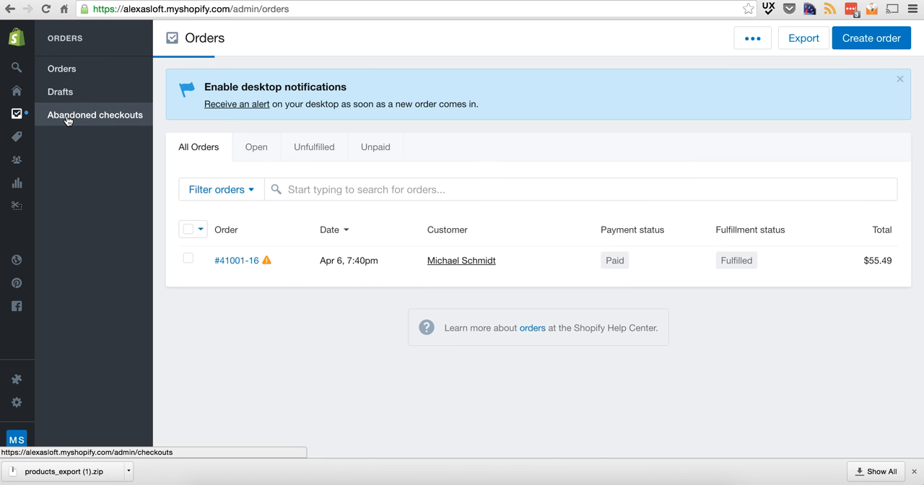
- Check the one abandoned checkout worth $33.50, return to Home and go to store Settings
left_click(94, 116)
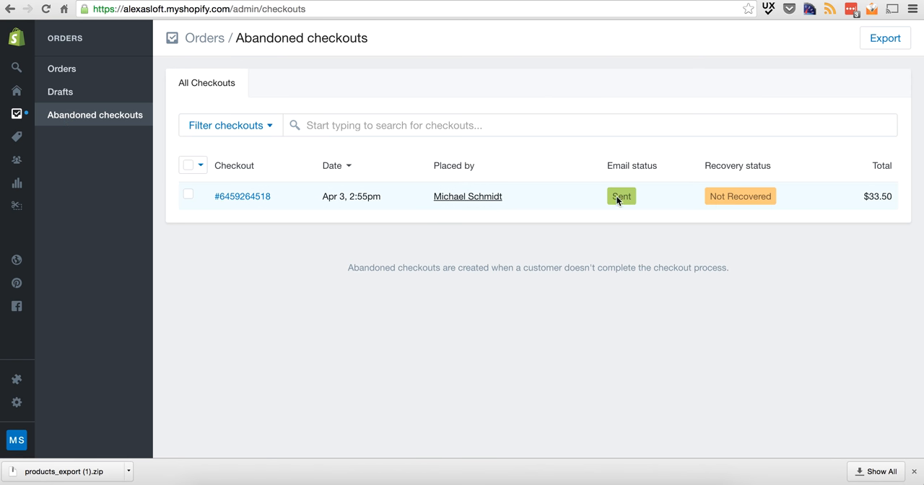
mouse_move(612, 211)
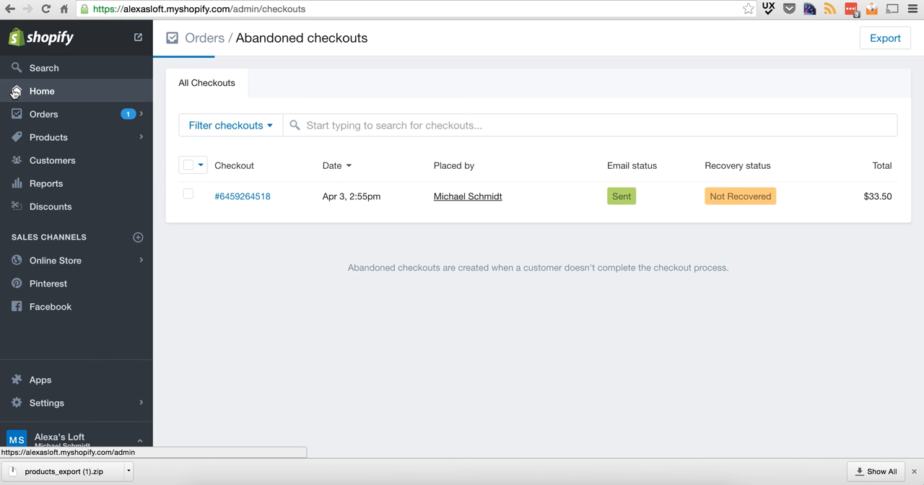
left_click(41, 91)
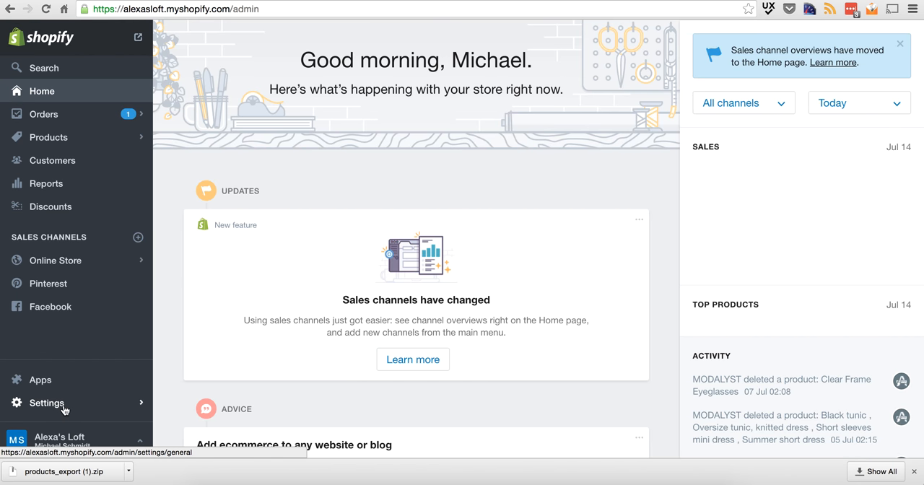
left_click(46, 403)
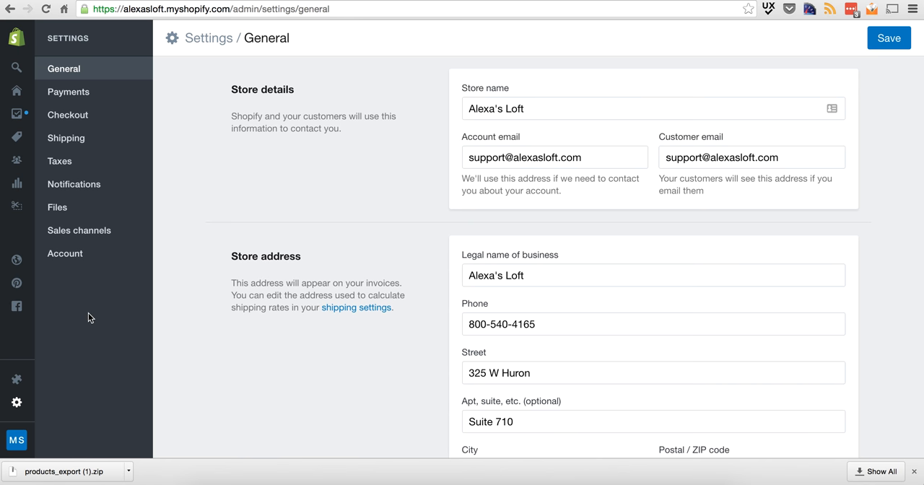
mouse_move(364, 185)
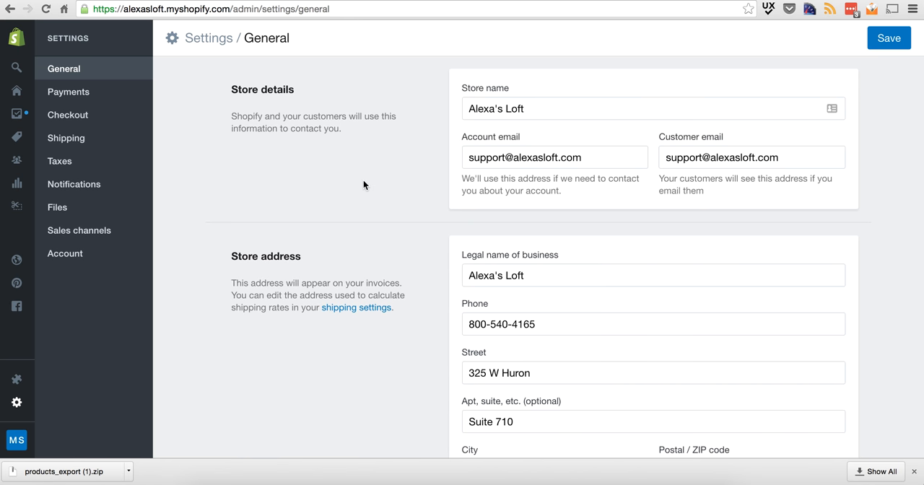
- Review Alexa's Loft general settings: Chicago address, Central time, imperial units and #41001-16 order IDs
scroll("down", 3)
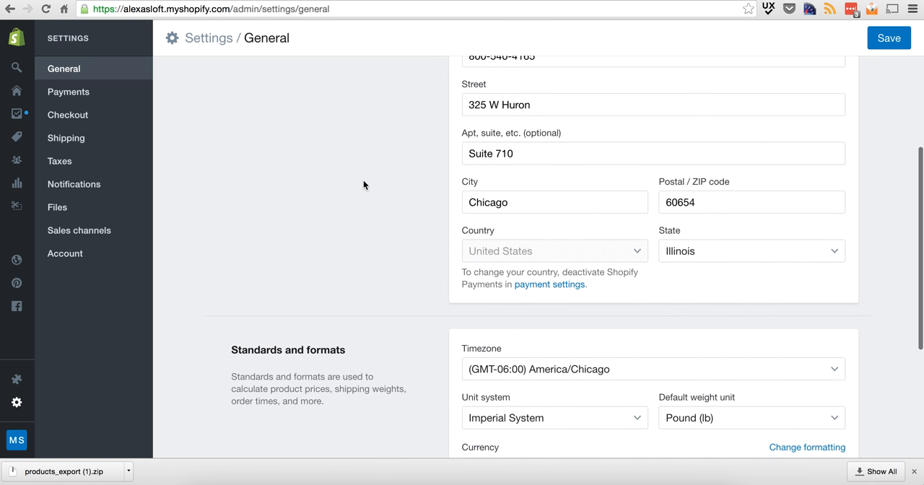
scroll("down", 3)
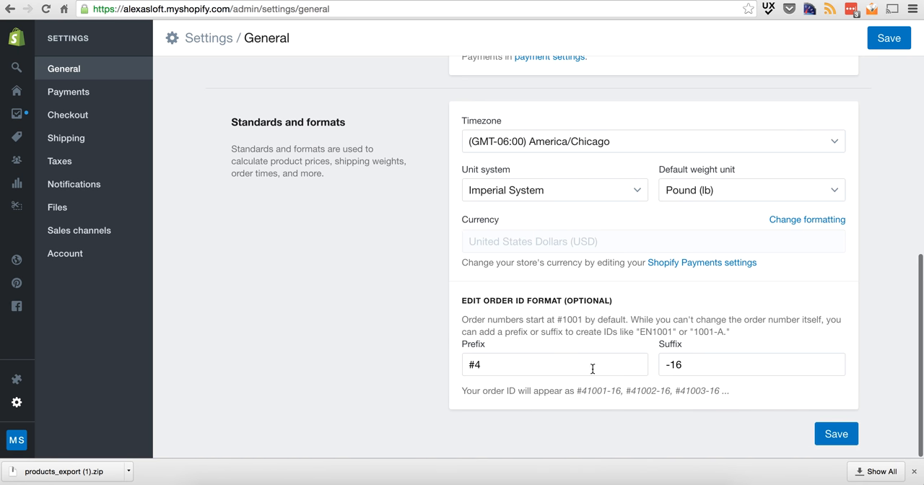
scroll("up", 3)
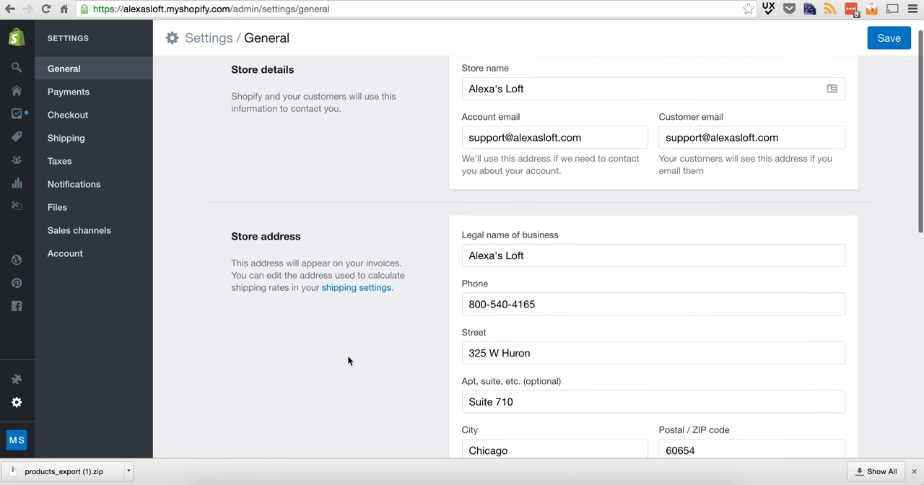
left_click(68, 93)
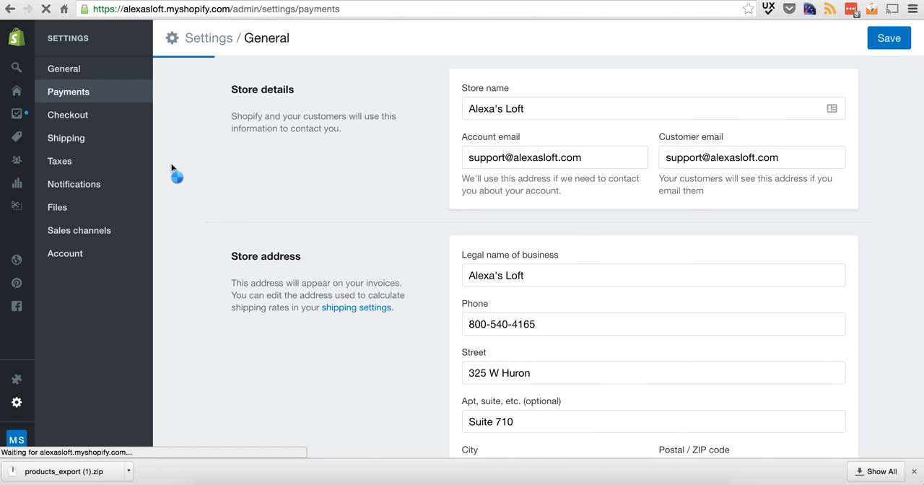
- Review the Shopify Payments gateway with PayPal, Apple Pay and Amazon options
left_click(68, 92)
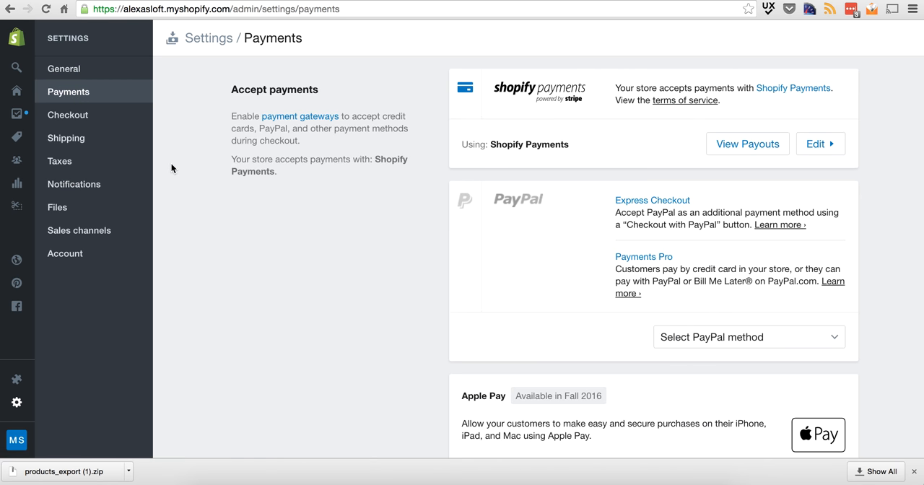
mouse_move(328, 226)
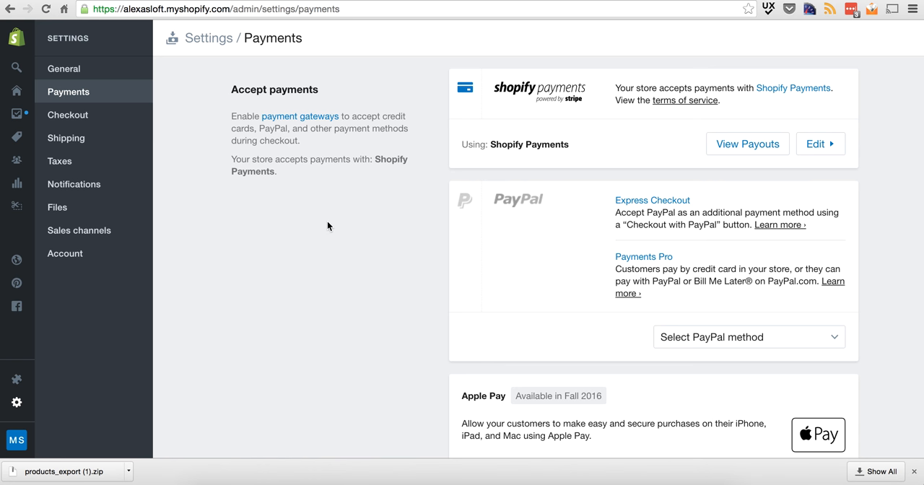
mouse_move(739, 282)
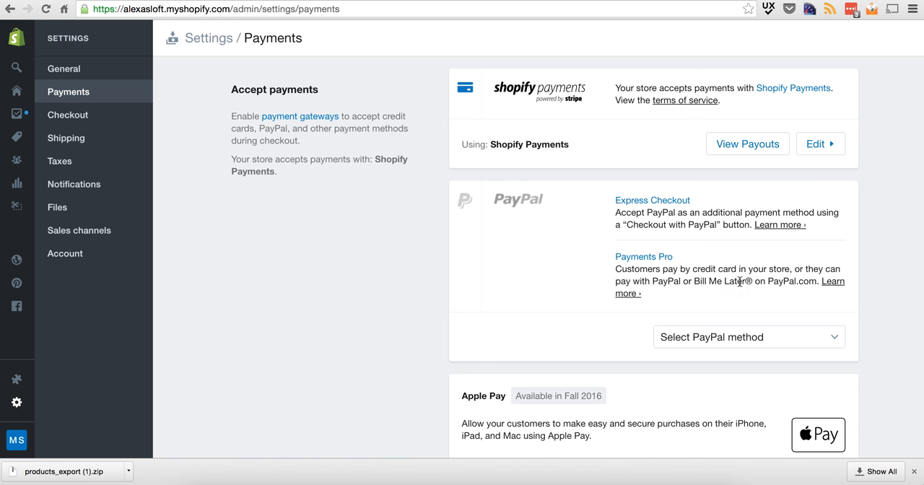
left_click(748, 336)
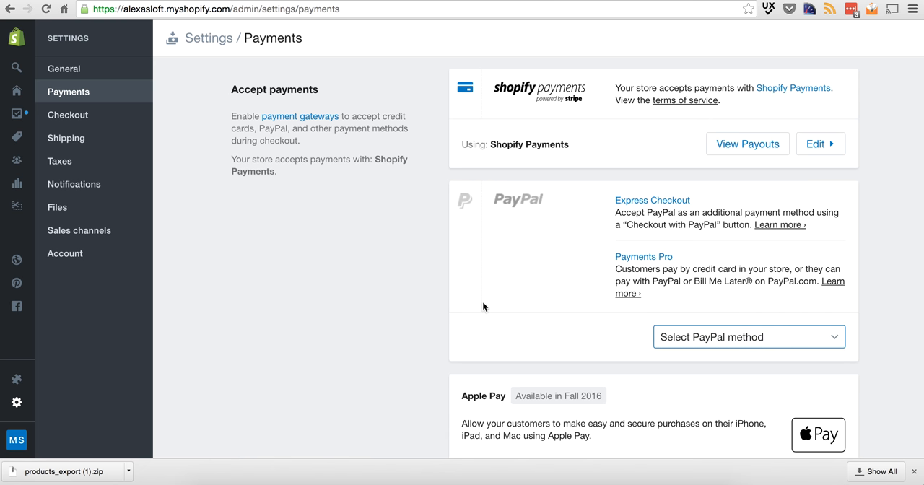
mouse_move(566, 138)
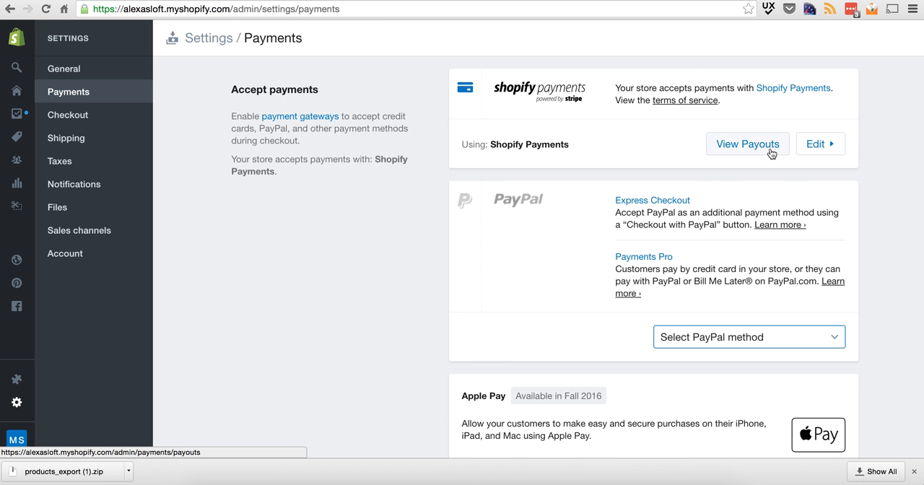
mouse_move(676, 211)
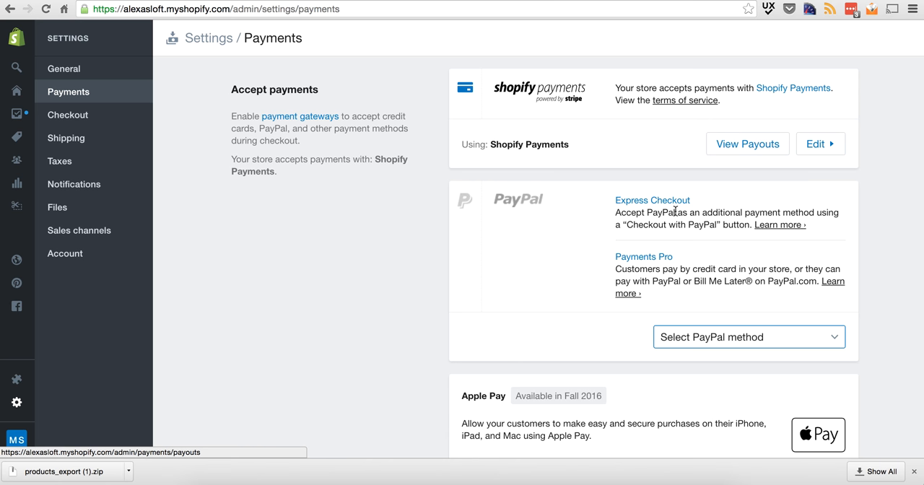
scroll("down", 3)
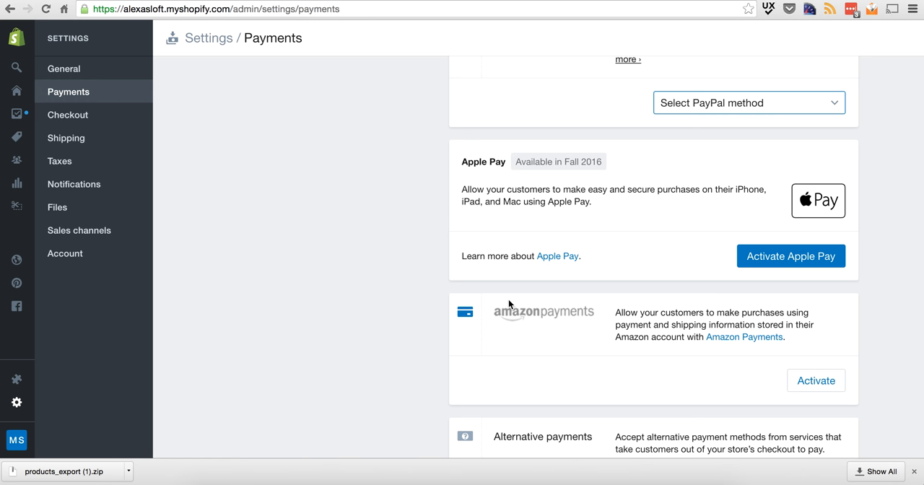
scroll("down", 3)
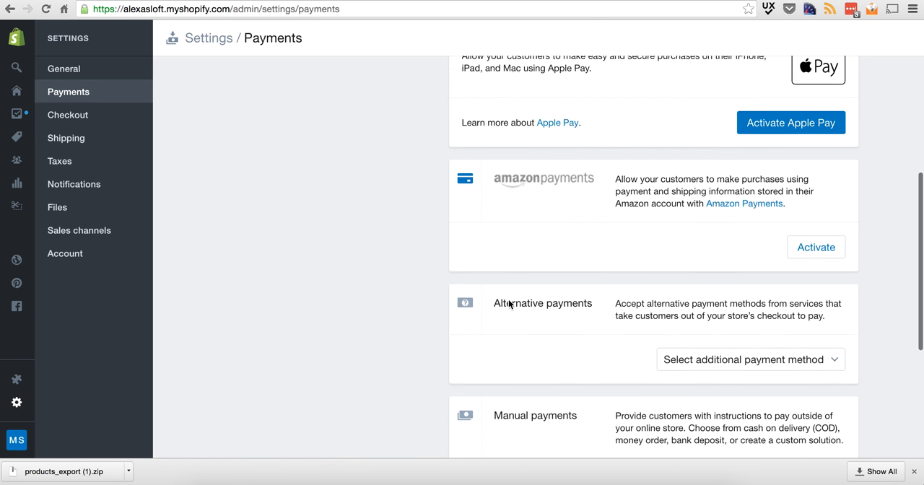
- Check the additional and manual payment method lists and the automatic payment capture setting
left_click(751, 360)
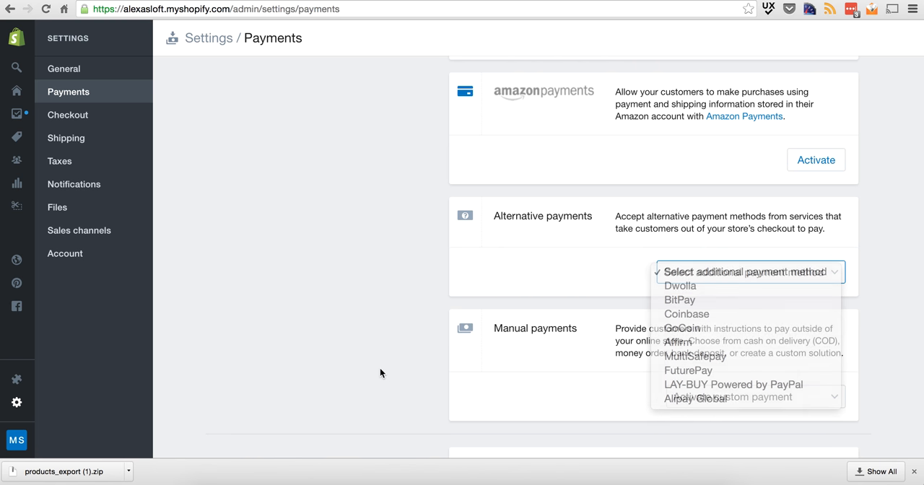
left_click(750, 396)
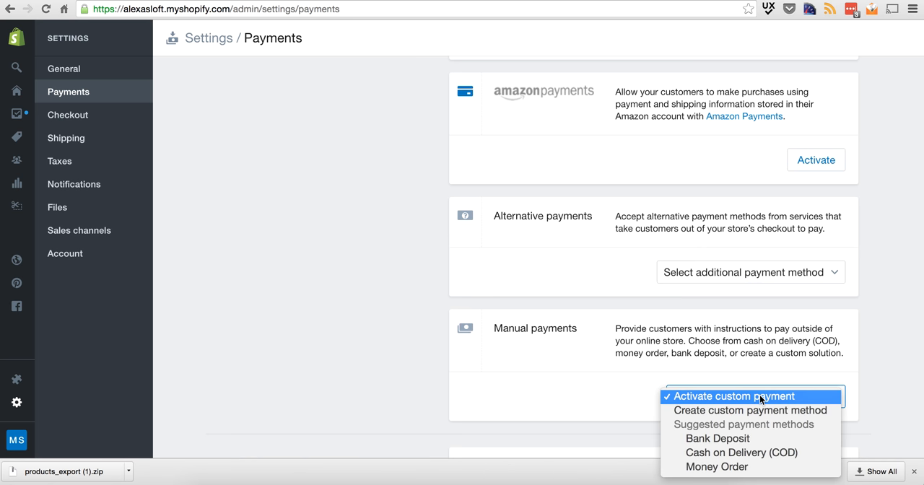
mouse_move(741, 454)
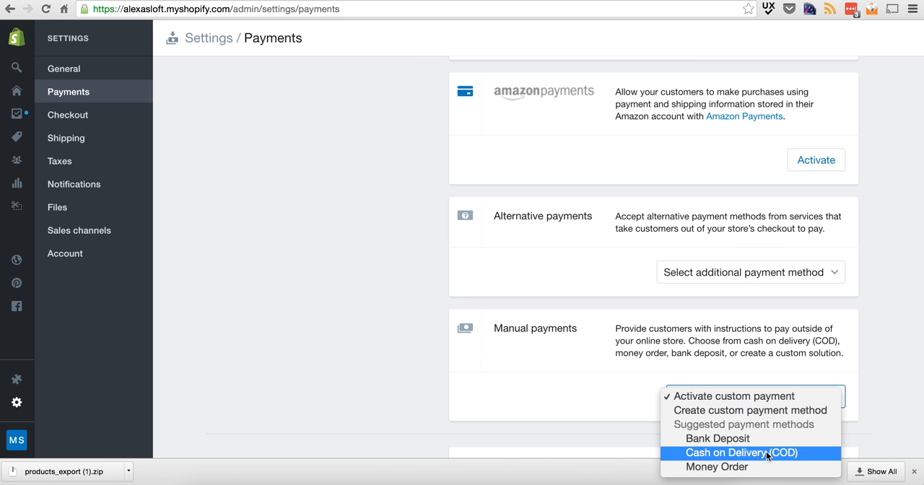
left_click(734, 396)
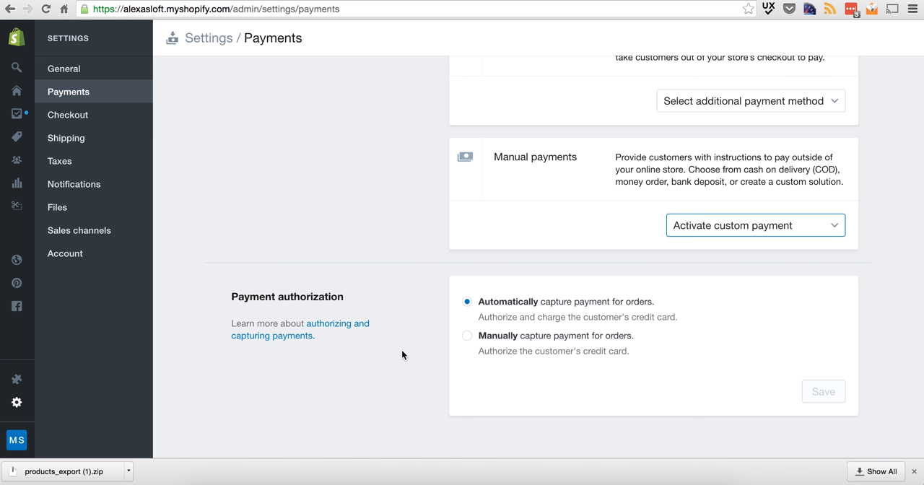
scroll("up", 3)
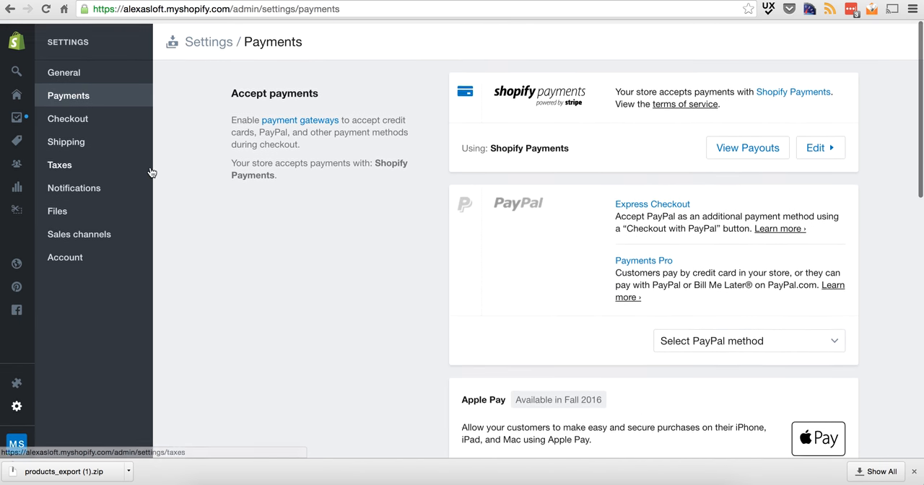
- Review checkout customer accounts, form options and order processing, then view shipping with New York origin and $5.99, $12.99, free rates
left_click(66, 119)
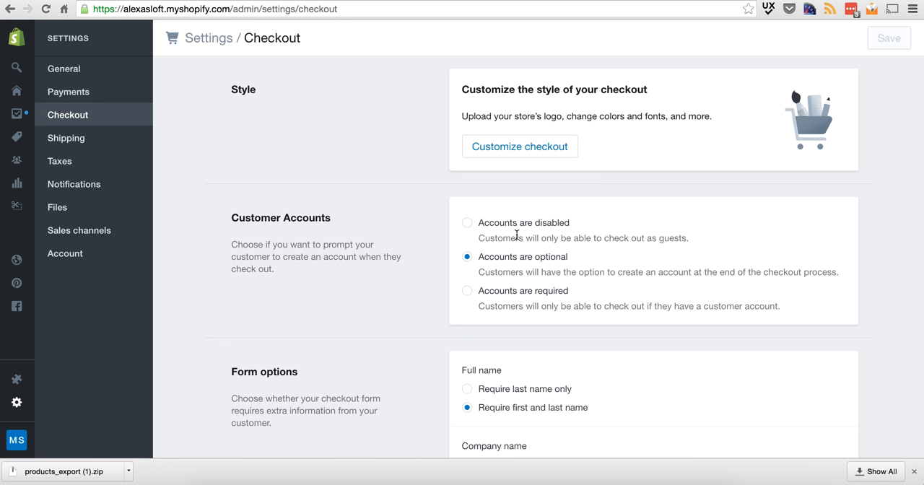
scroll("down", 3)
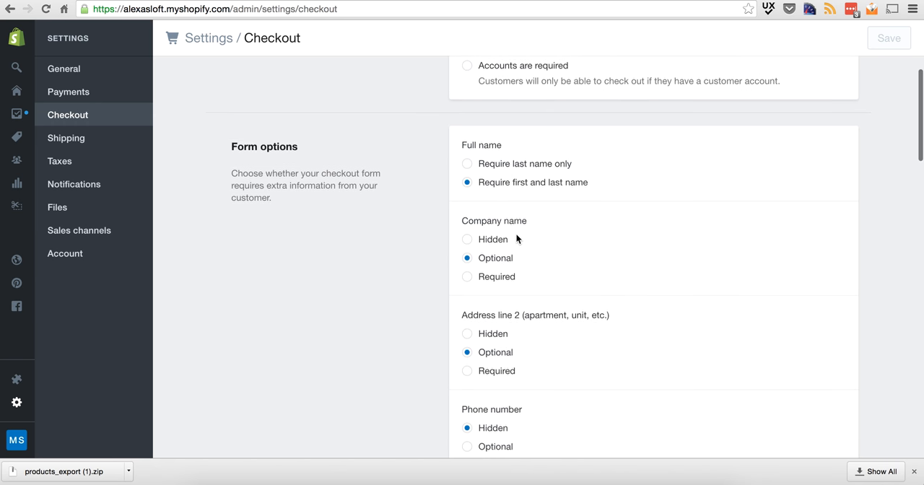
scroll("down", 3)
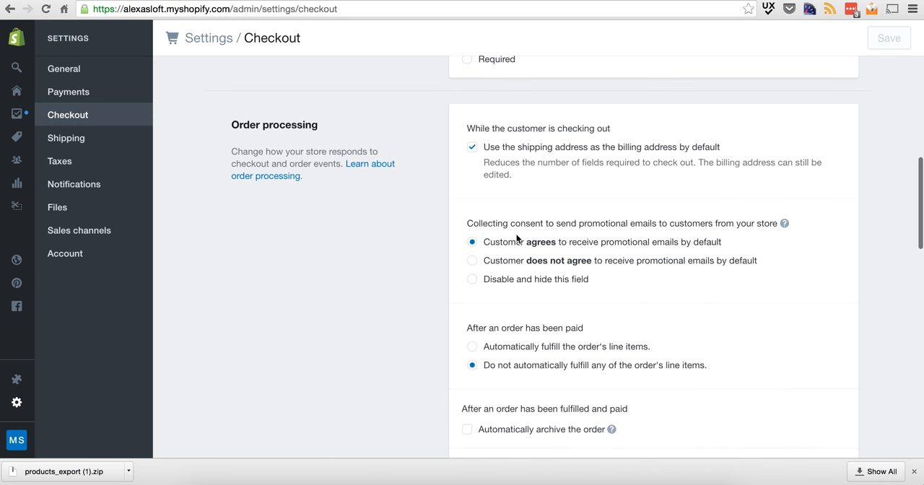
scroll("down", 3)
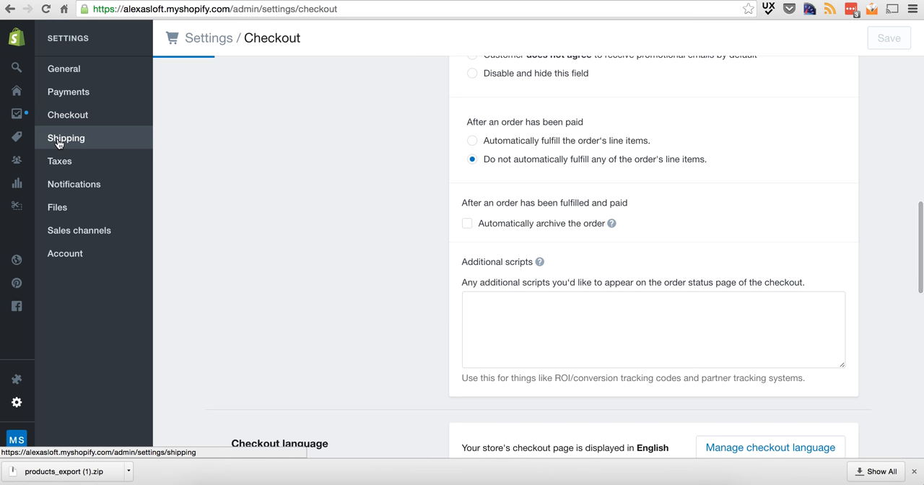
left_click(67, 139)
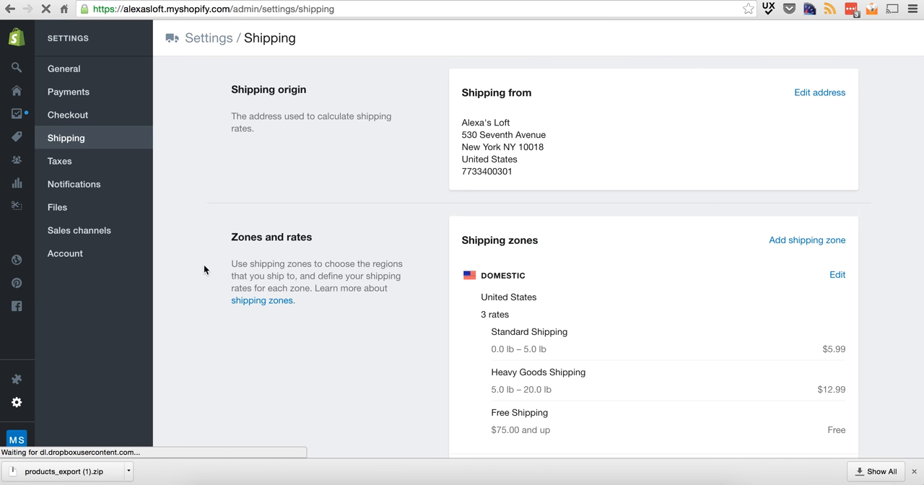
mouse_move(370, 325)
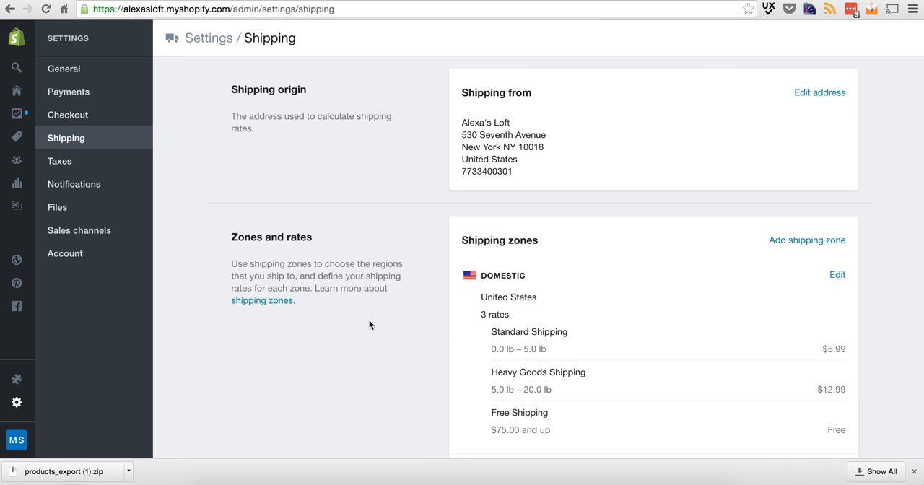
- Review the shipping zones including the $20 international rate, then go to the Taxes settings
scroll("down", 3)
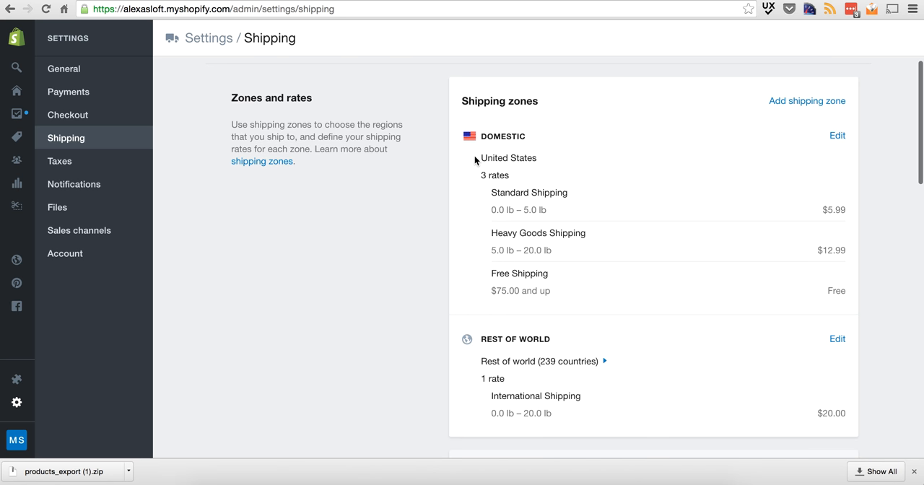
mouse_move(506, 394)
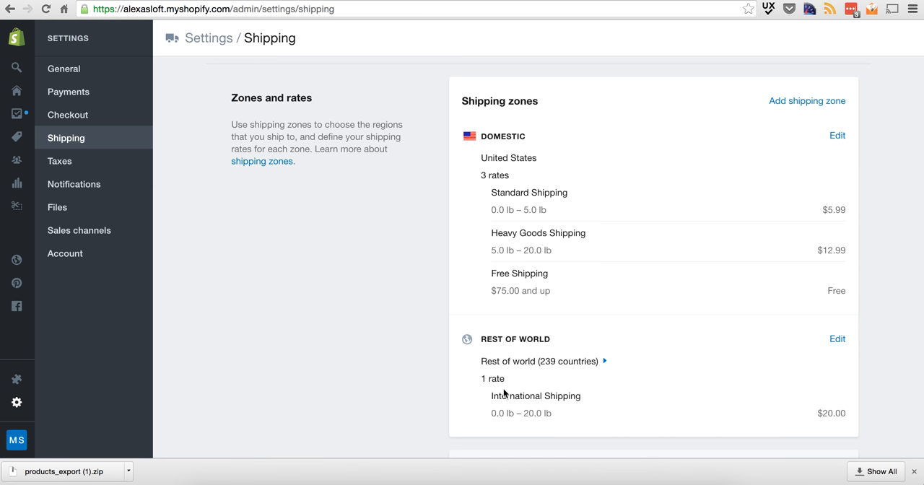
mouse_move(819, 410)
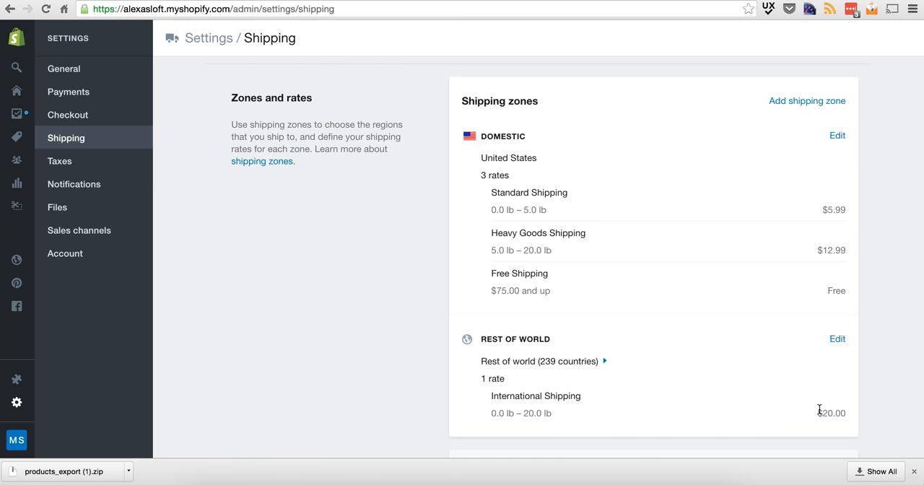
mouse_move(523, 208)
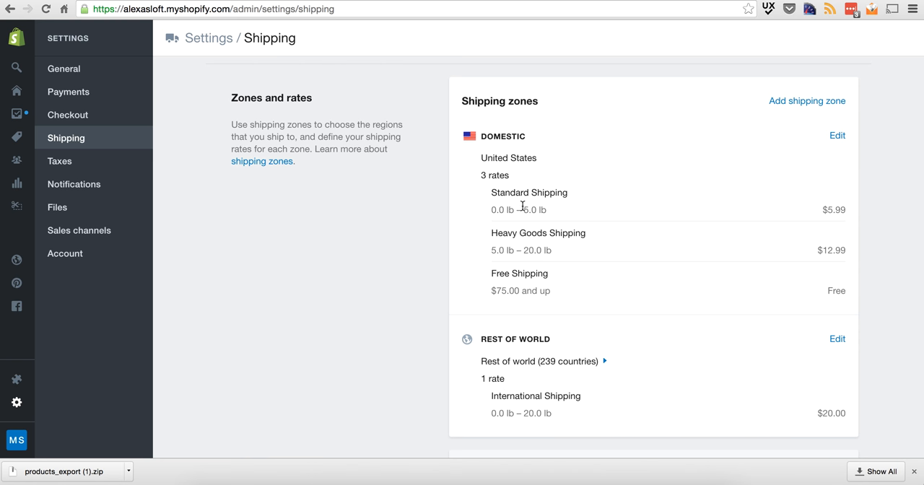
mouse_move(747, 286)
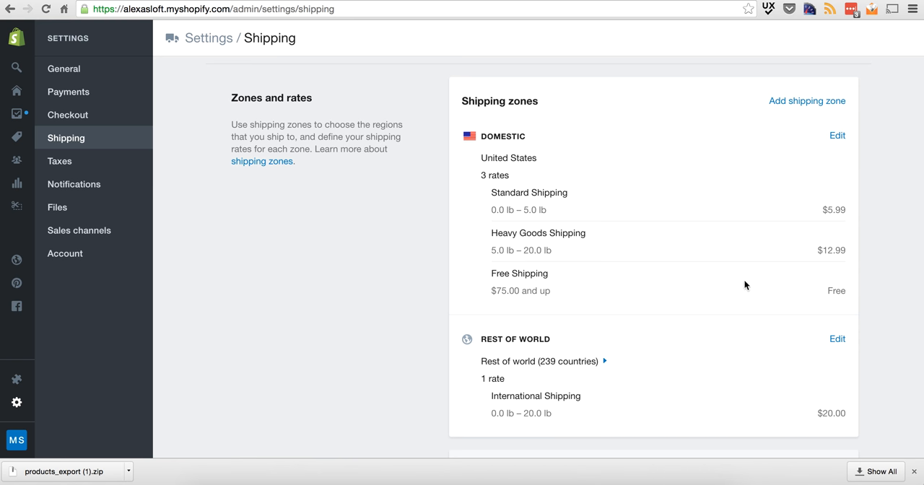
mouse_move(254, 250)
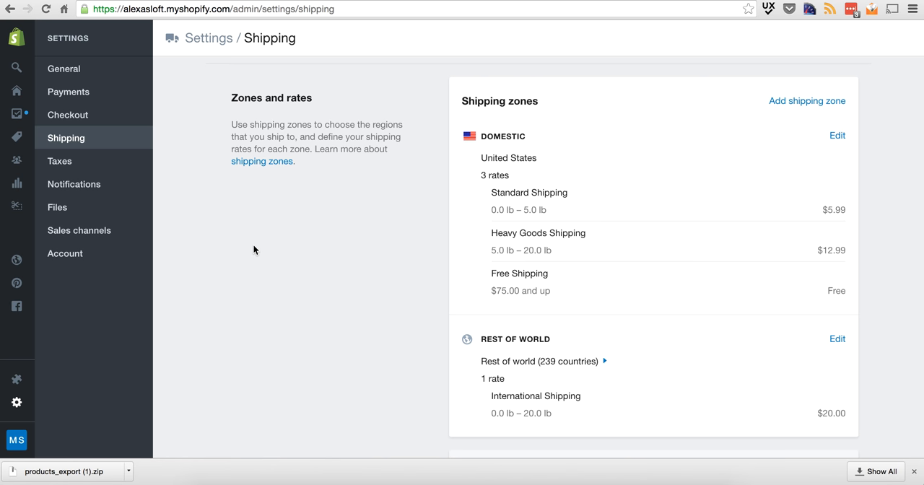
mouse_move(59, 162)
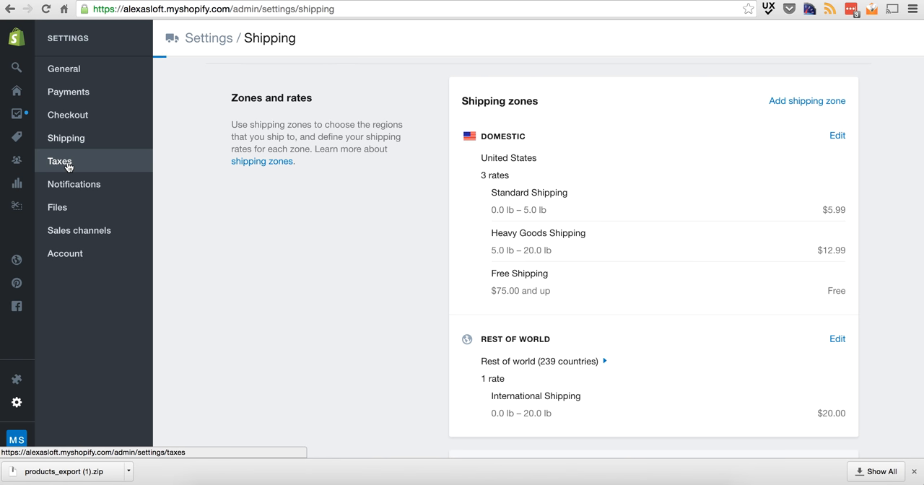
left_click(60, 162)
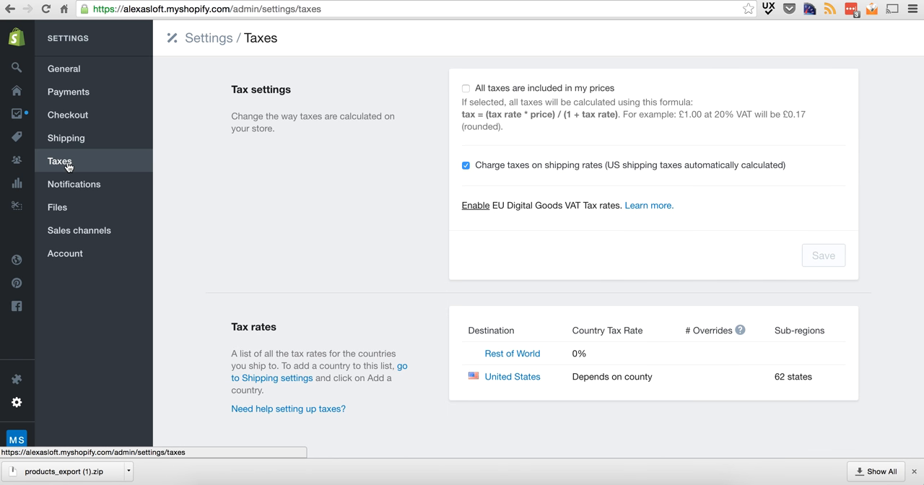
mouse_move(428, 115)
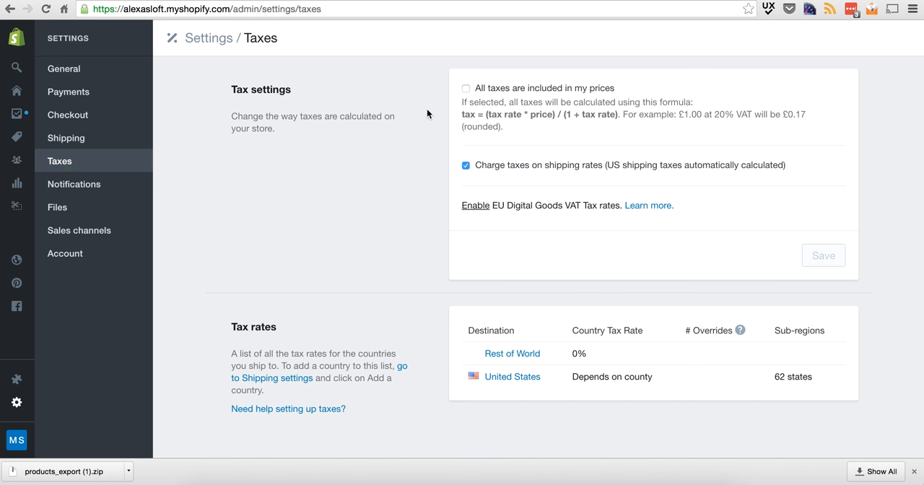
mouse_move(470, 279)
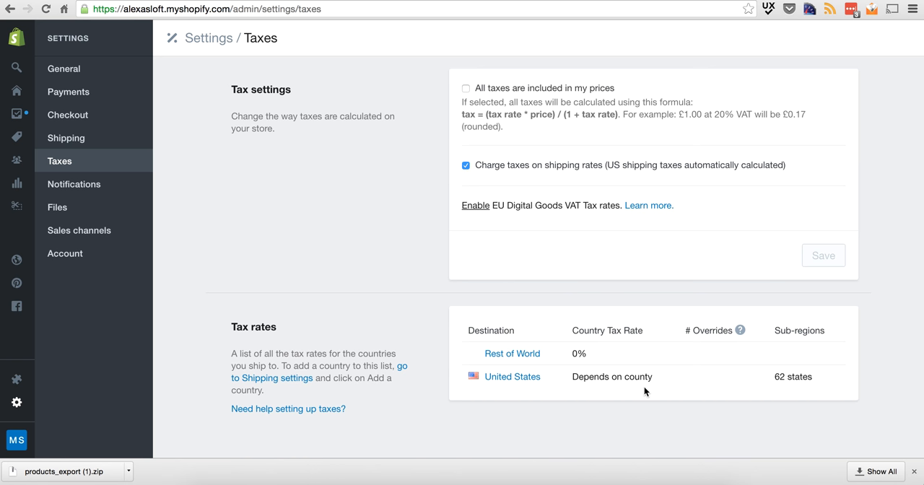
mouse_move(810, 379)
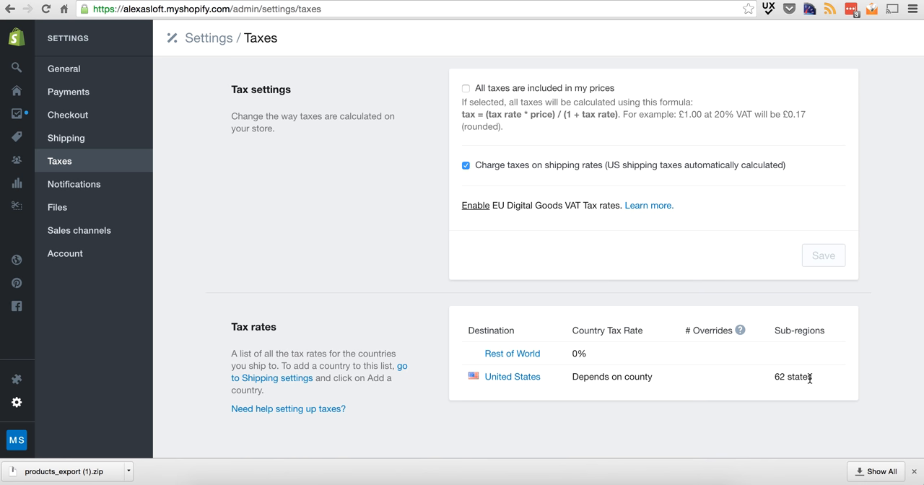
mouse_move(74, 185)
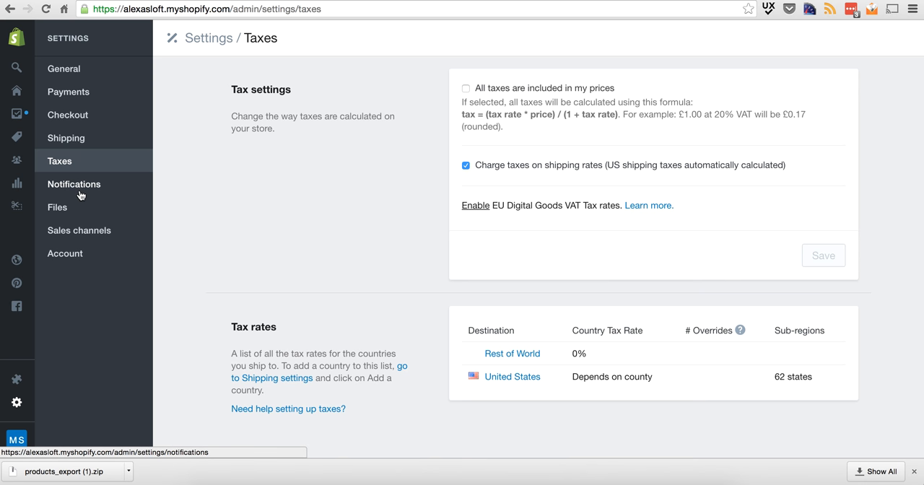
- Show the Notifications settings listing the order and shipping email templates
left_click(74, 185)
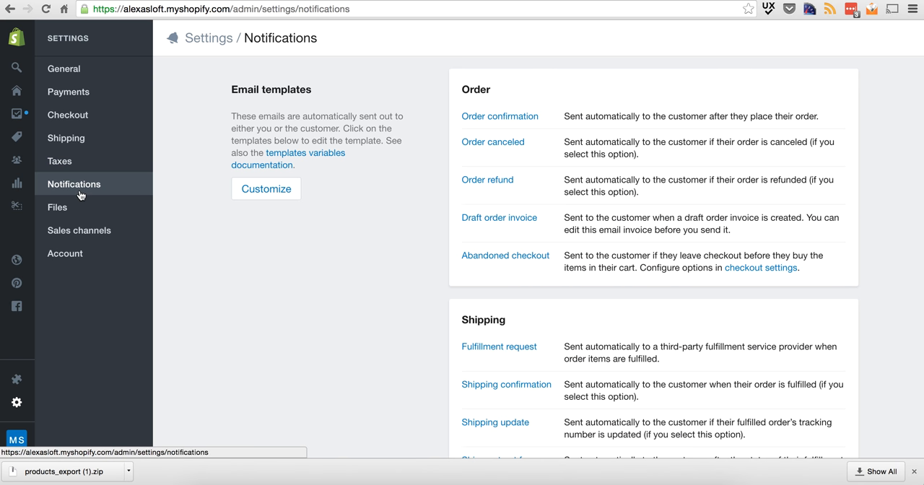
- Review the empty Files section, then the Sales channels listing Facebook, Online Store and Pinterest
scroll("down", 3)
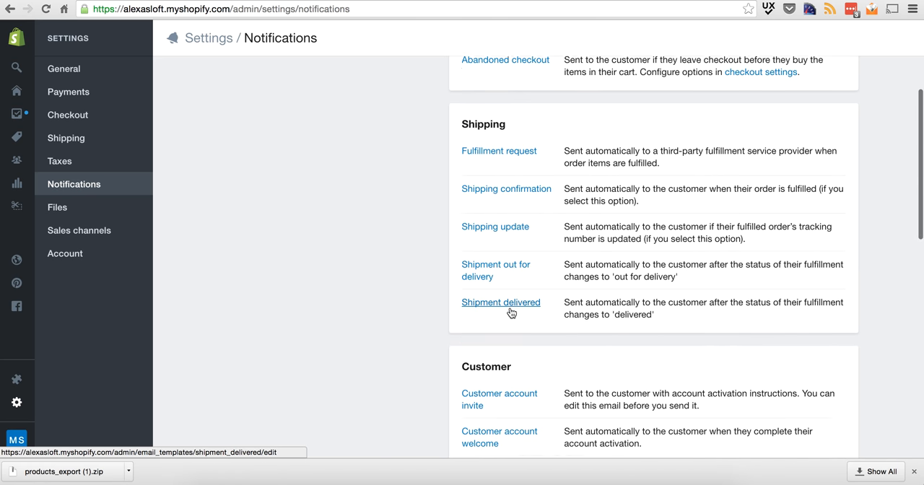
scroll("up", 3)
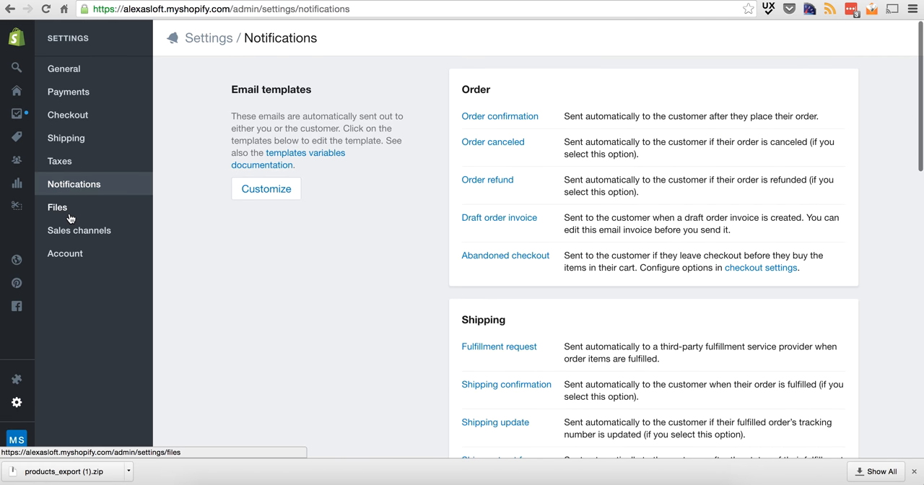
mouse_move(60, 209)
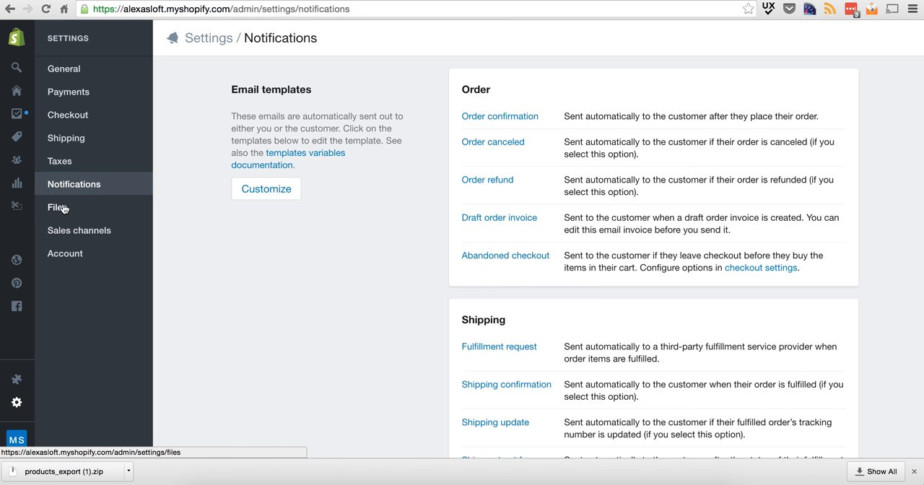
left_click(58, 208)
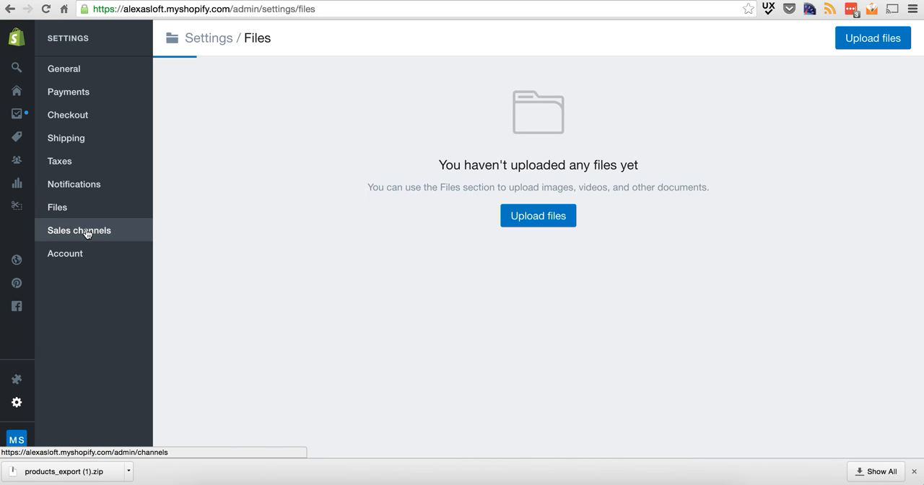
left_click(78, 231)
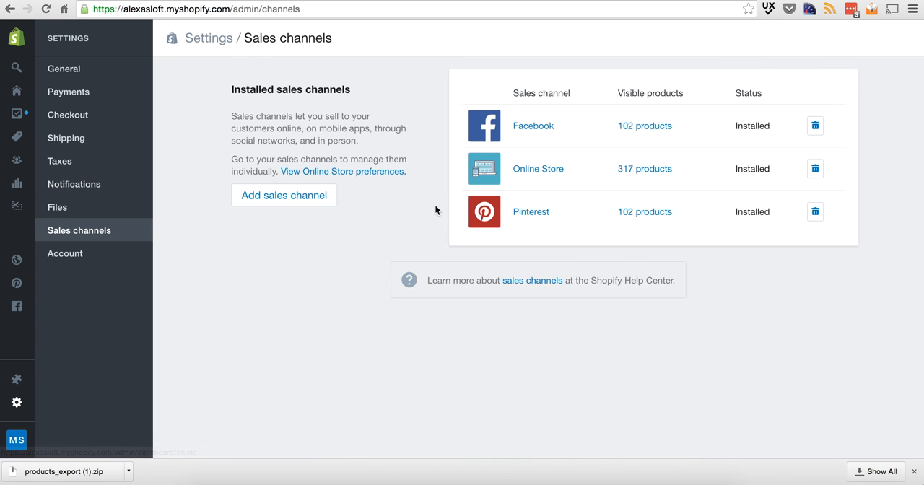
mouse_move(477, 144)
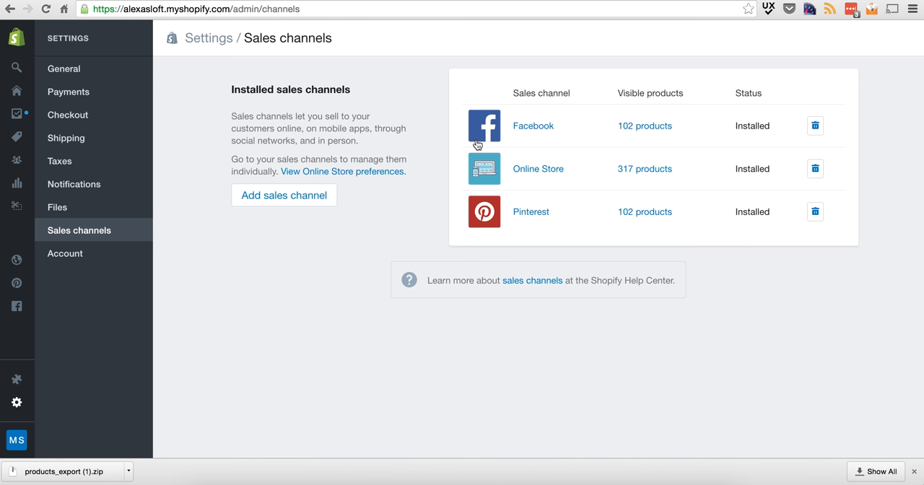
mouse_move(58, 208)
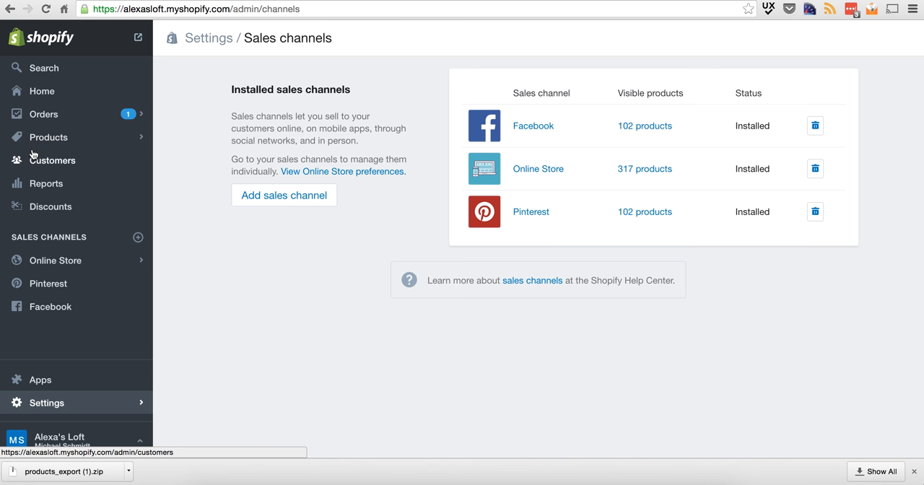
mouse_move(47, 137)
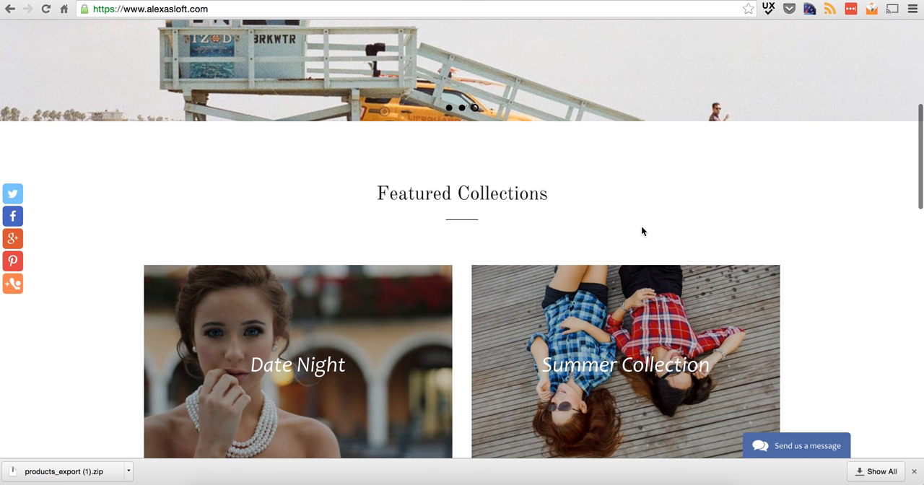
scroll("up", 3)
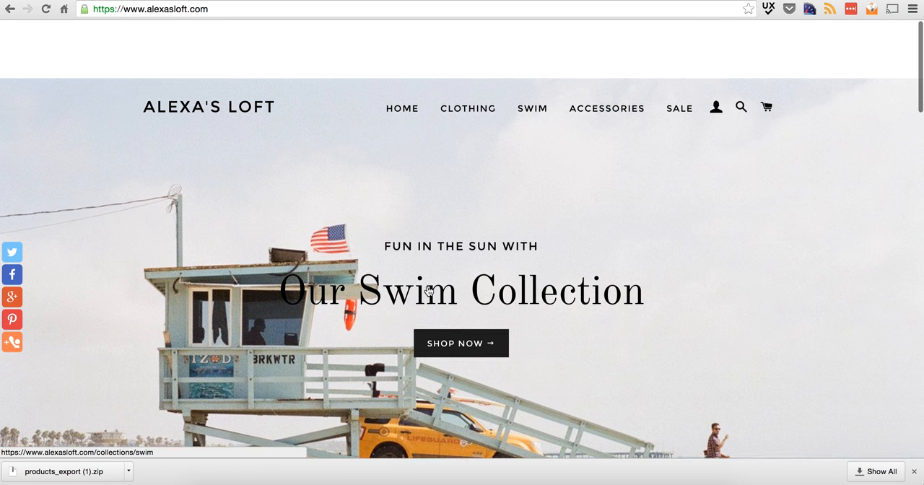
scroll("down", 3)
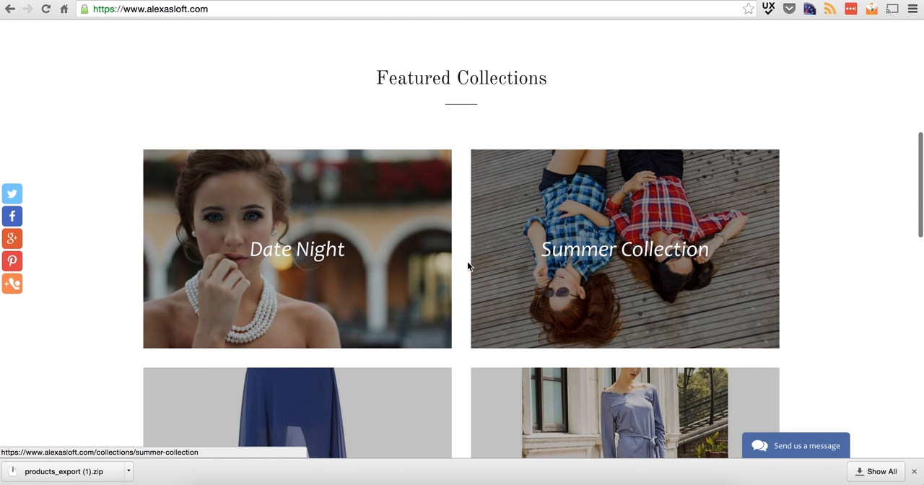
scroll("down", 3)
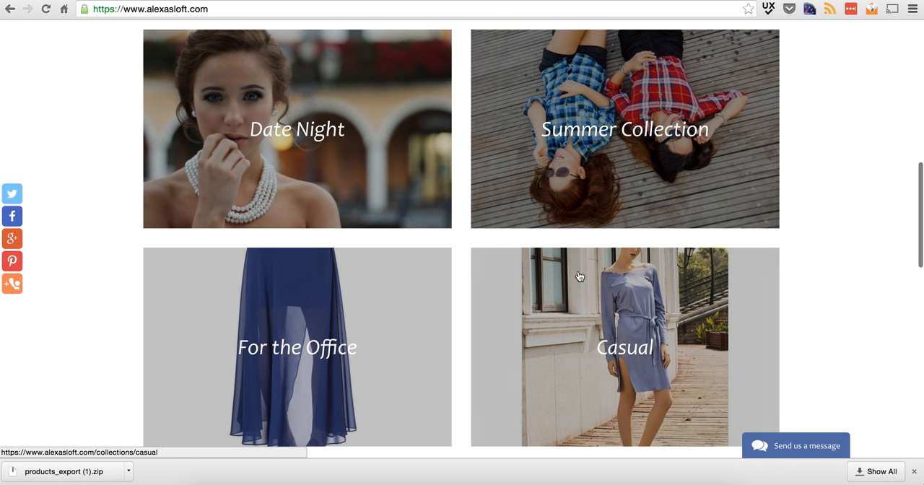
scroll("up", 3)
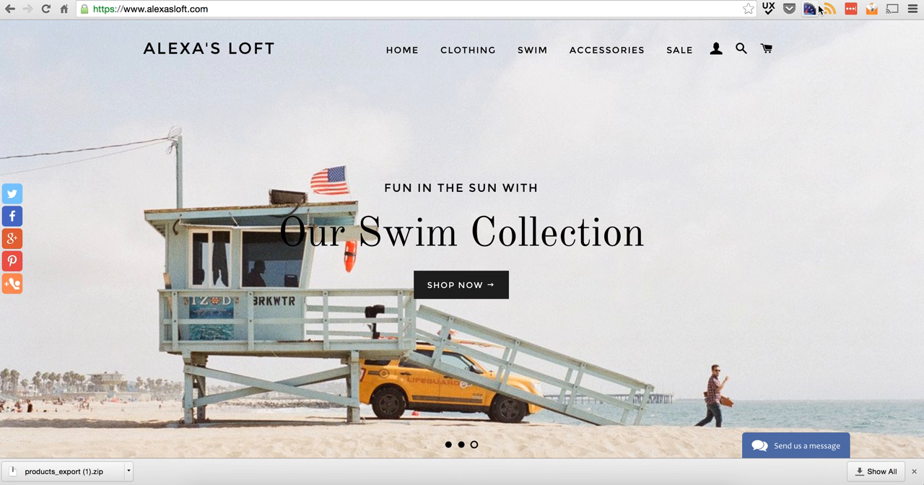
mouse_move(829, 9)
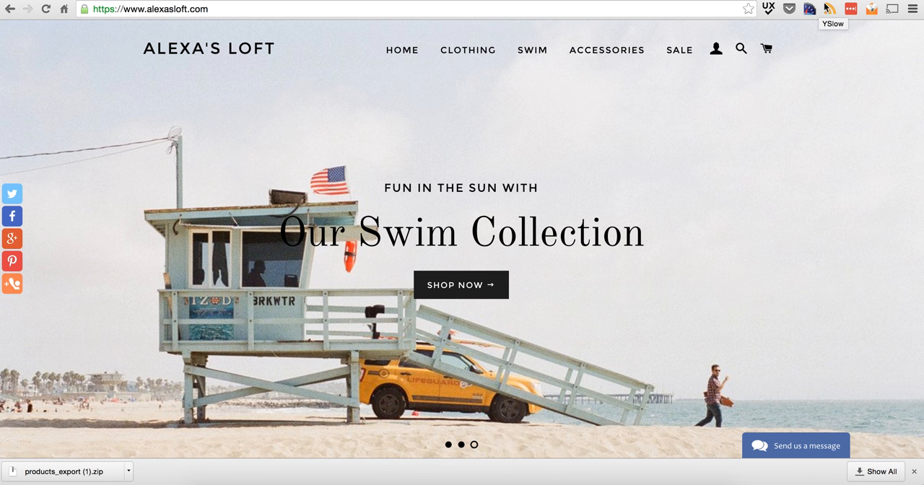
mouse_move(777, 9)
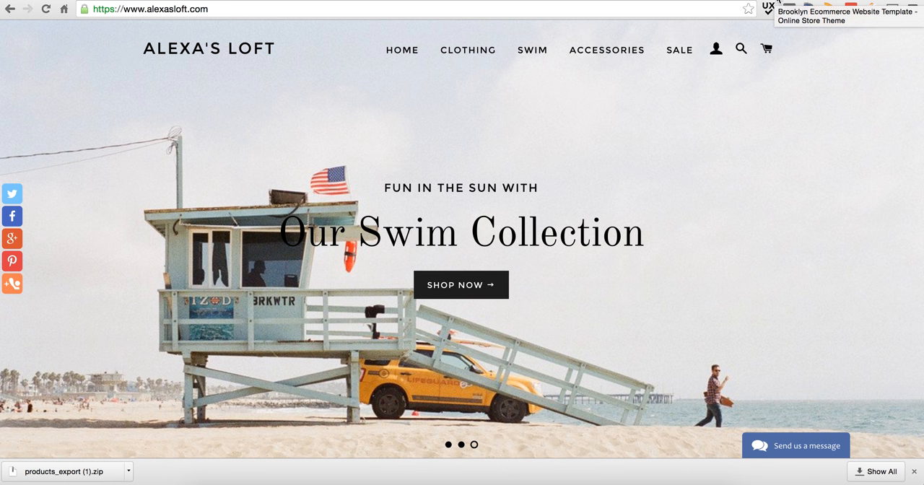